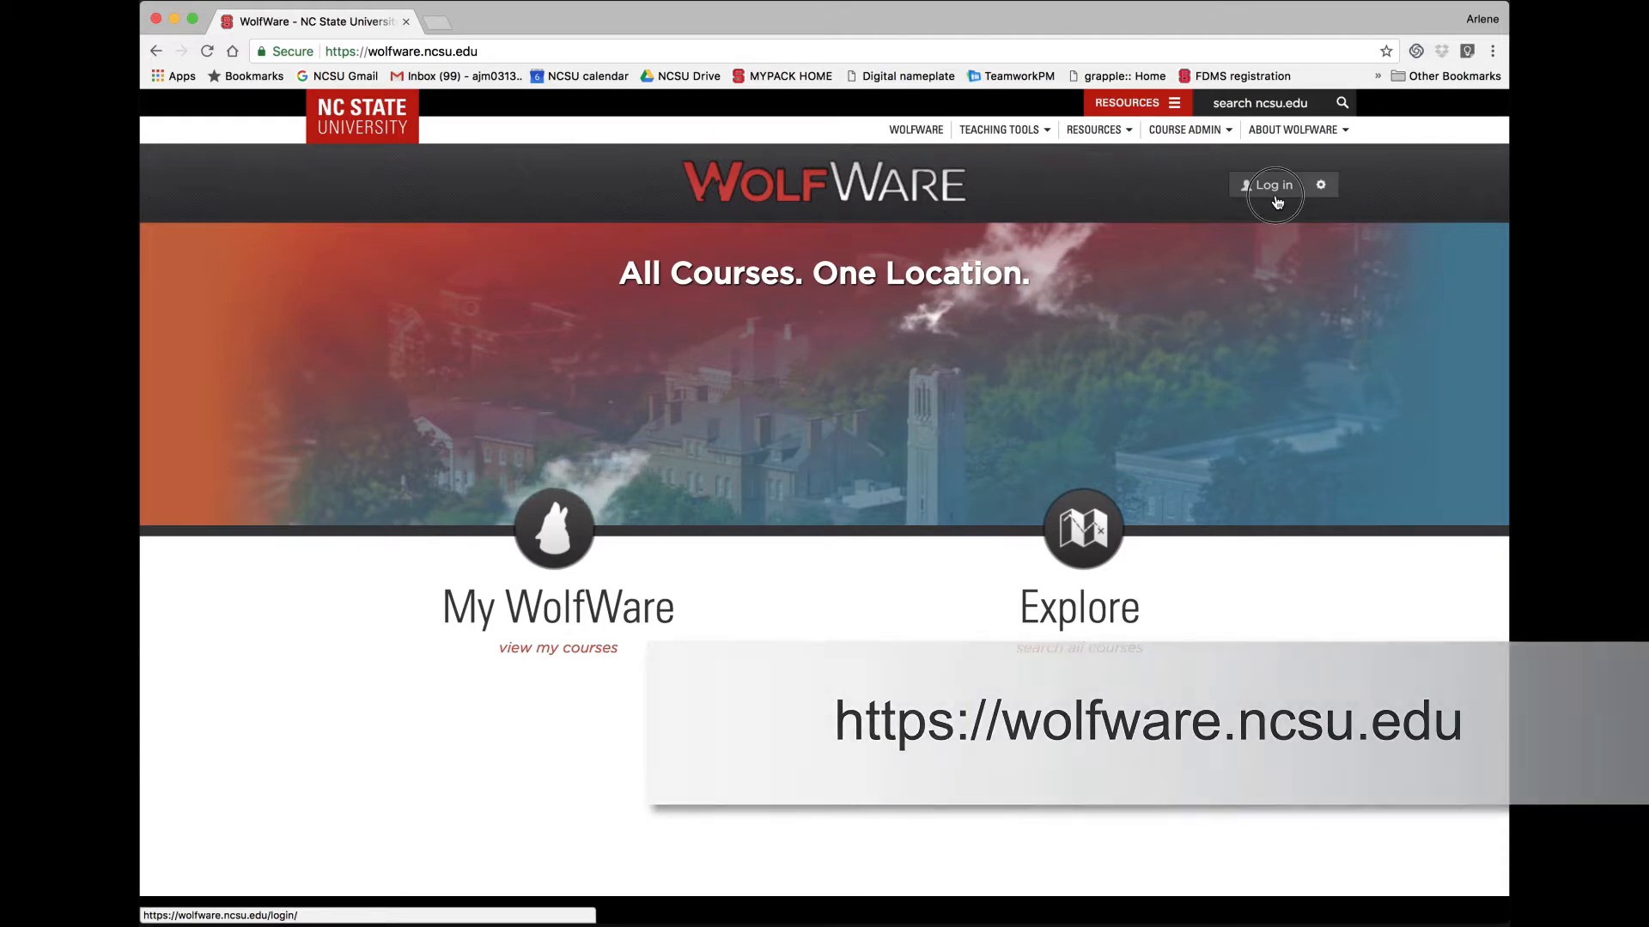
# - Sign in to WolfWare with the Unity ID to reach My WolfWare current courses
pyautogui.click(1272, 185)
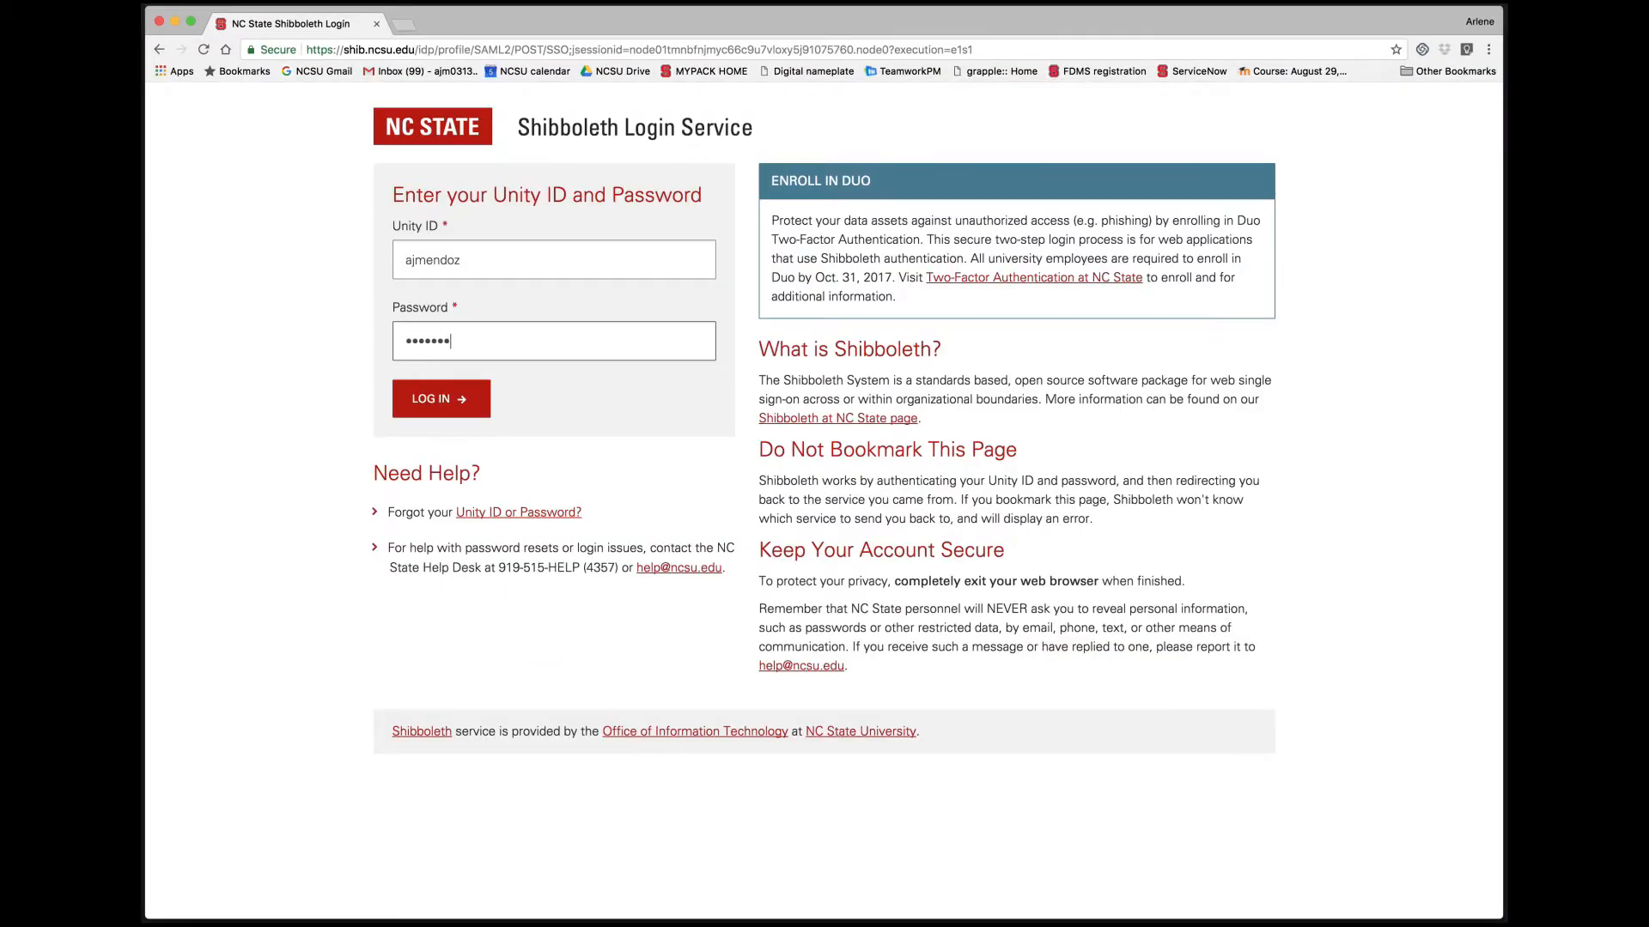
pyautogui.click(440, 396)
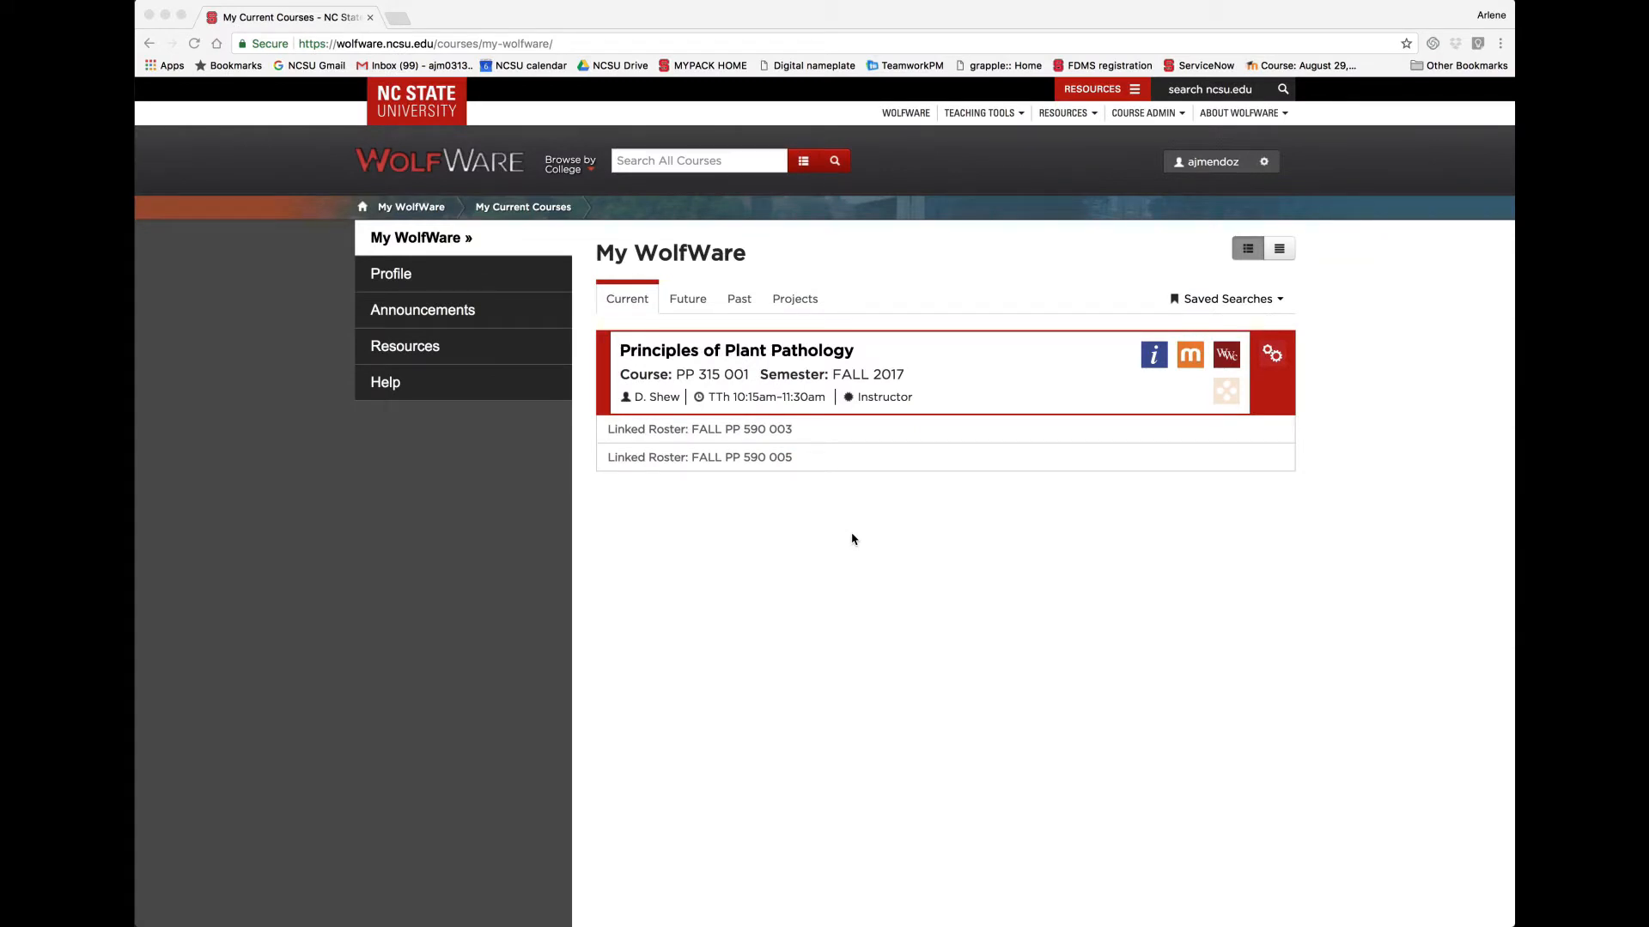
pyautogui.moveTo(723, 309)
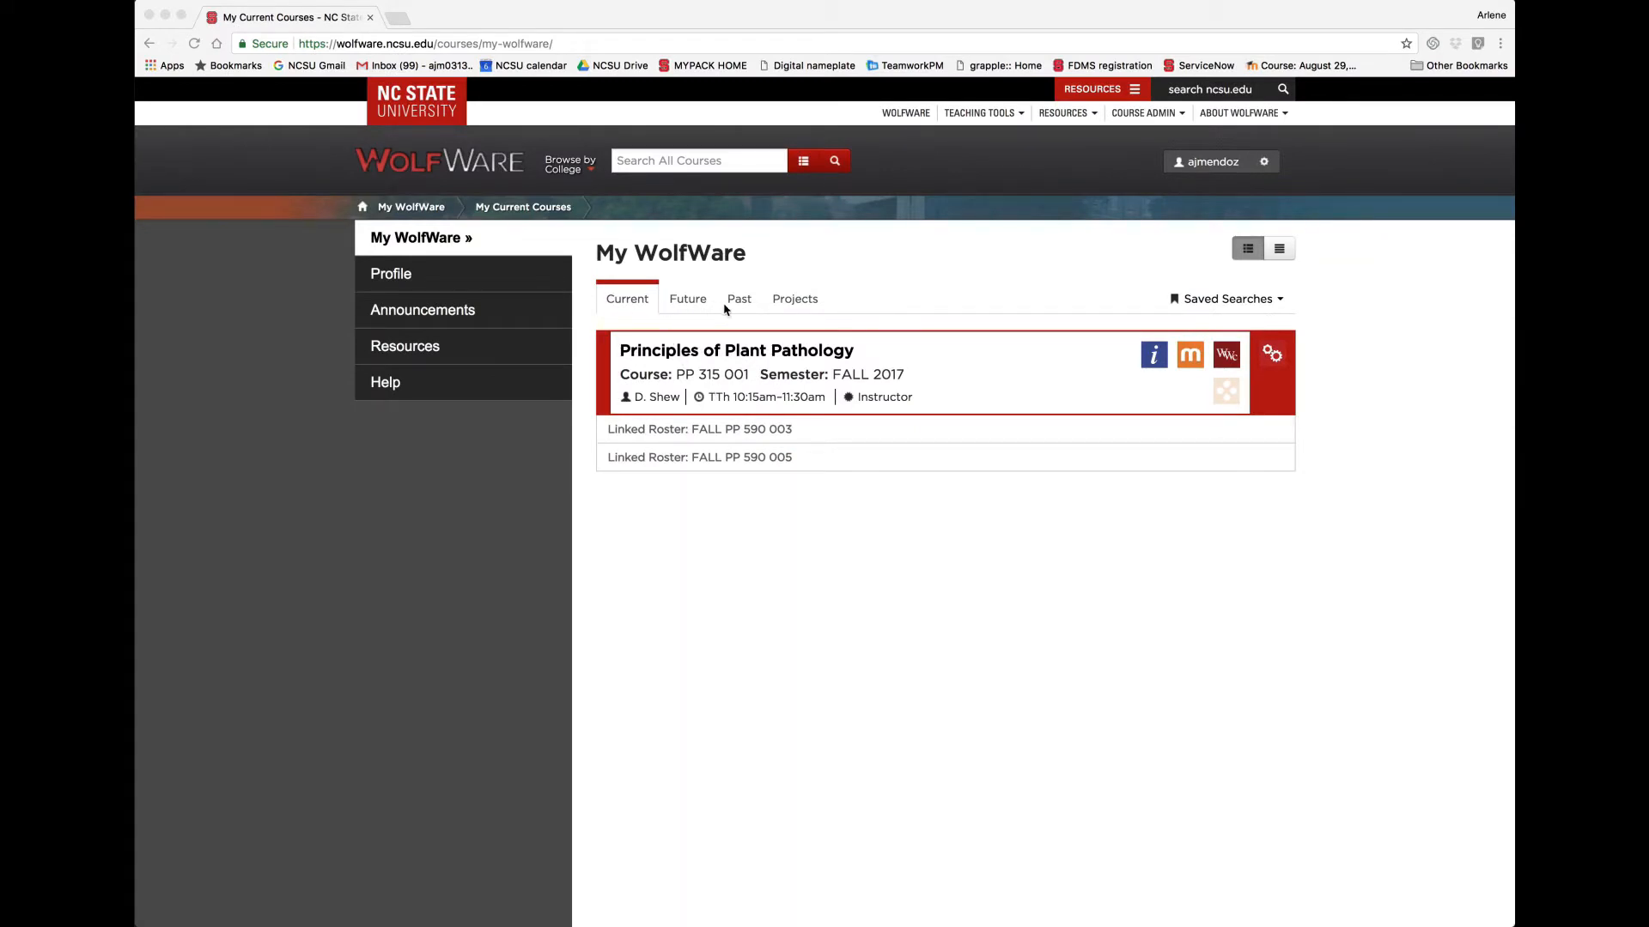
pyautogui.moveTo(812, 312)
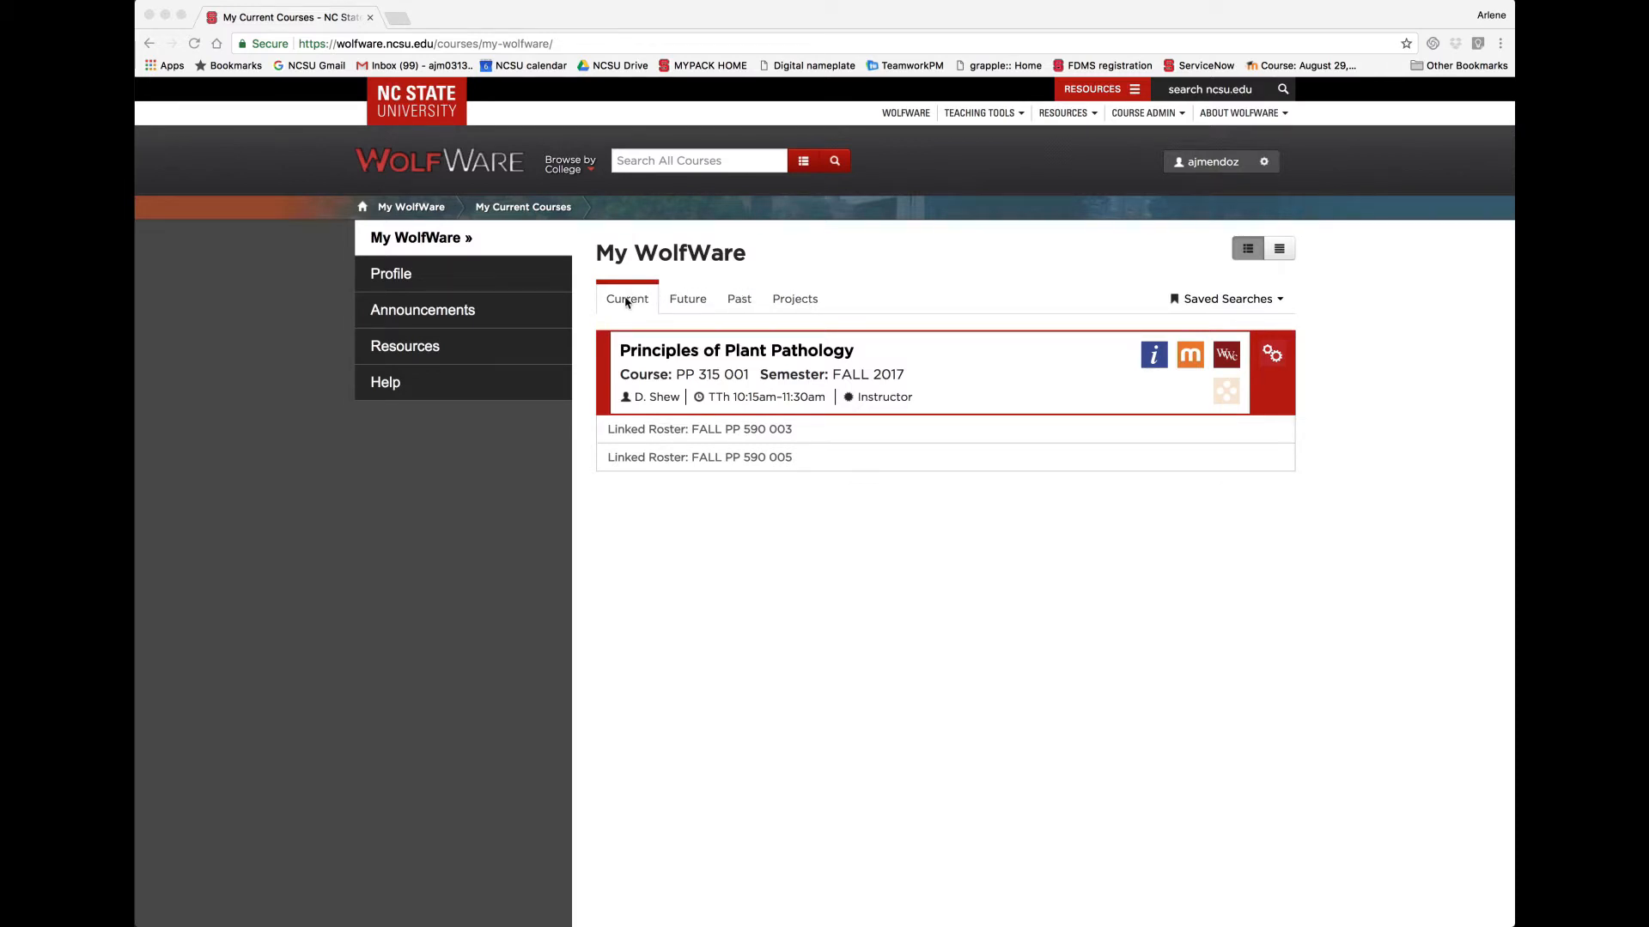
# - Review the Current, Future and Past course lists, ending on the Projects list
pyautogui.click(625, 299)
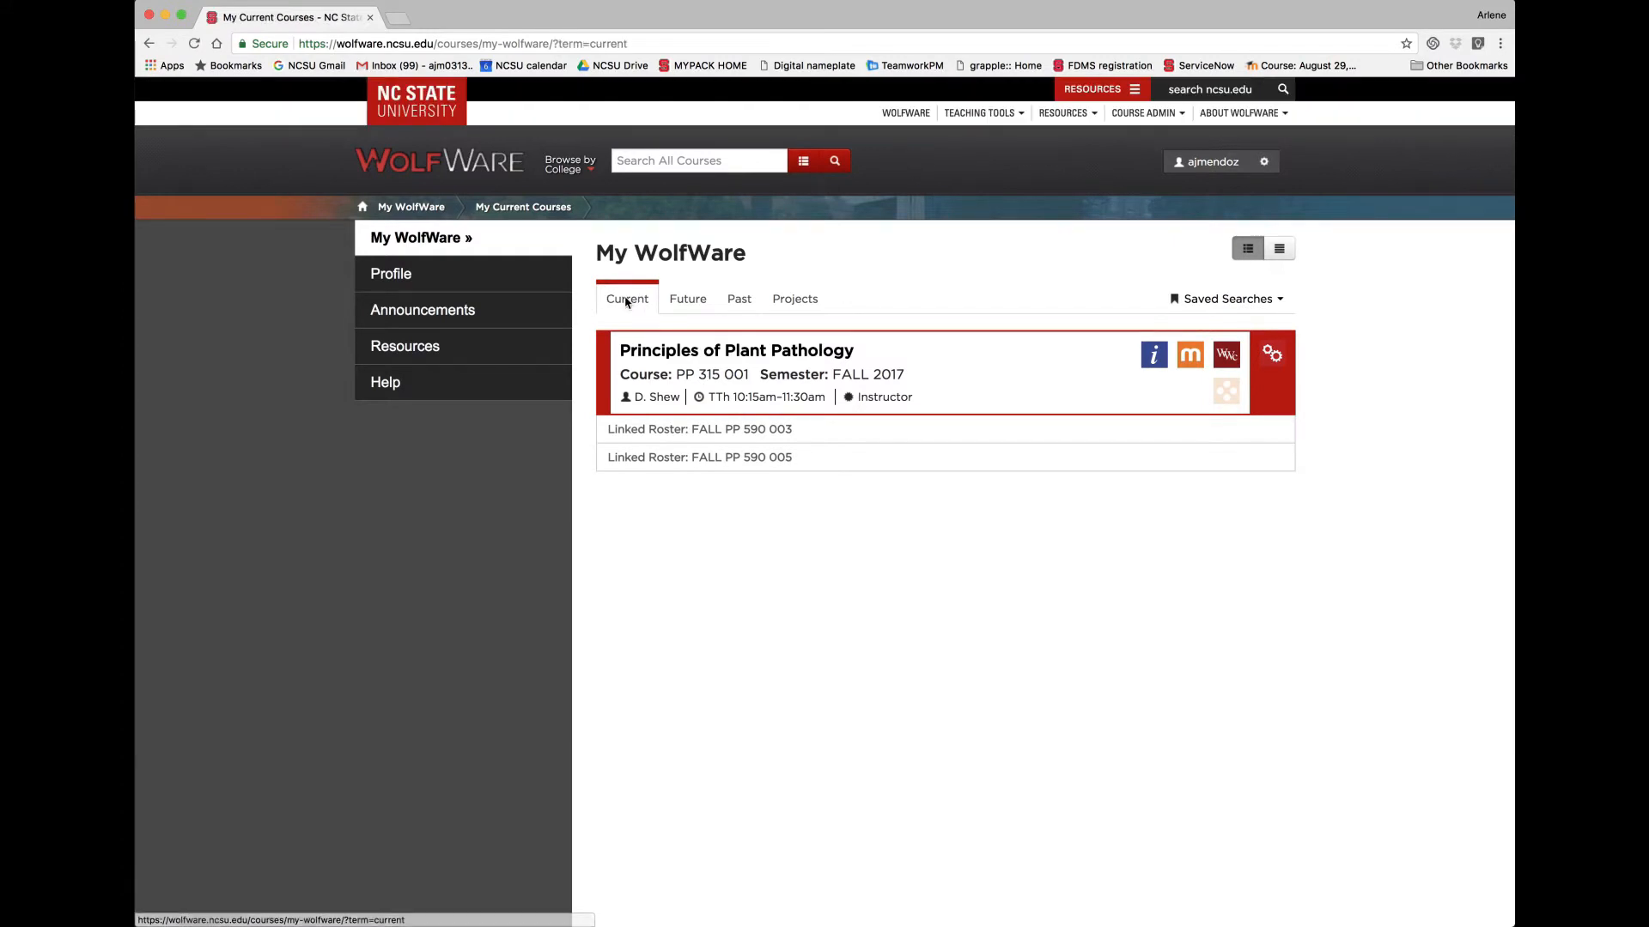
pyautogui.click(687, 299)
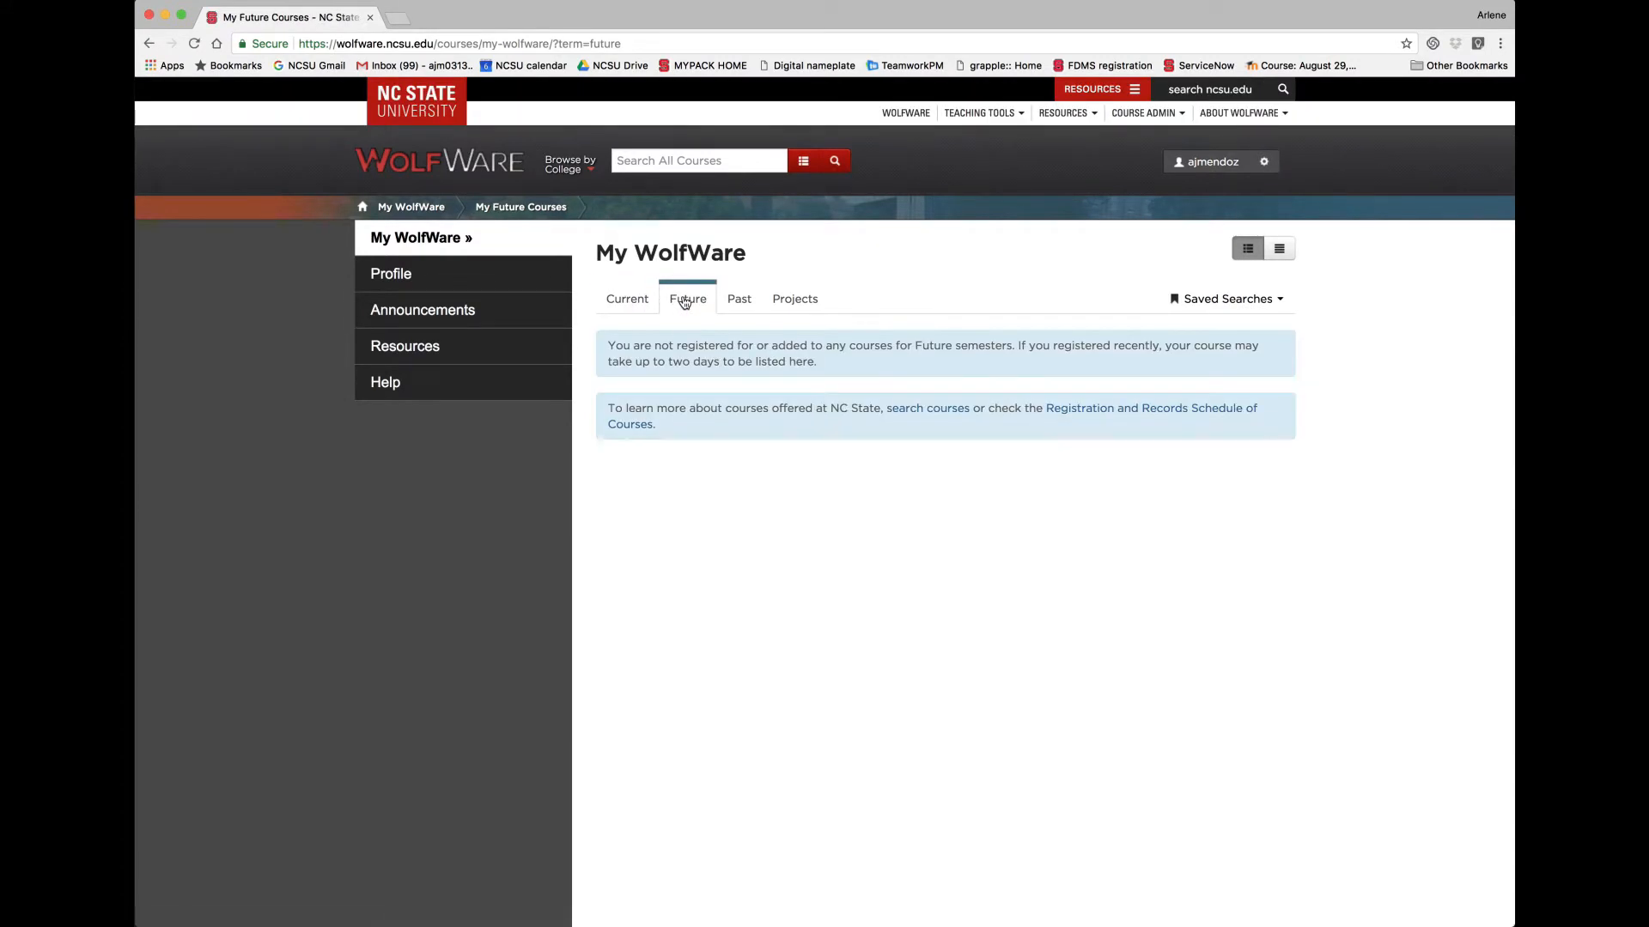
pyautogui.click(738, 298)
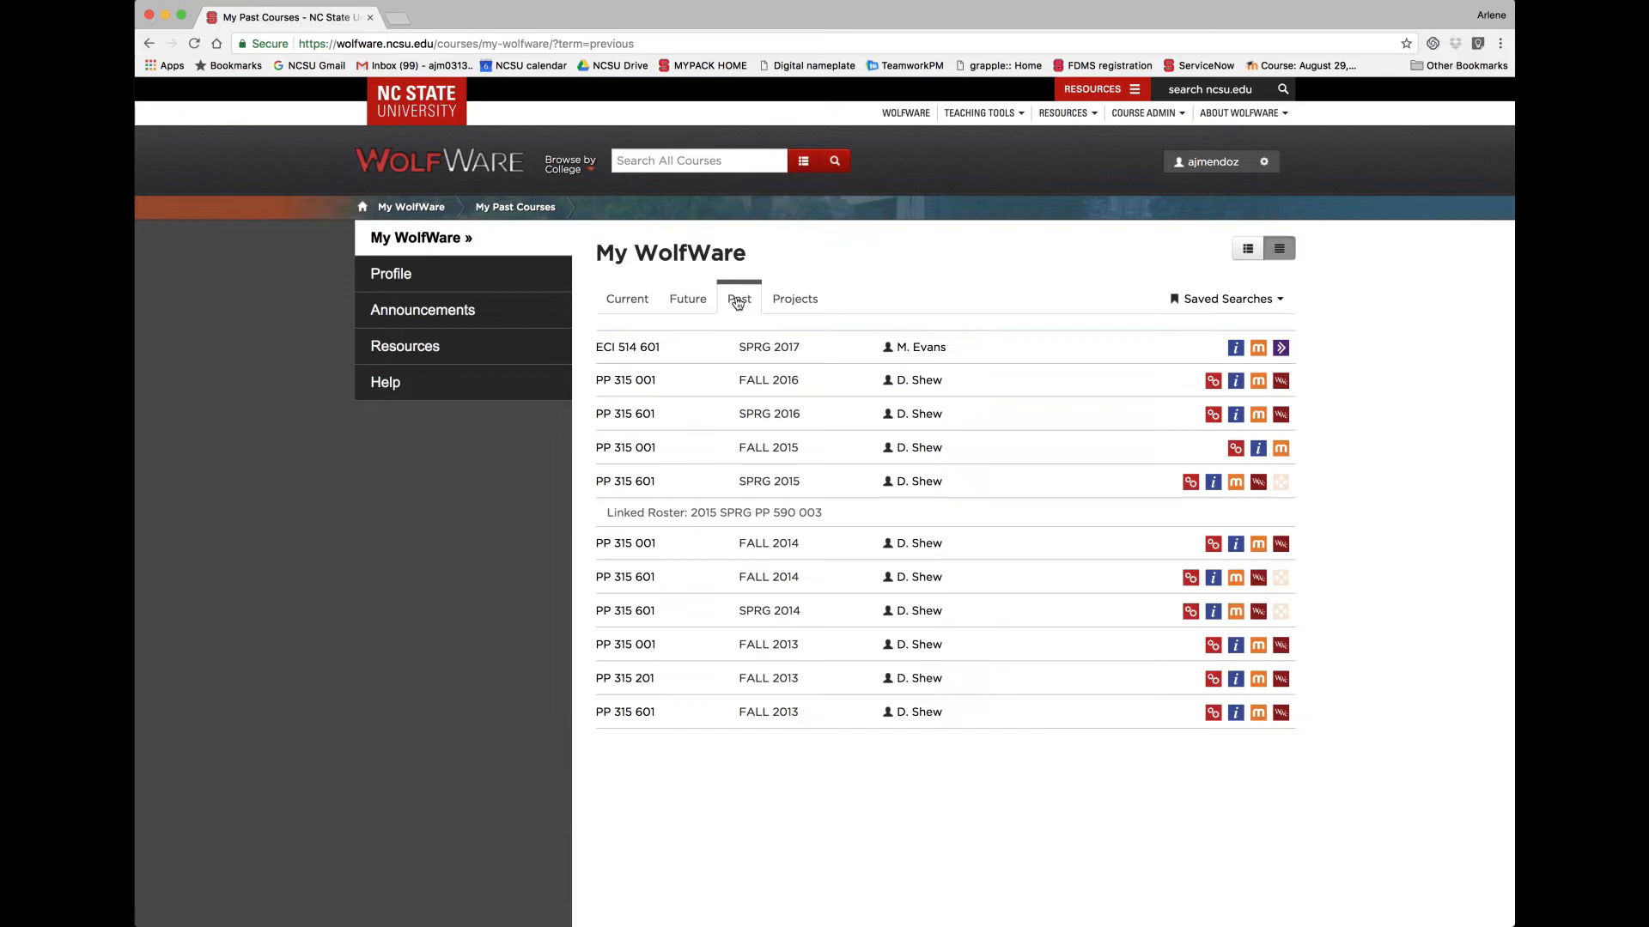
pyautogui.click(794, 298)
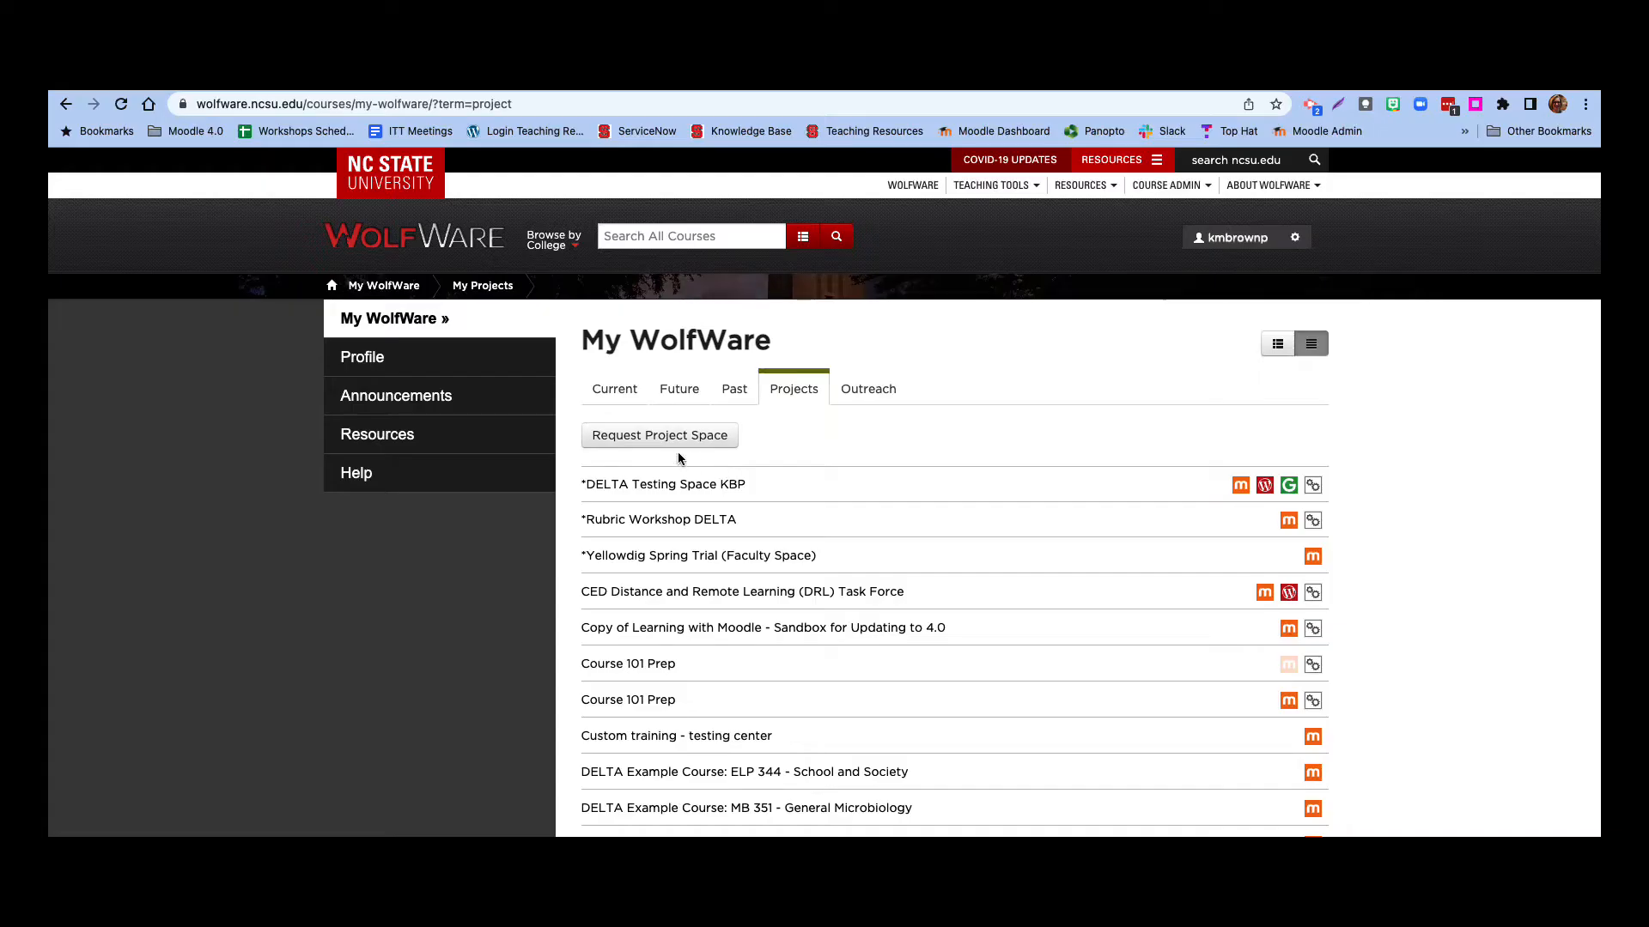
pyautogui.moveTo(671, 439)
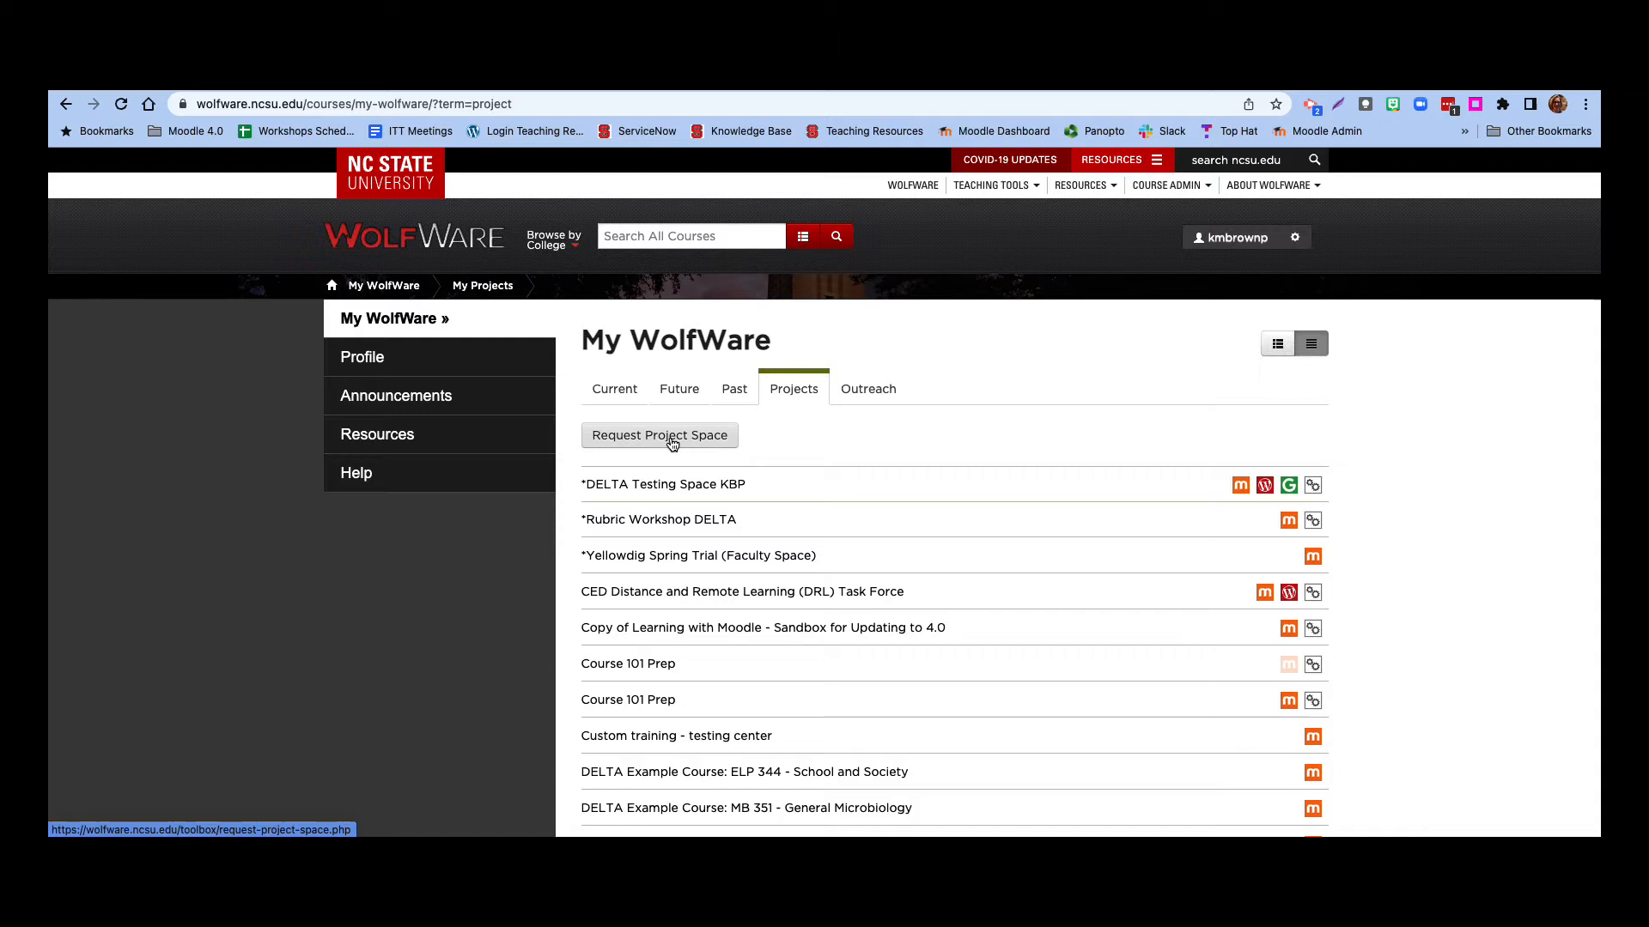
# - Start a project space request, agreeing to the terms and marking it non-revenue
pyautogui.click(660, 435)
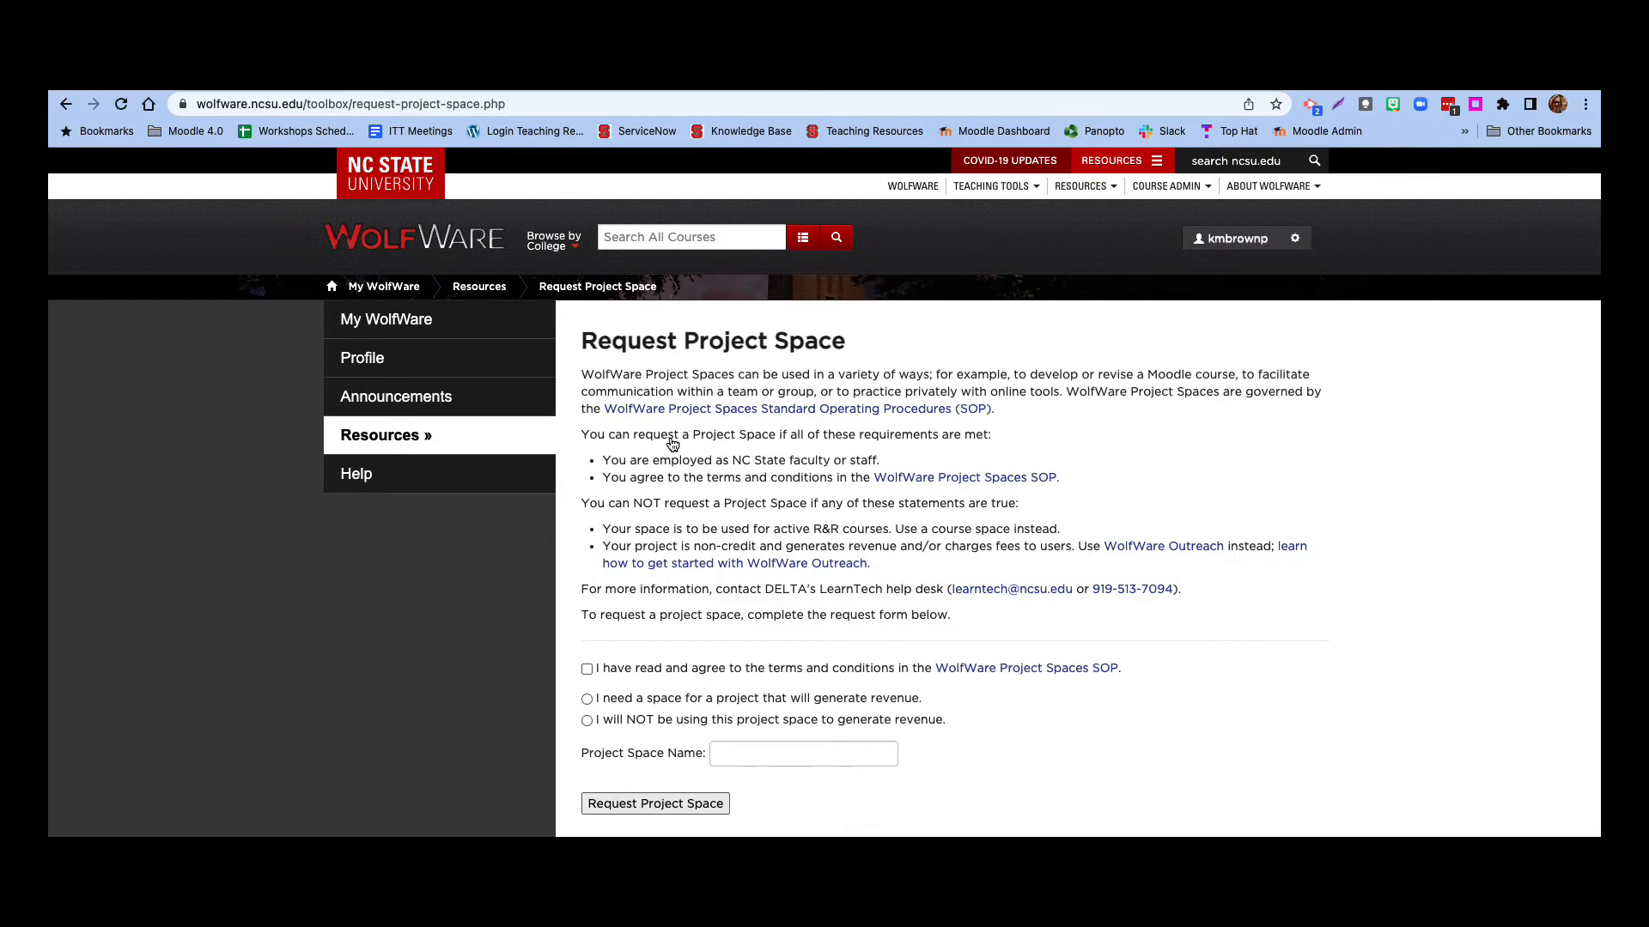
pyautogui.scroll(-3)
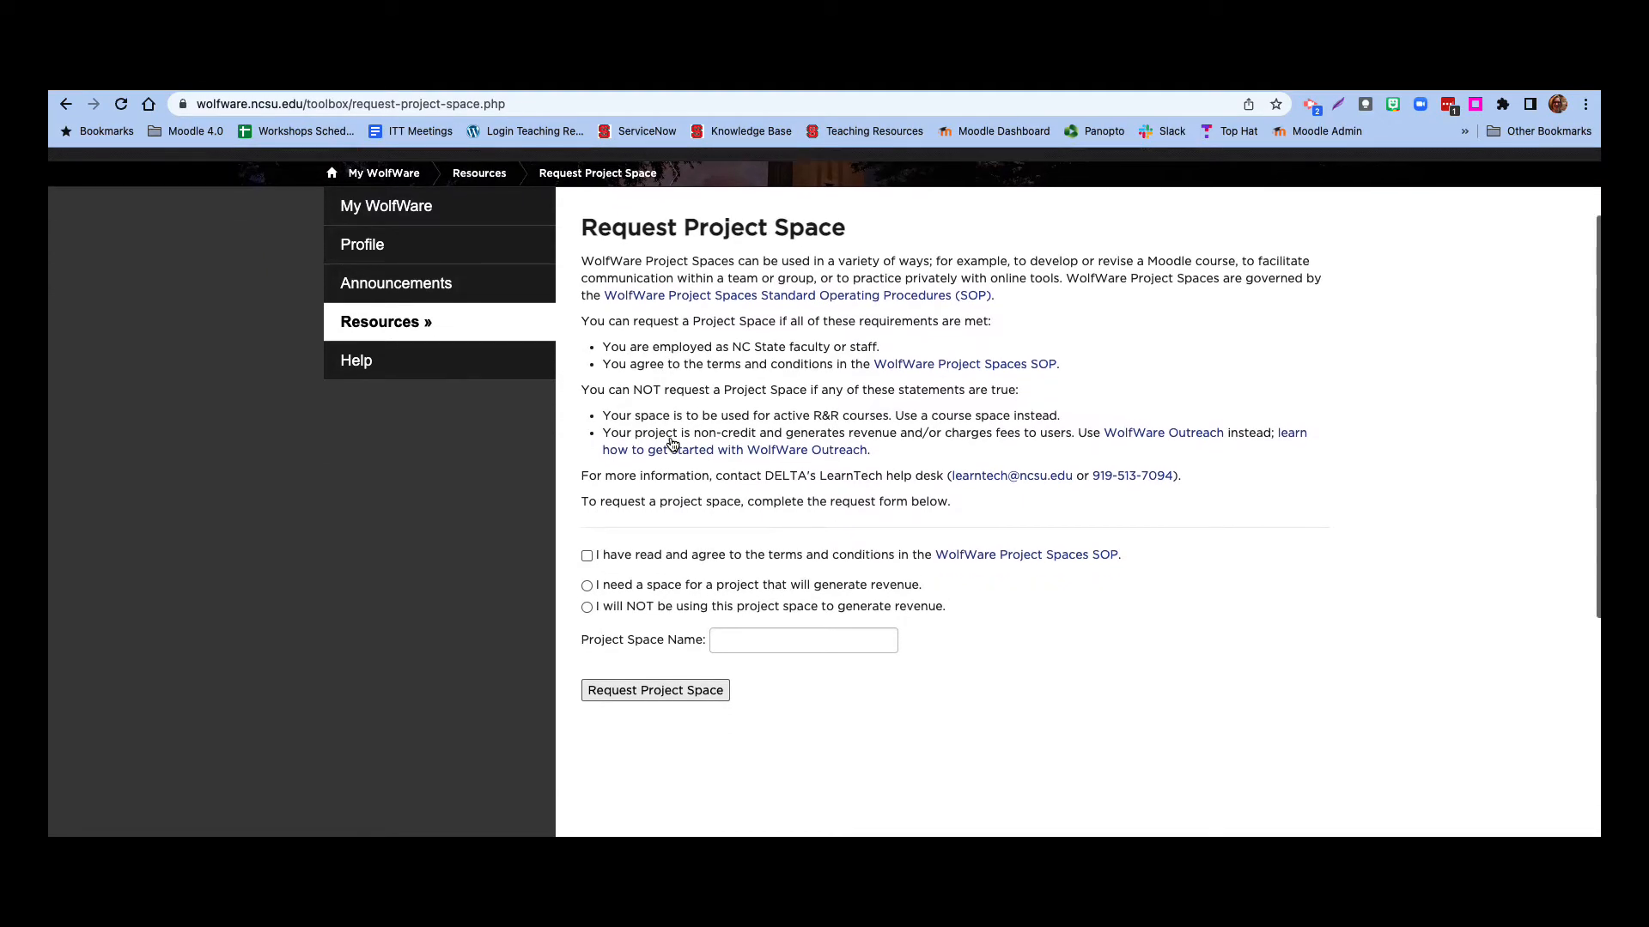
pyautogui.scroll(-3)
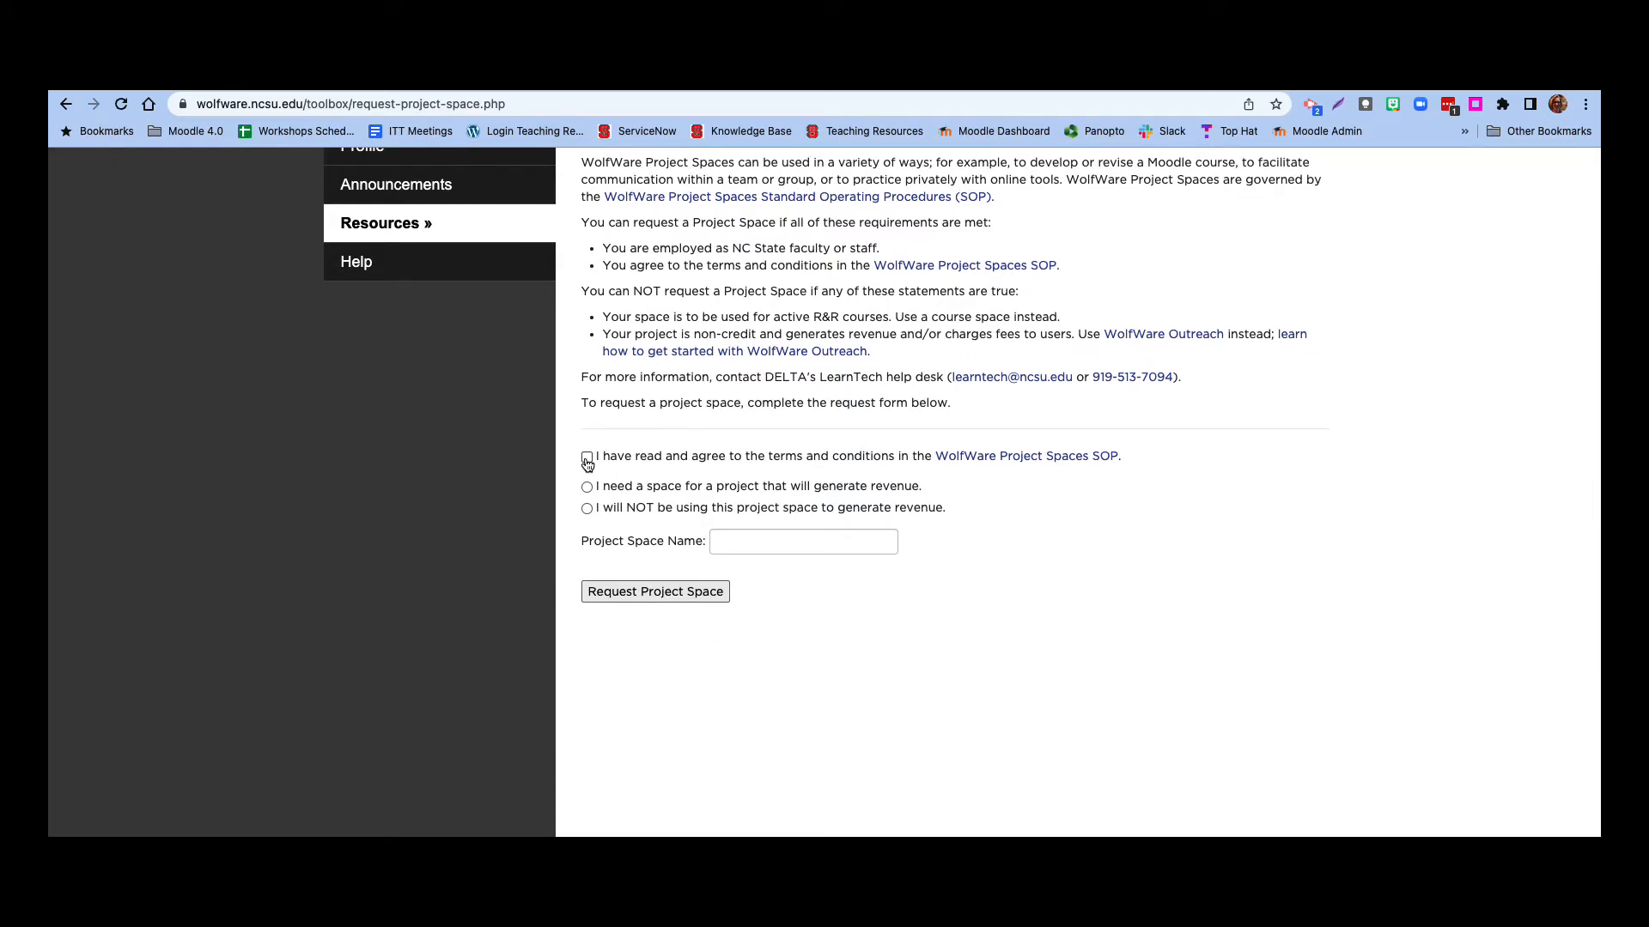
pyautogui.click(587, 456)
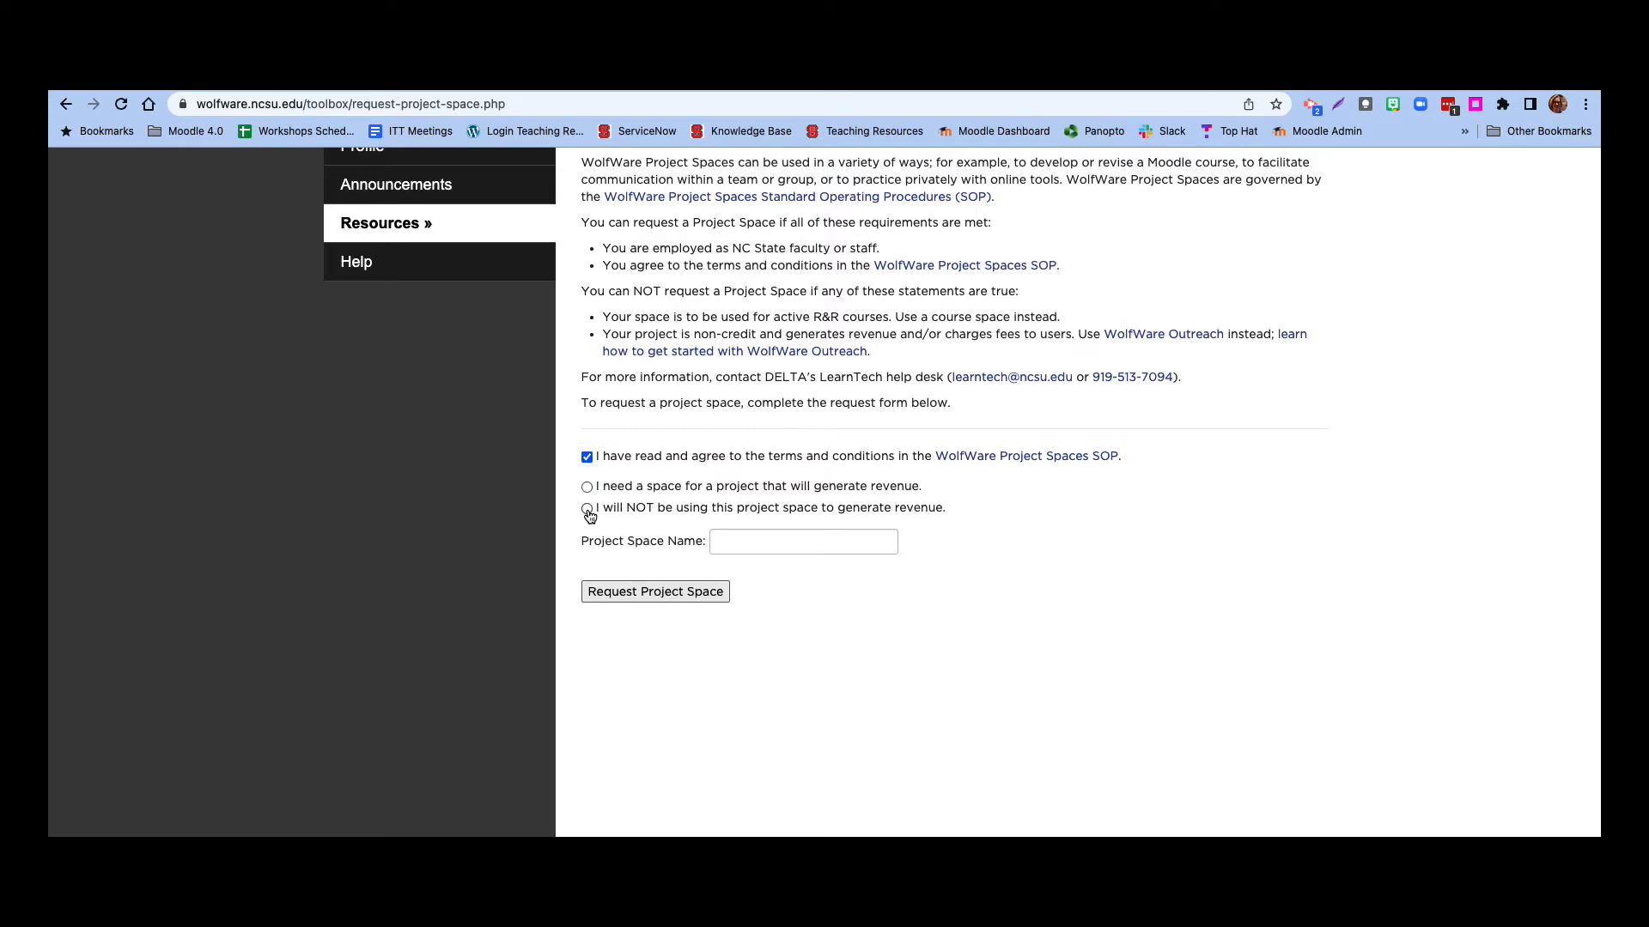
pyautogui.click(587, 508)
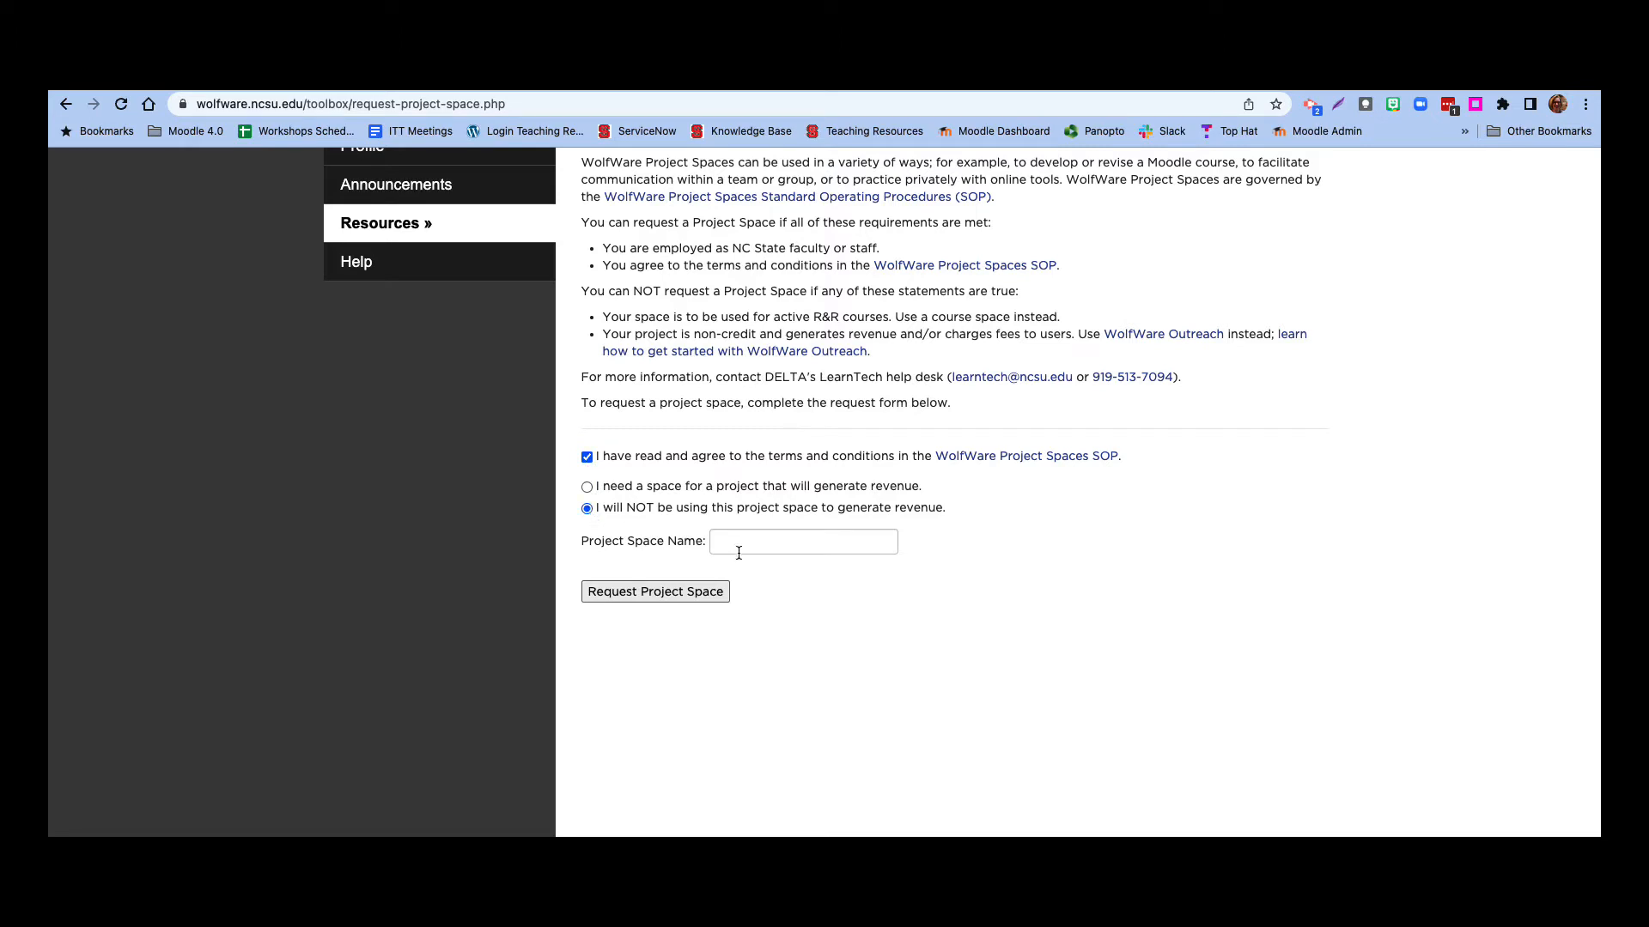
# - Name the project space 'Course 101 Prep' using the suggested entry
pyautogui.click(802, 541)
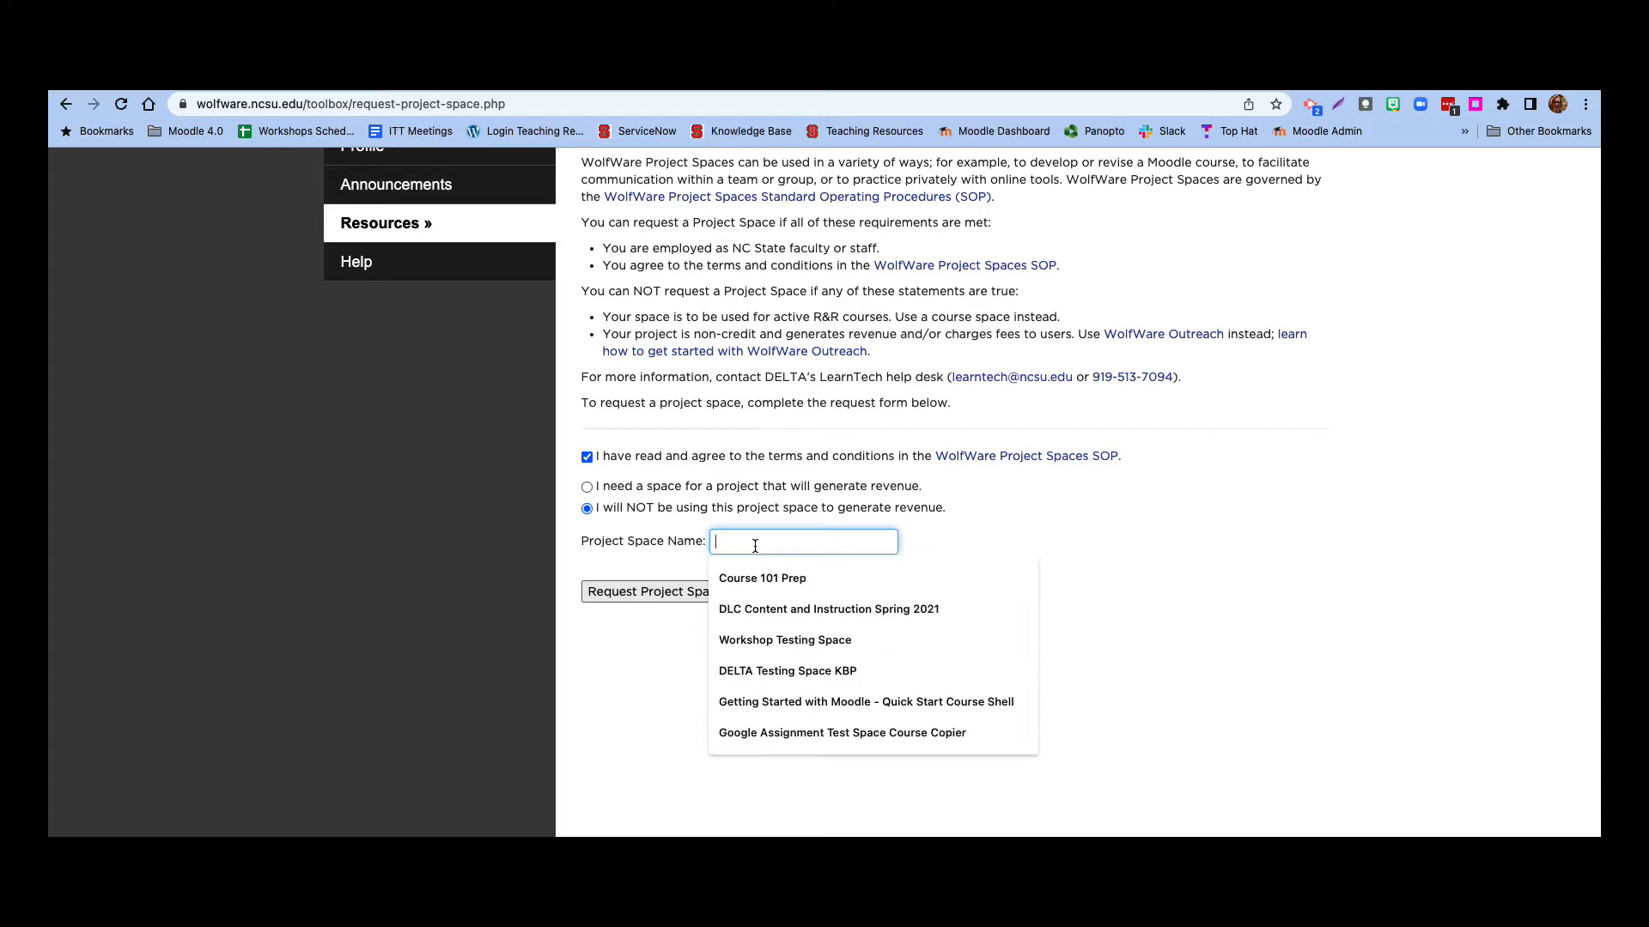
pyautogui.write('Course 101')
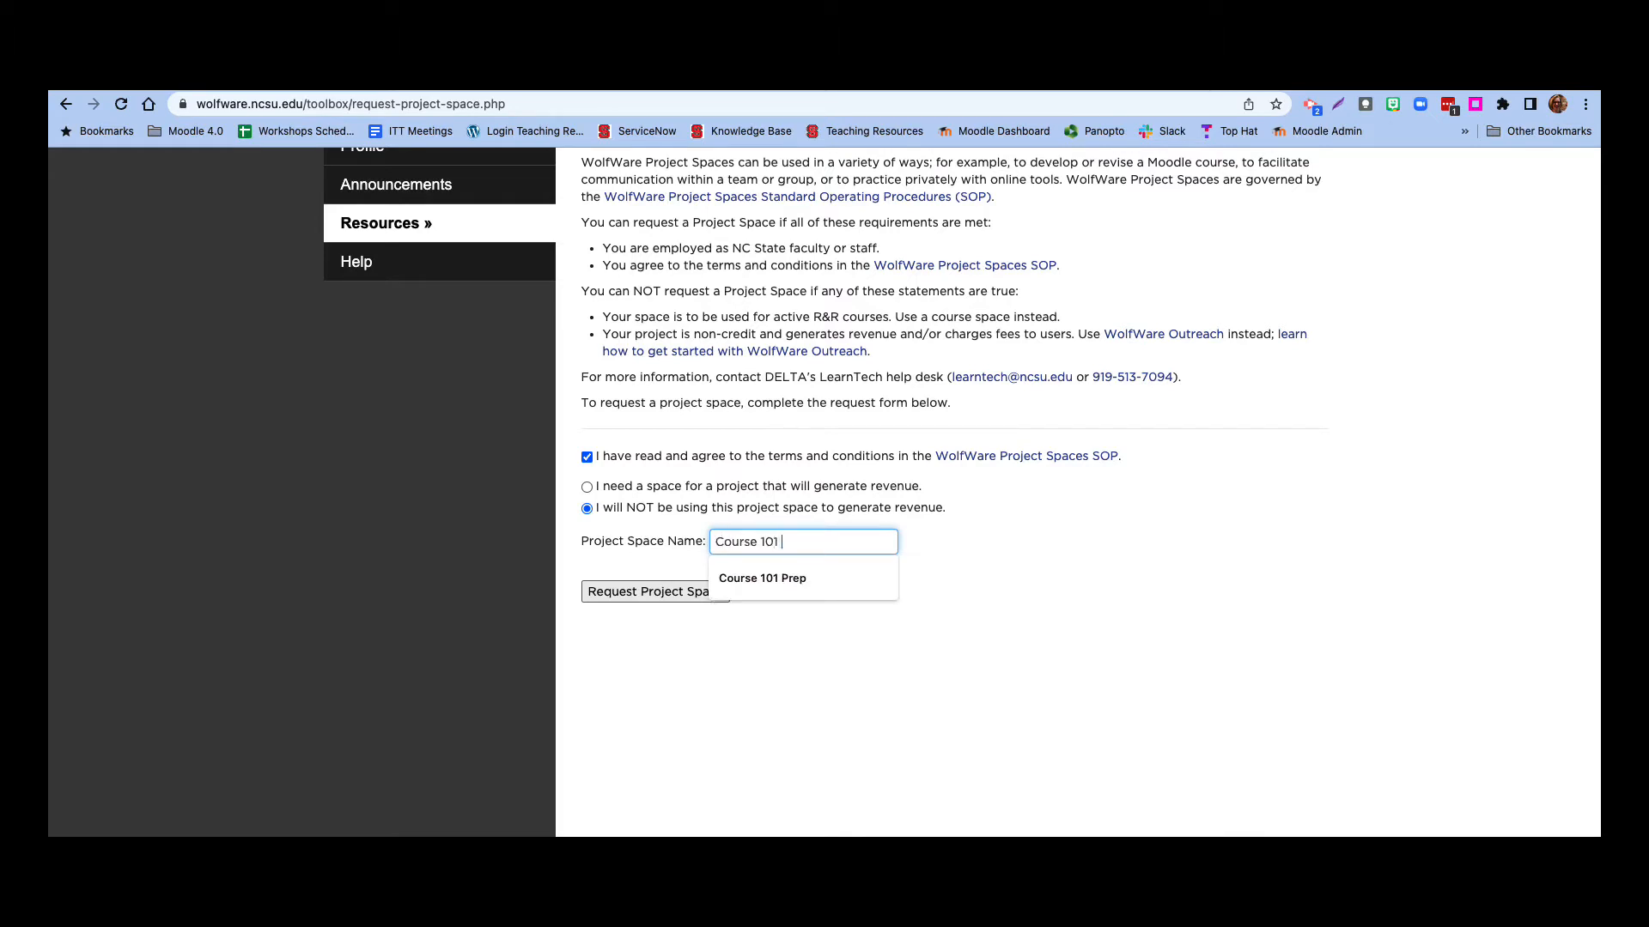
pyautogui.click(761, 577)
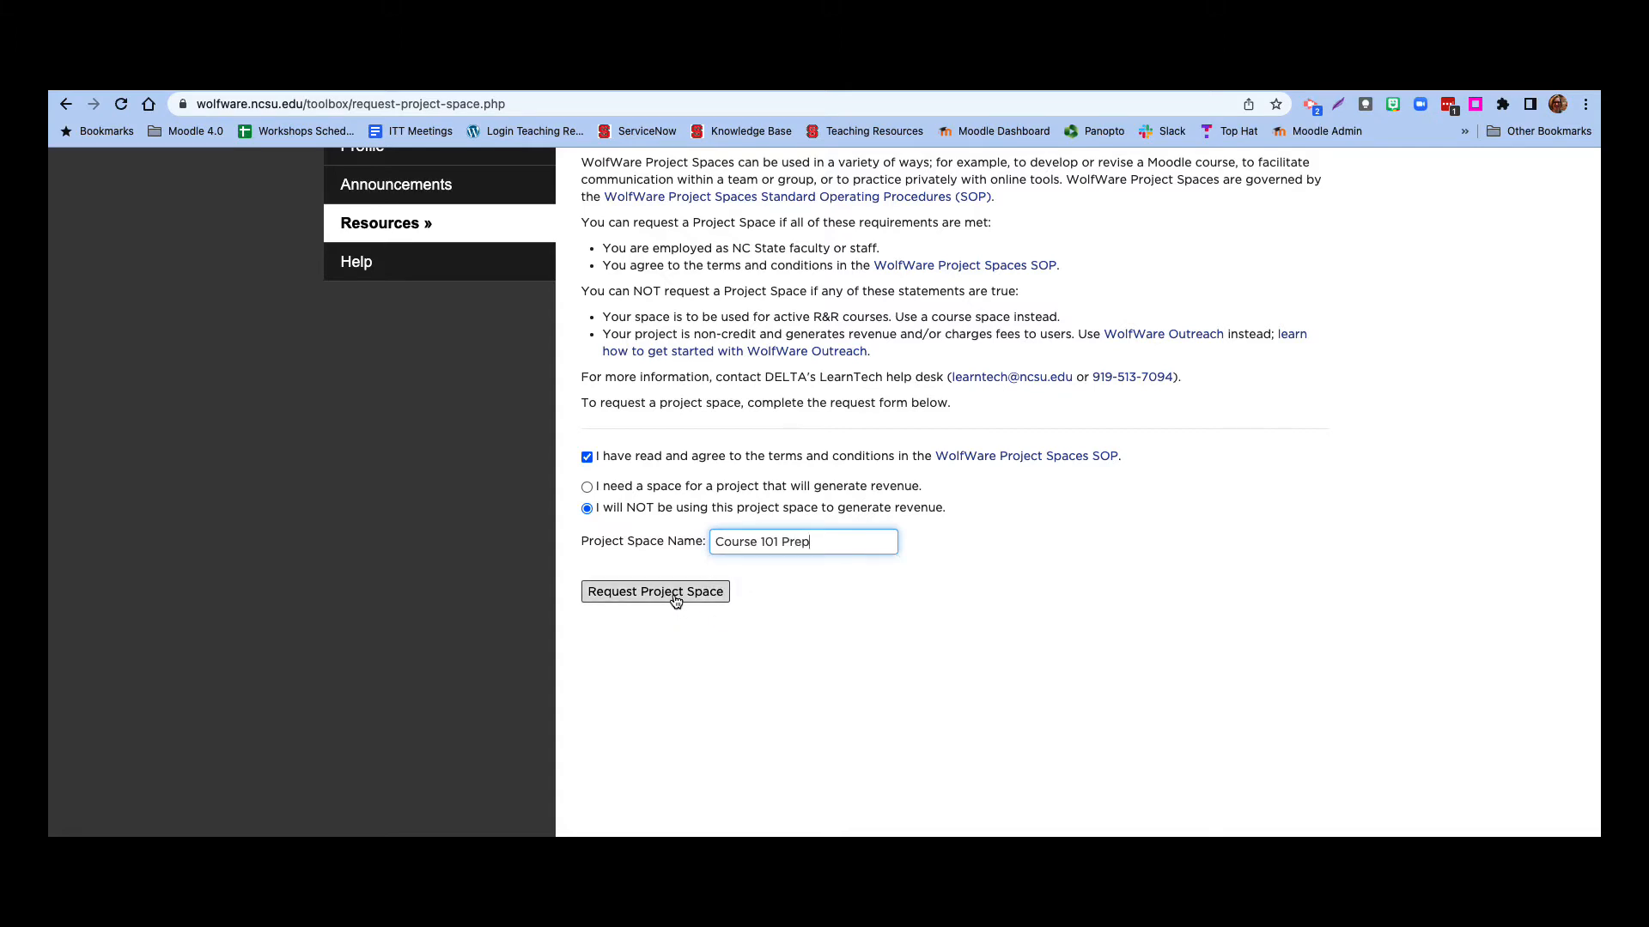
# - Submit the request and scroll to the Course 101 Prep space's Inactive Tools table
pyautogui.click(654, 591)
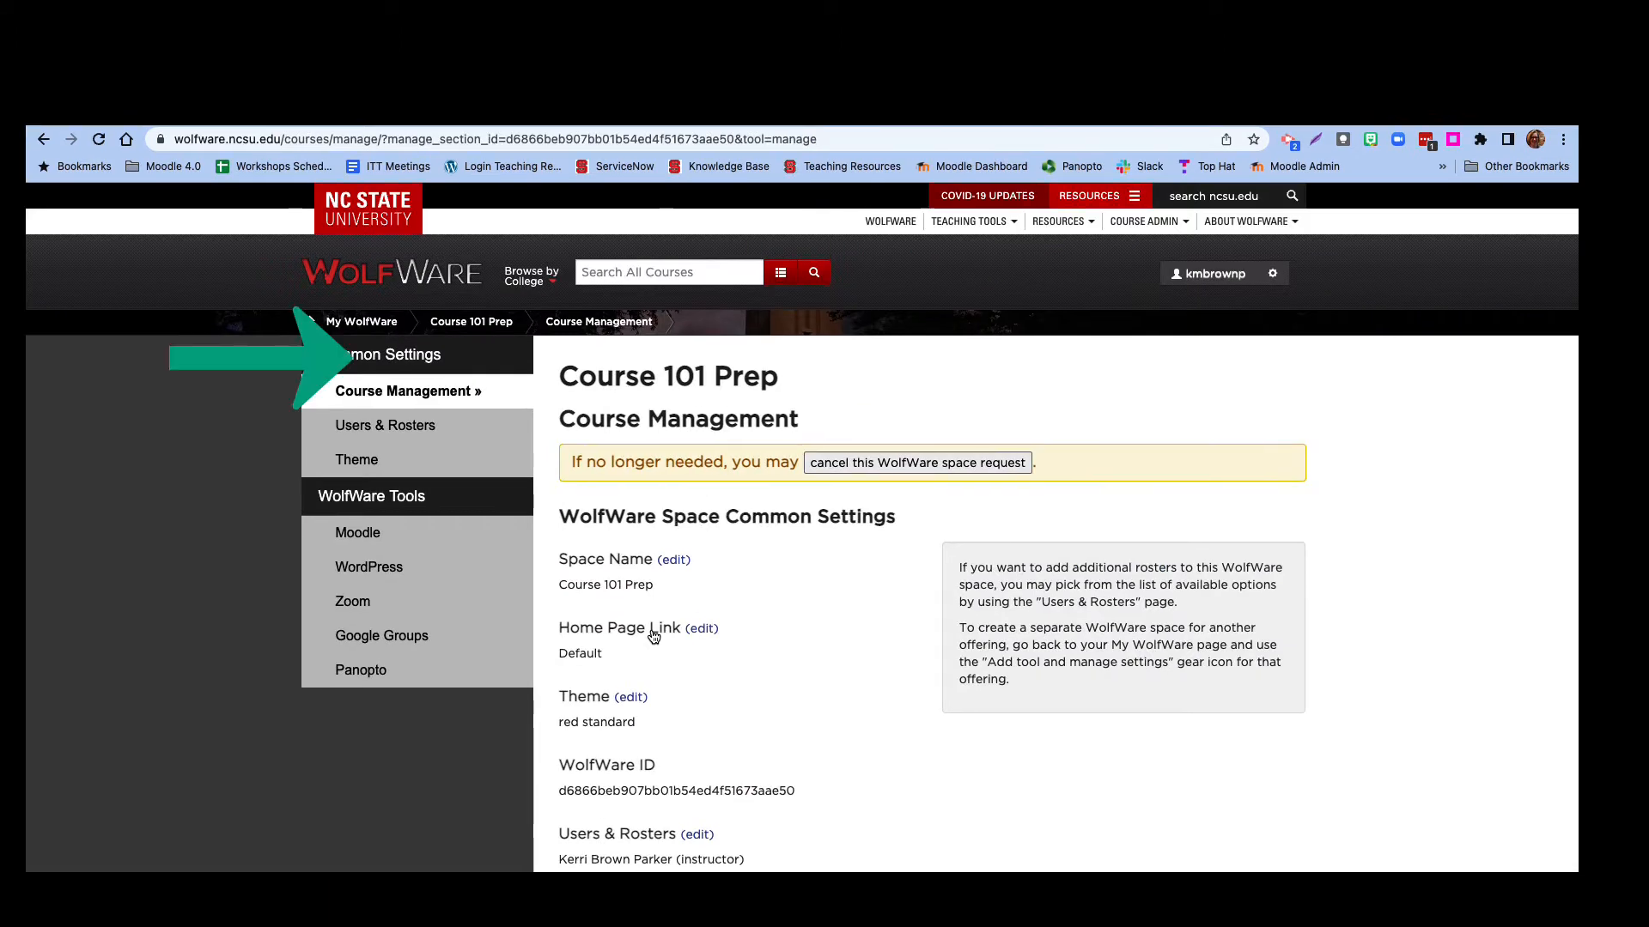
pyautogui.moveTo(793, 635)
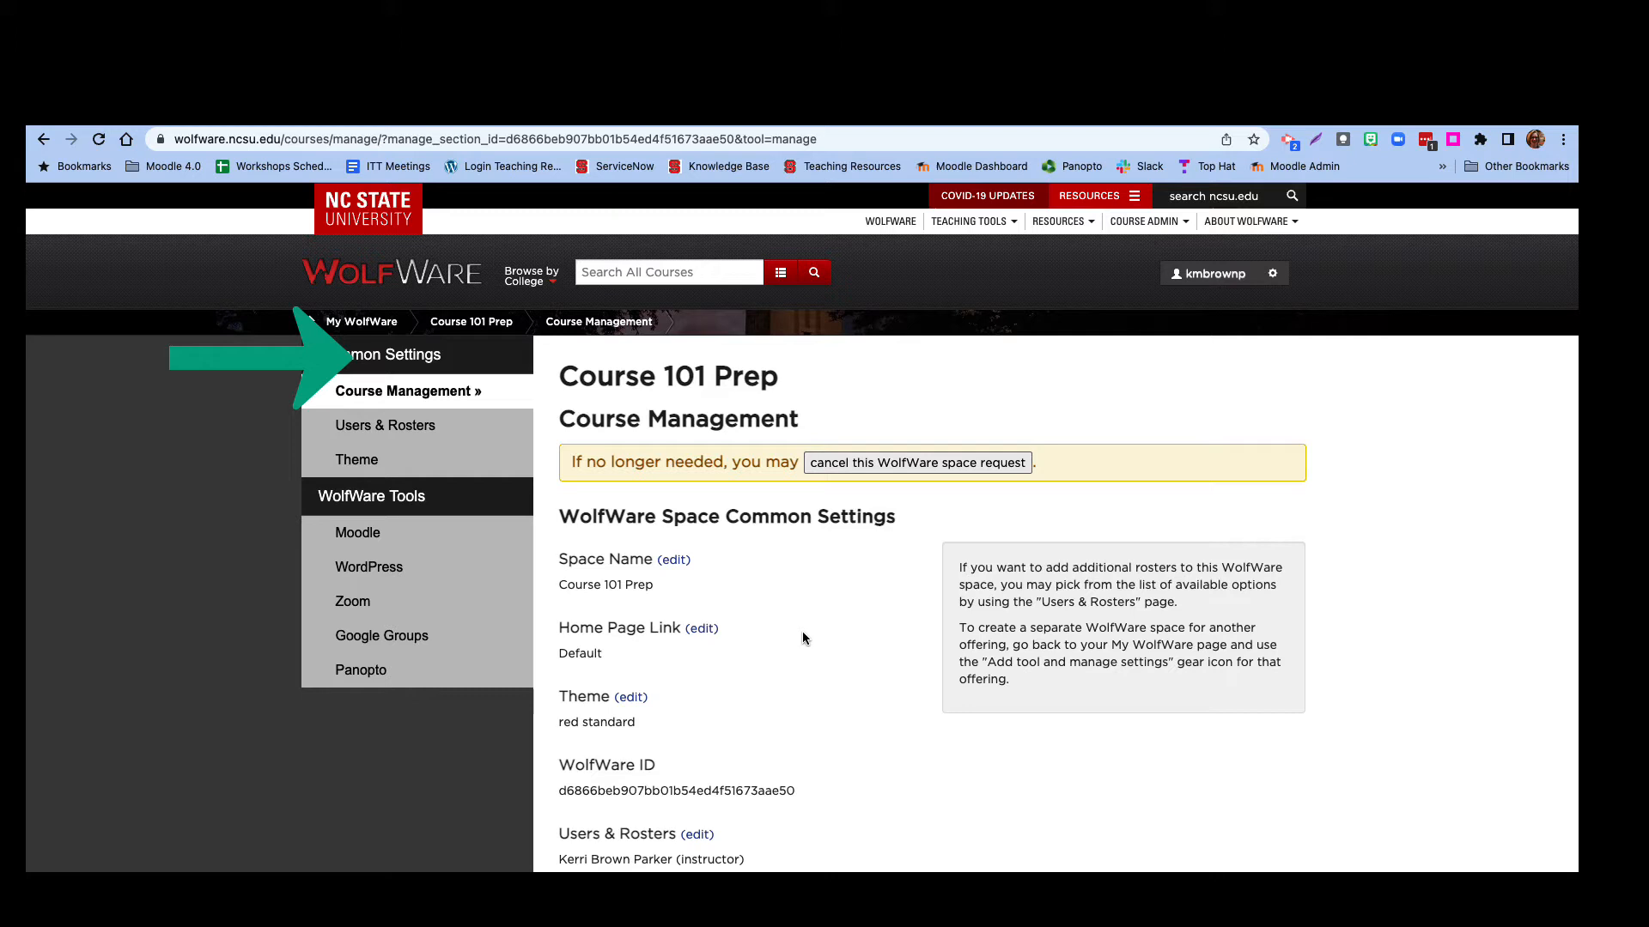
pyautogui.scroll(3)
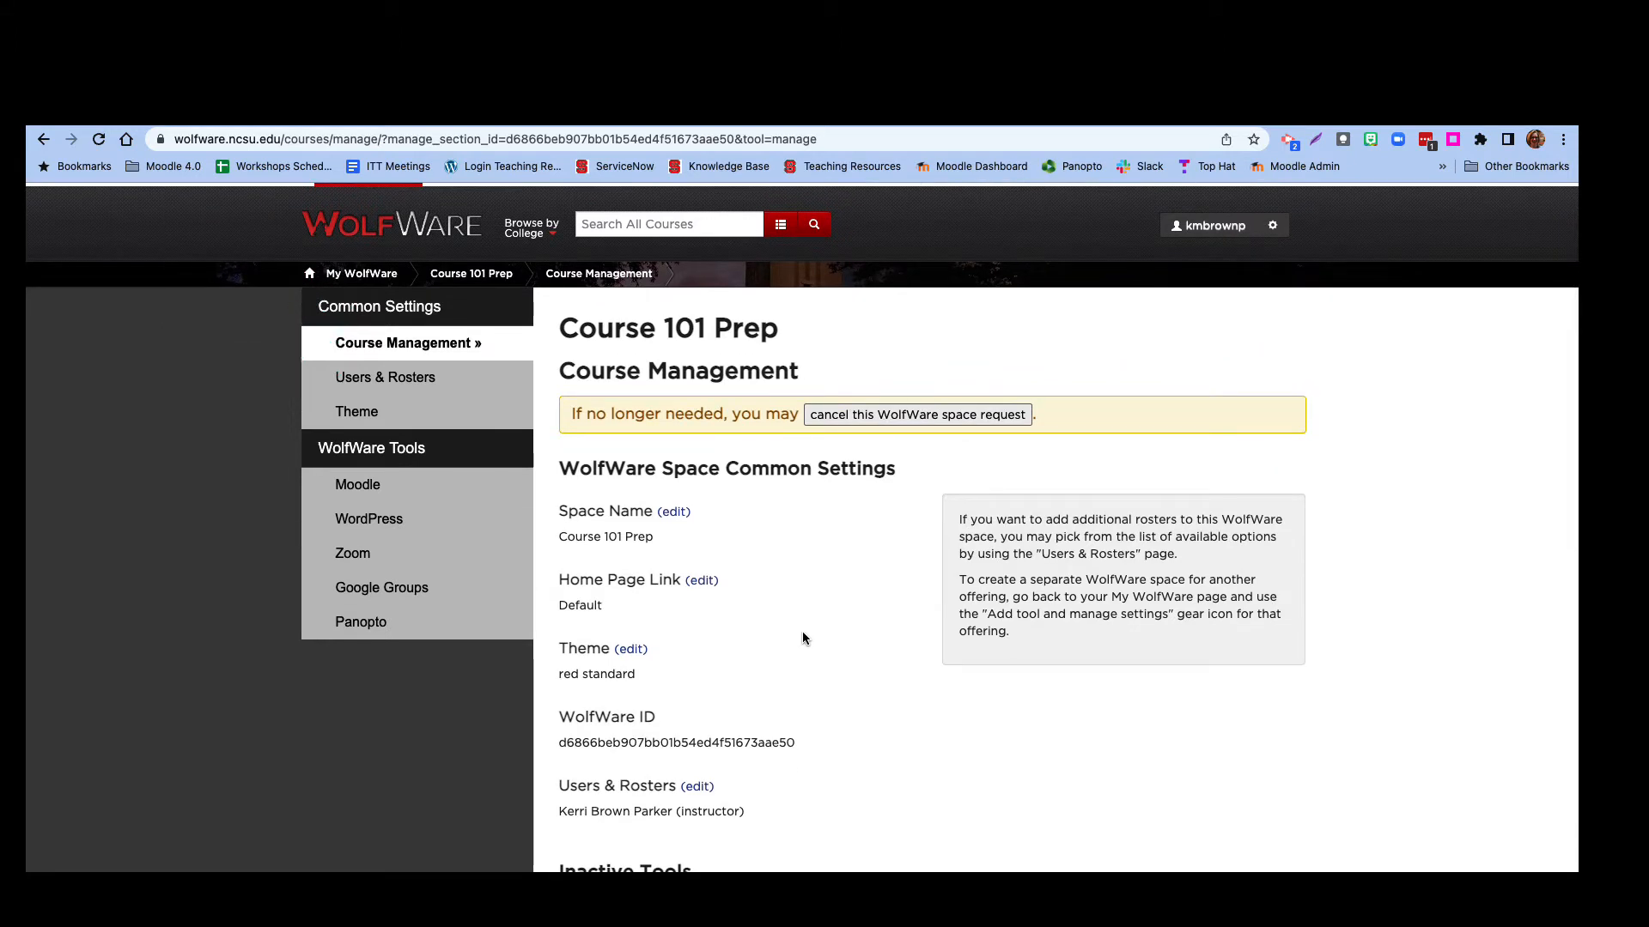
pyautogui.scroll(-3)
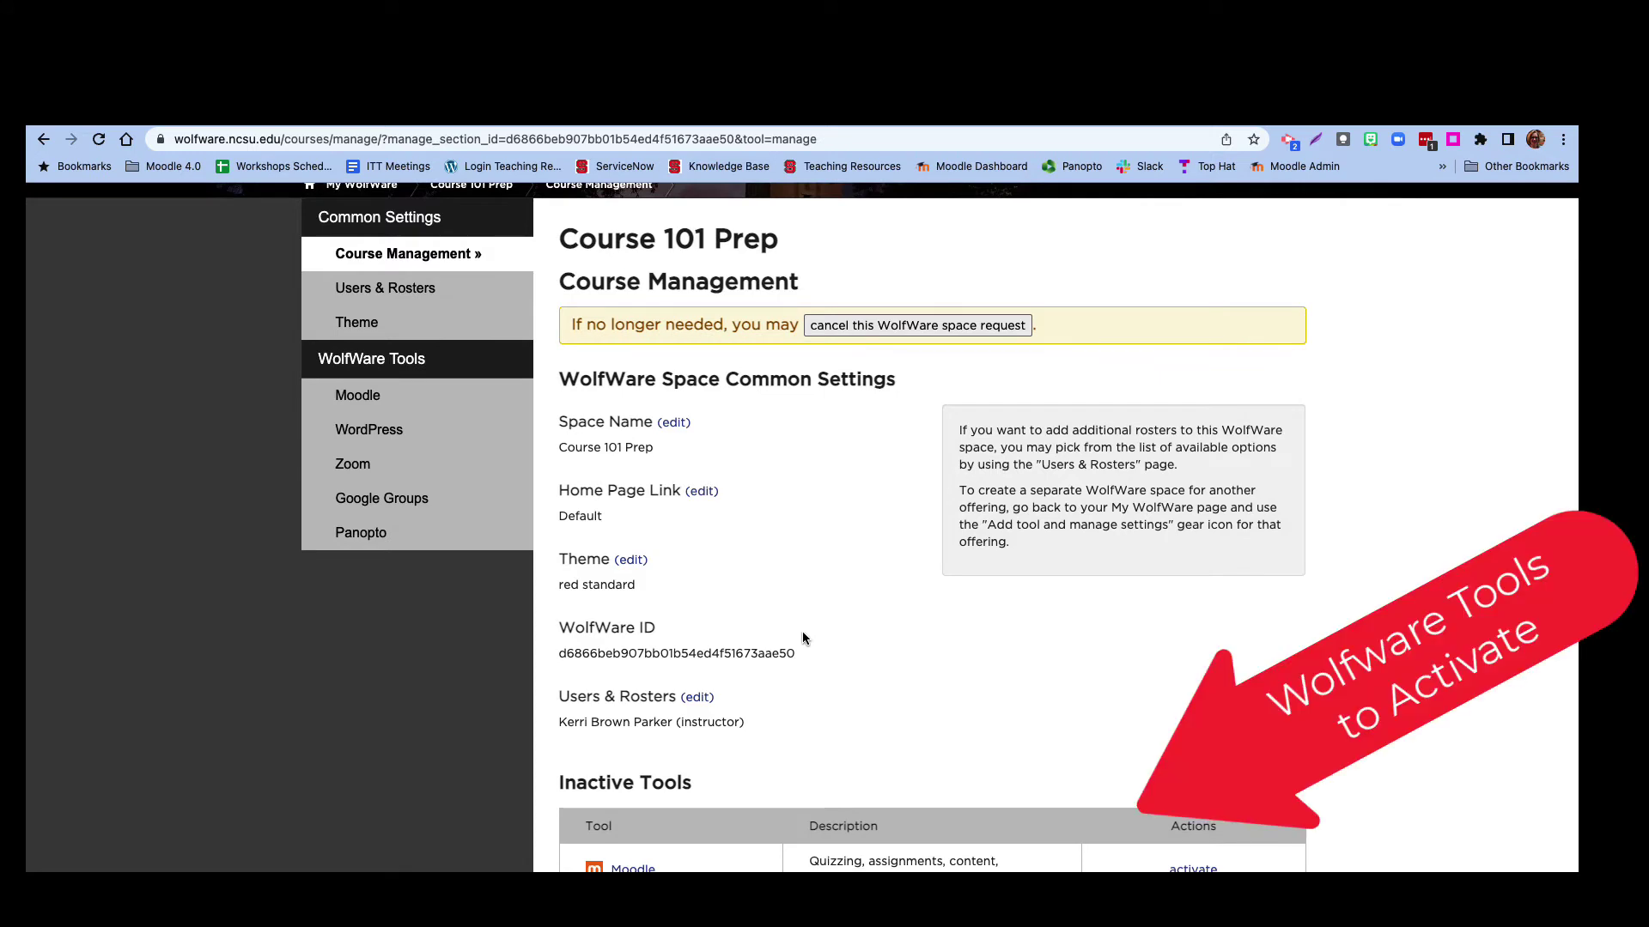
pyautogui.scroll(-3)
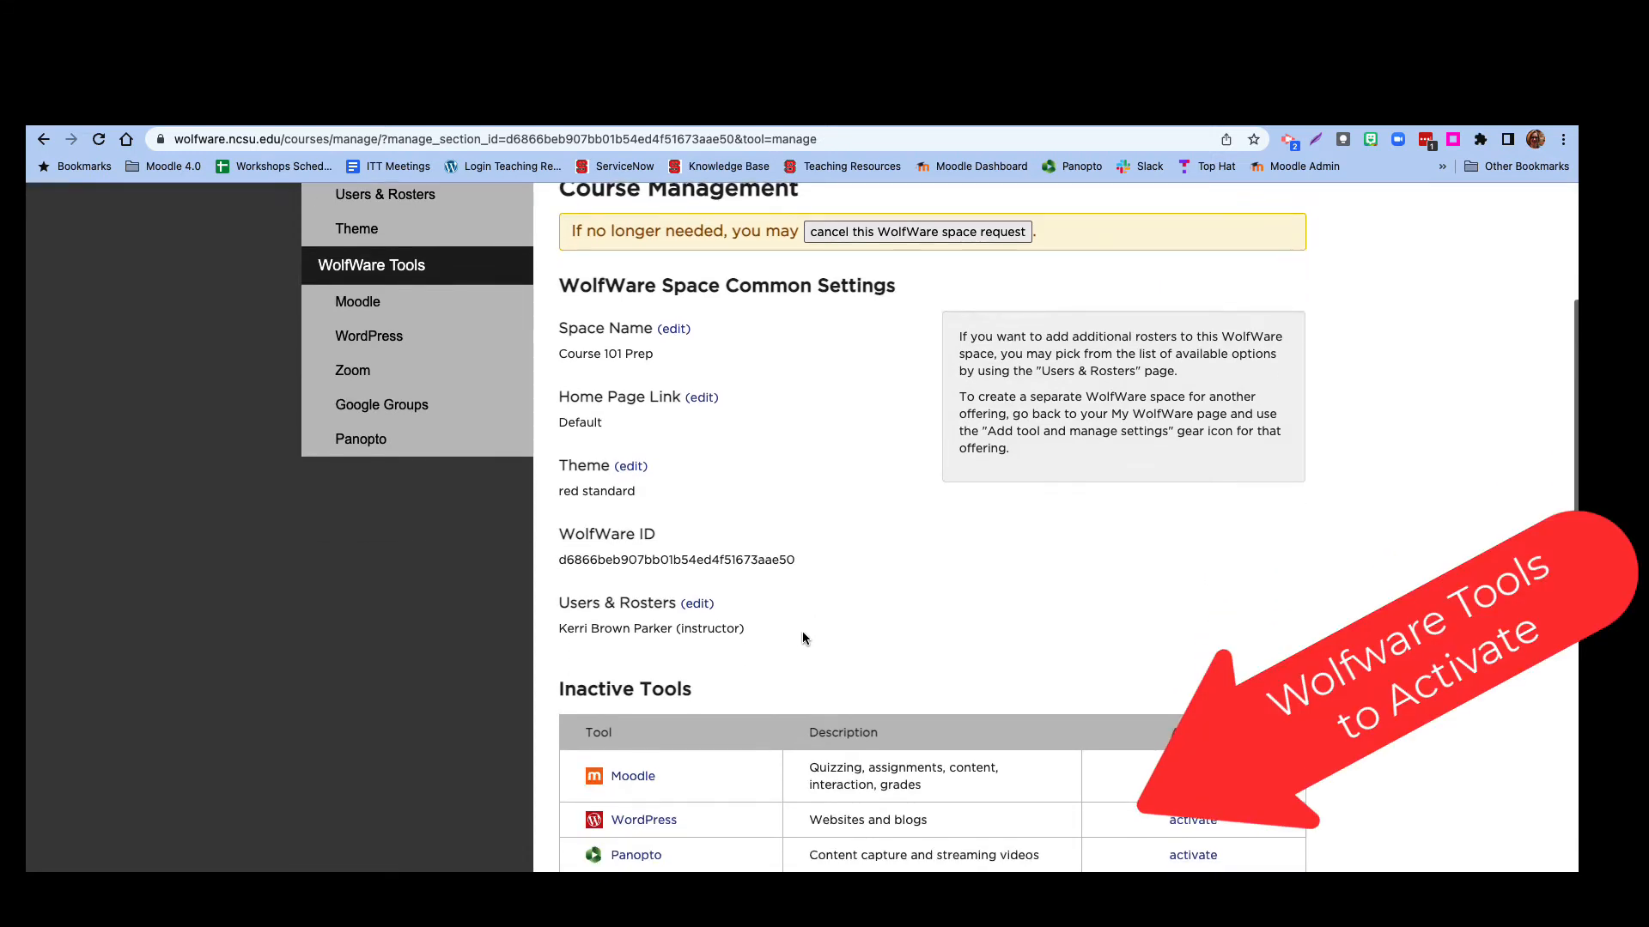
pyautogui.scroll(3)
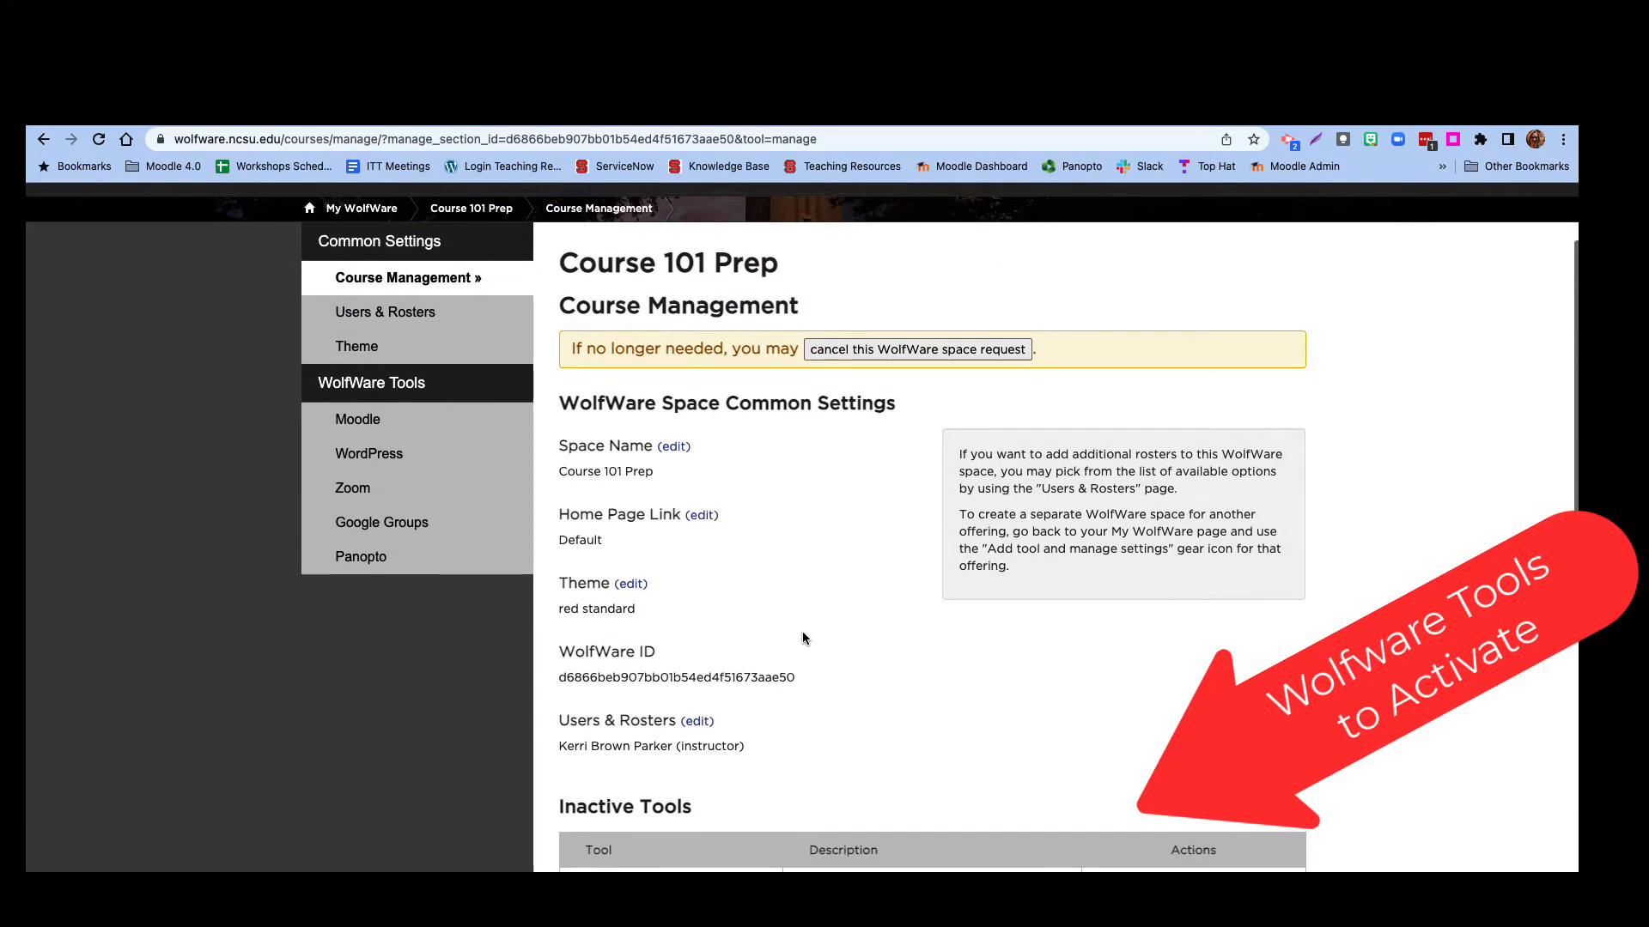
pyautogui.scroll(-3)
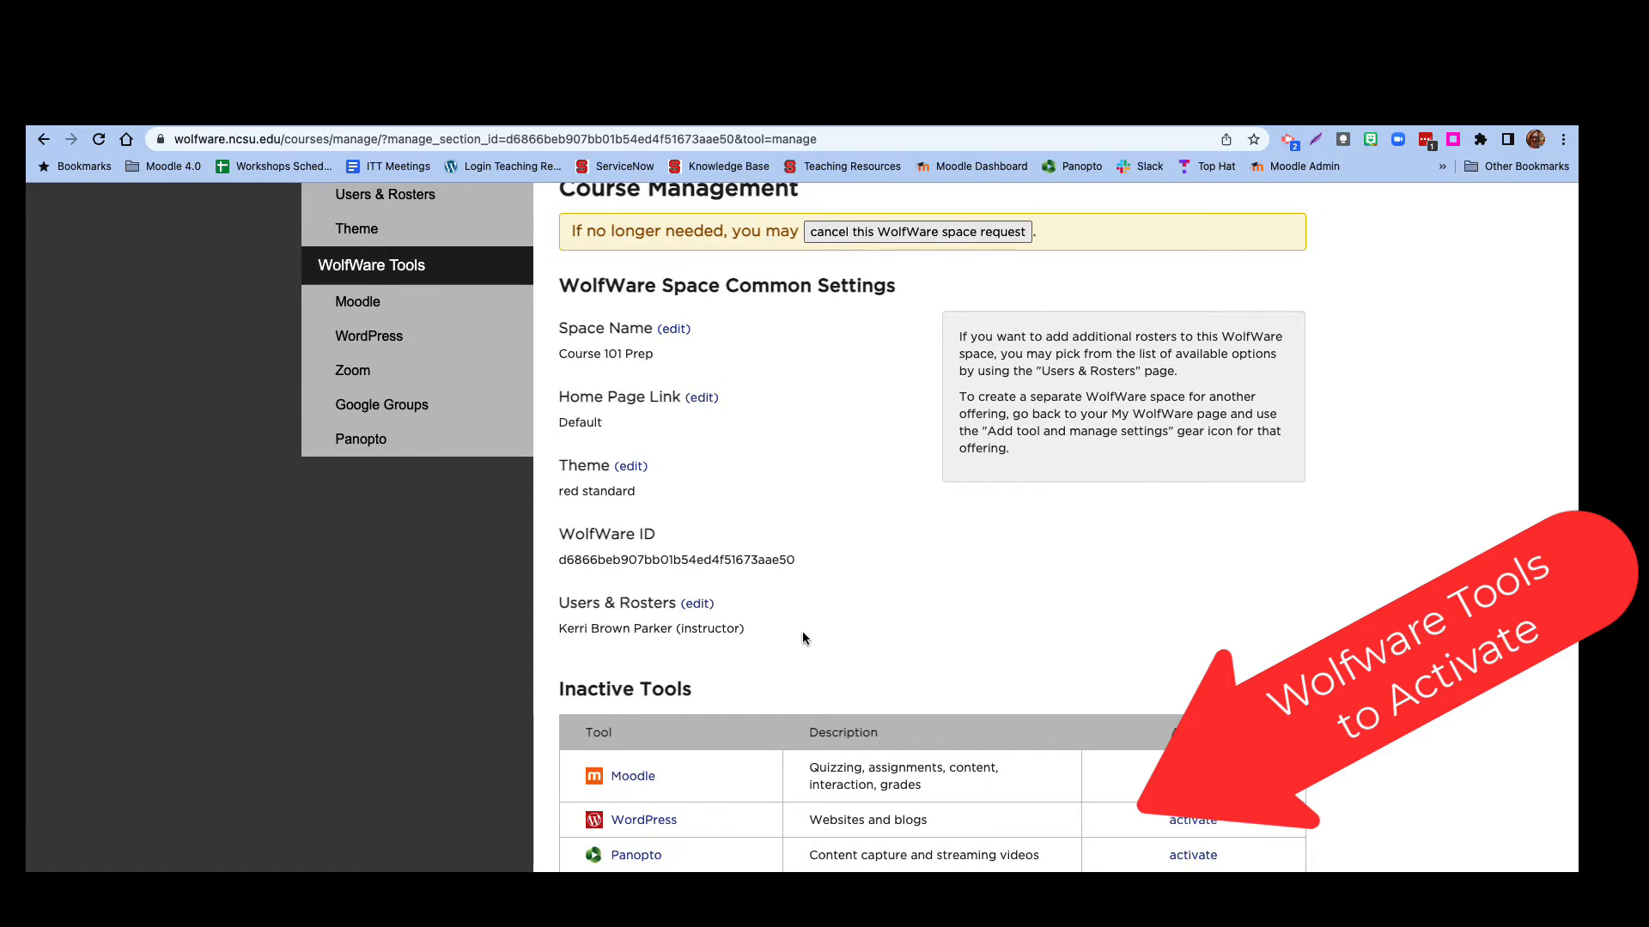
pyautogui.scroll(-3)
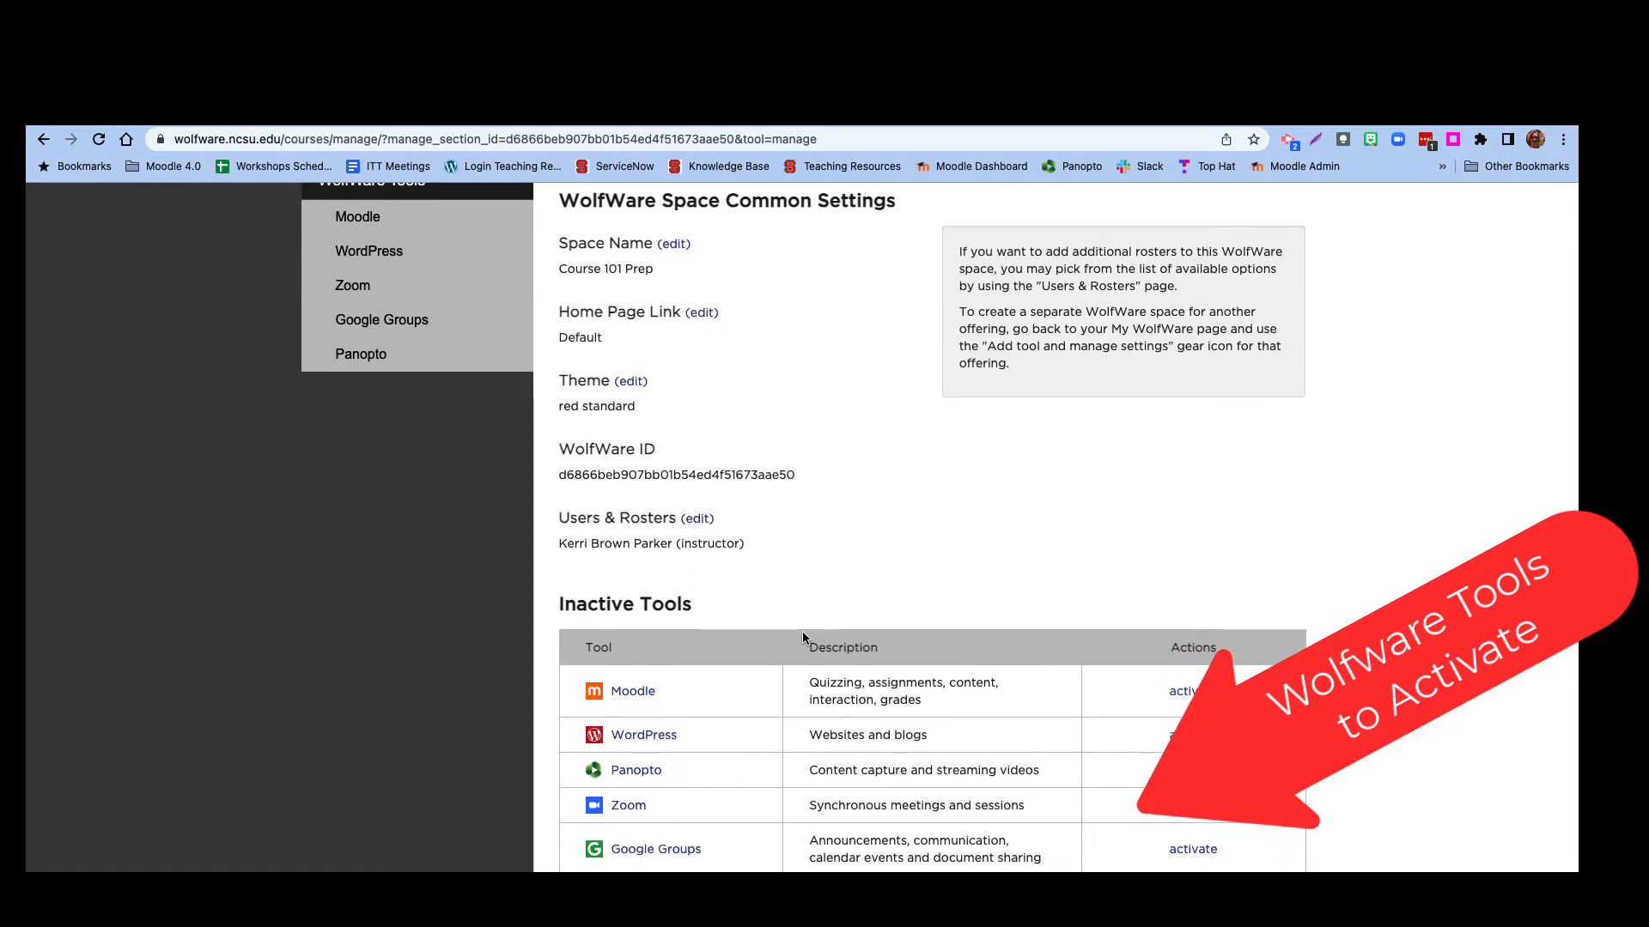
pyautogui.scroll(-3)
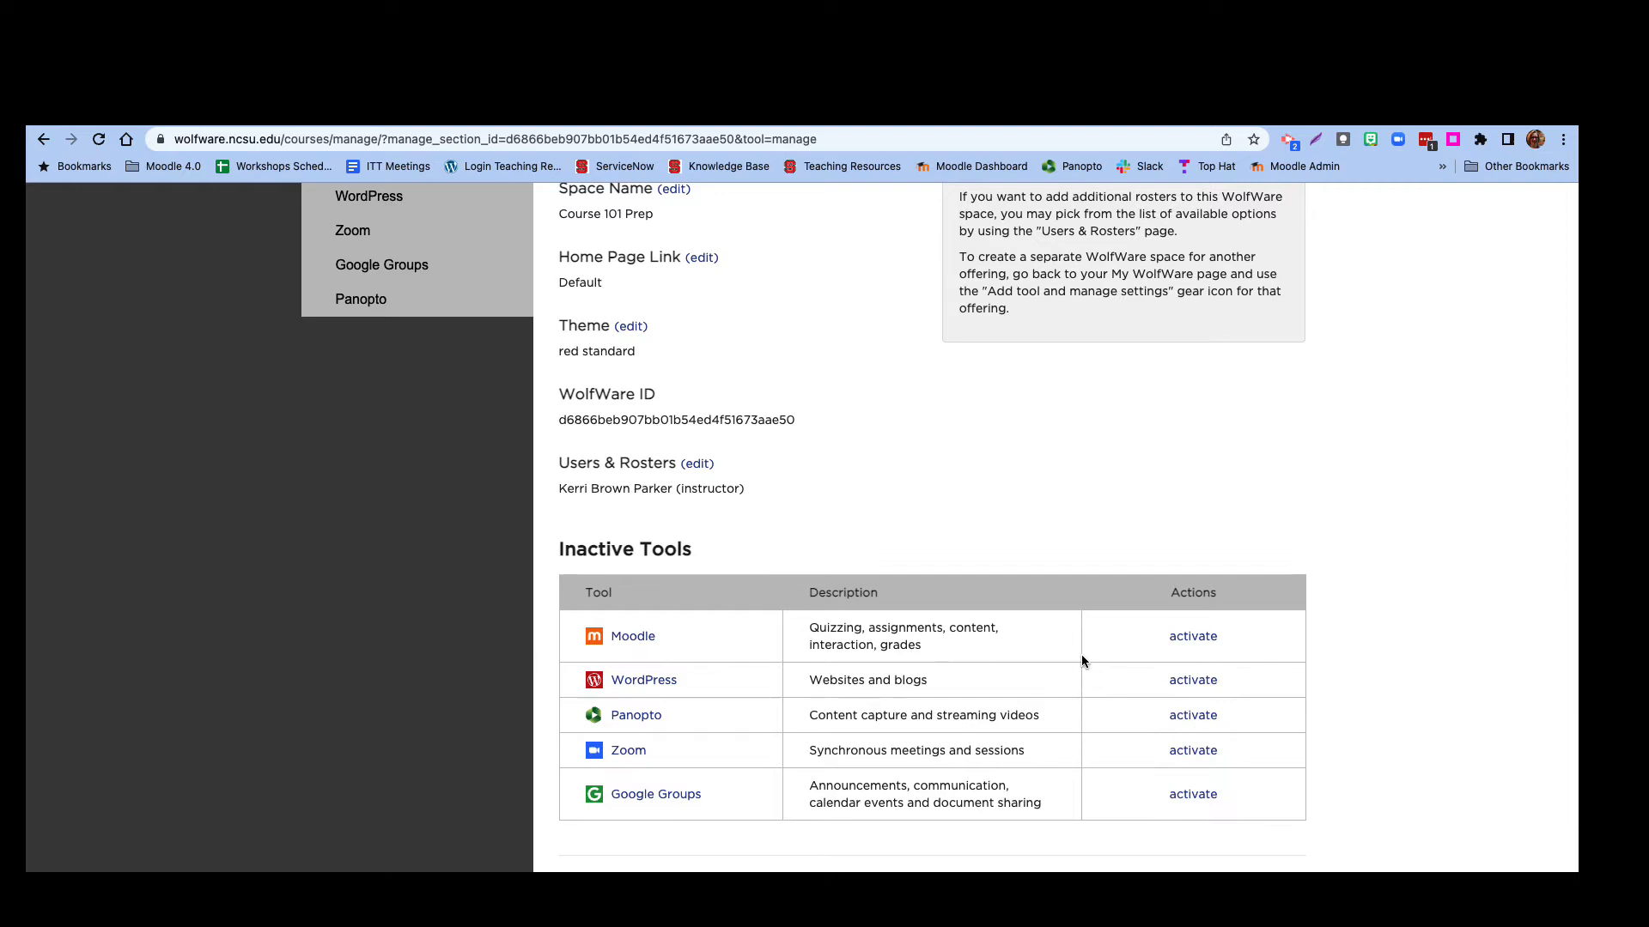
pyautogui.moveTo(1192, 636)
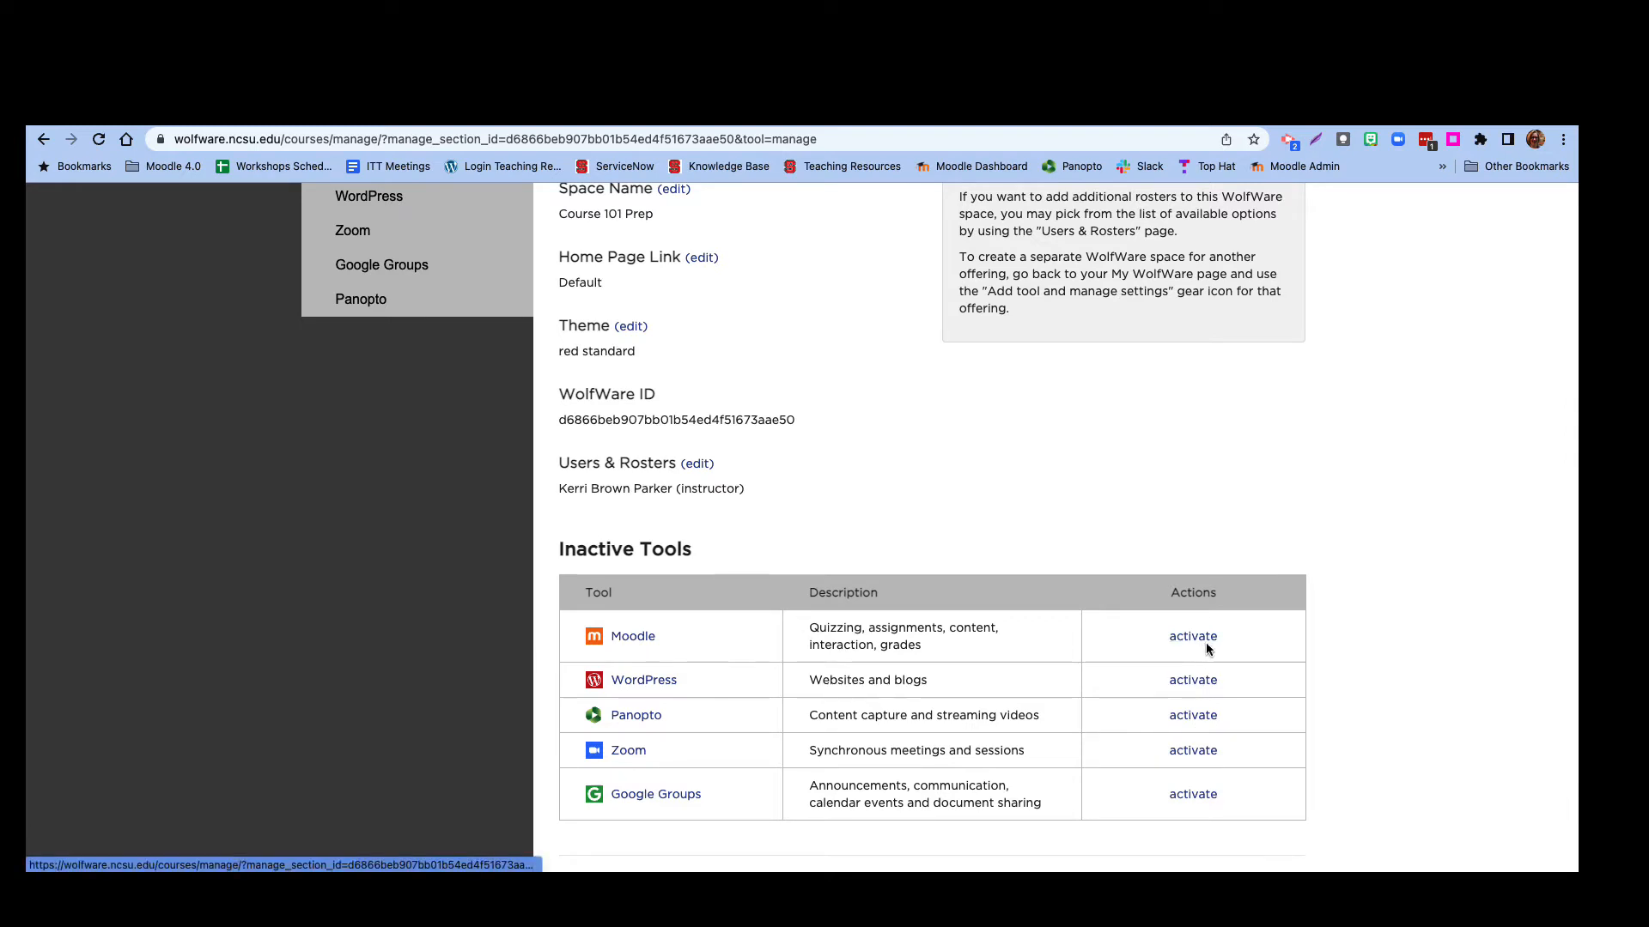
pyautogui.moveTo(1192, 635)
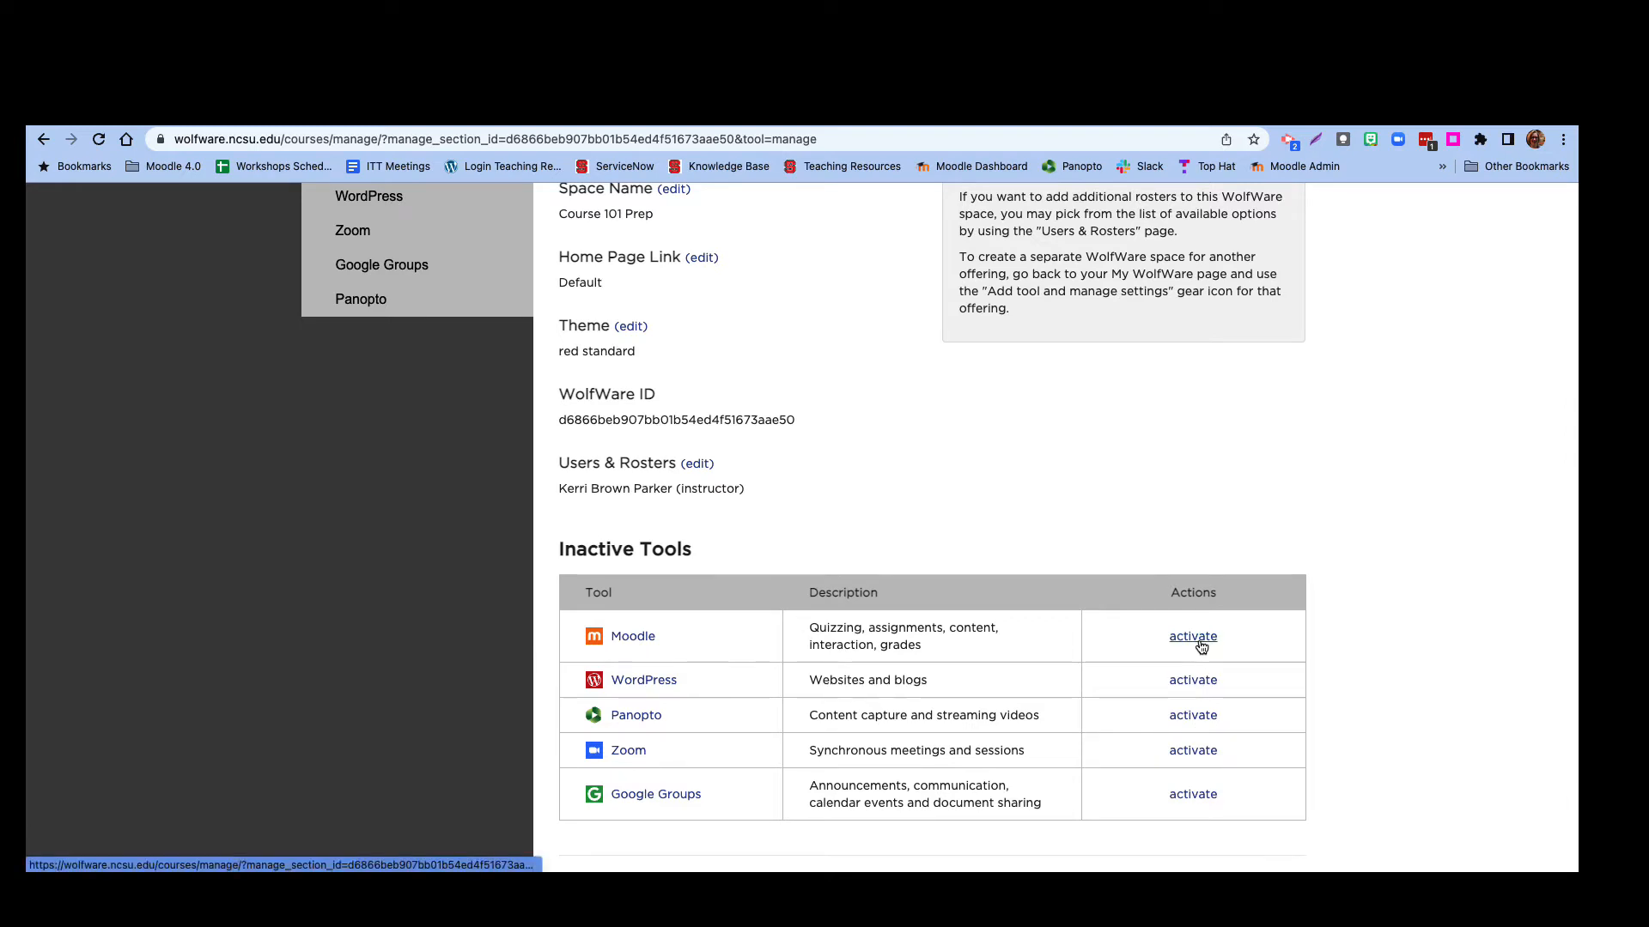
# - Activate Moodle for Course 101 Prep and scroll through its setup settings
pyautogui.click(1192, 636)
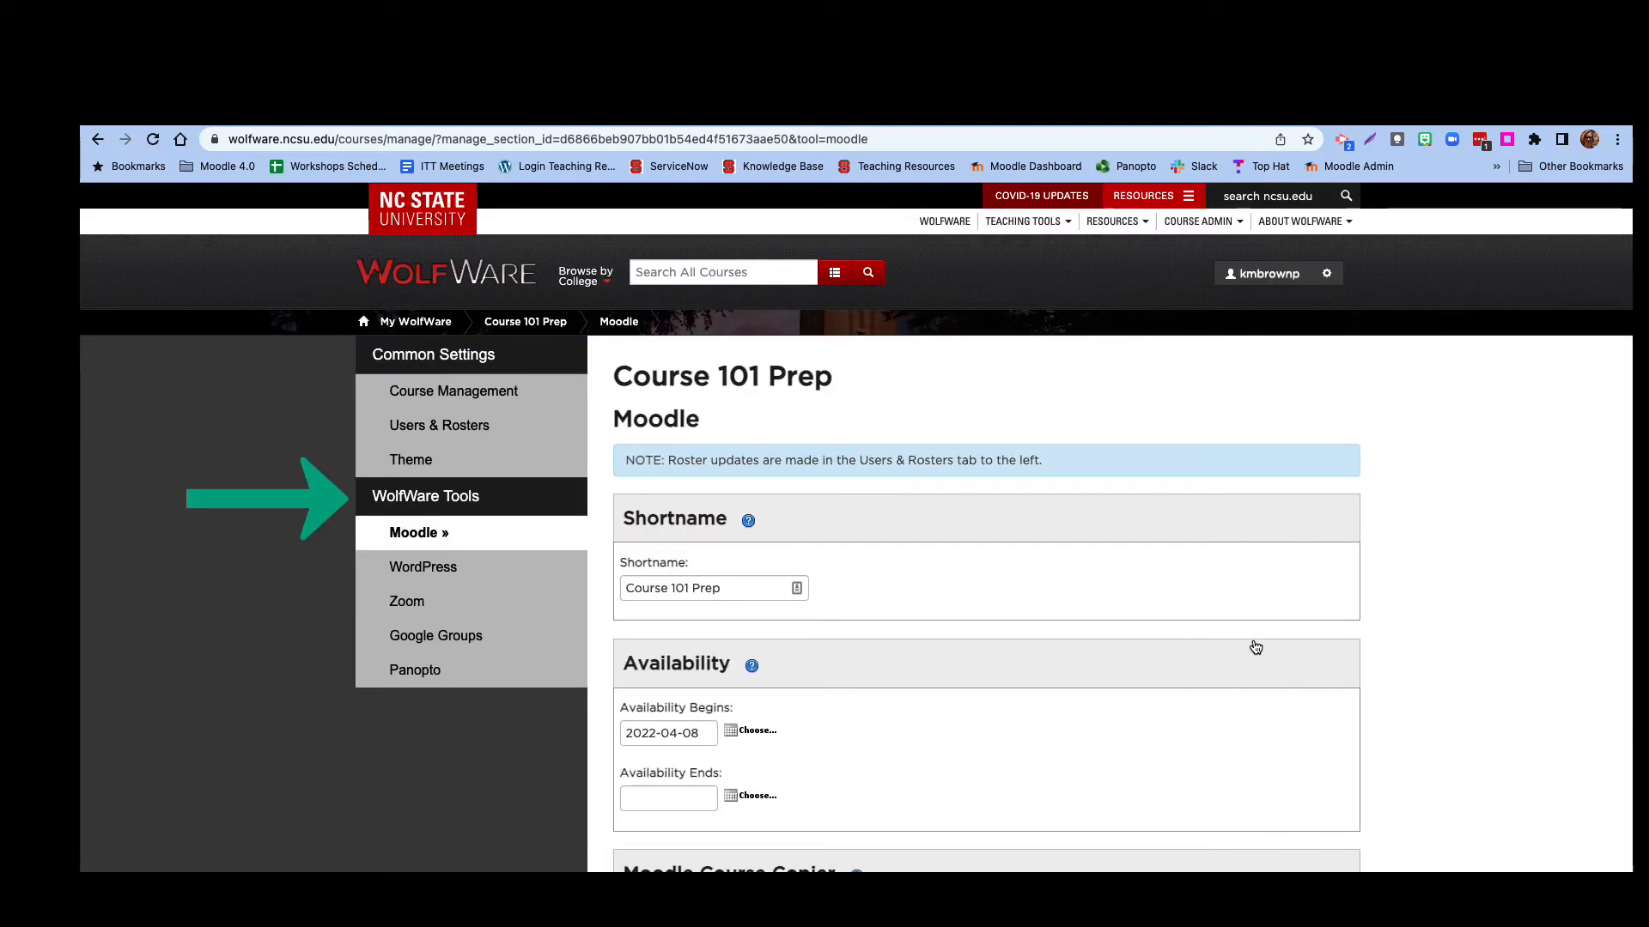
pyautogui.moveTo(1157, 654)
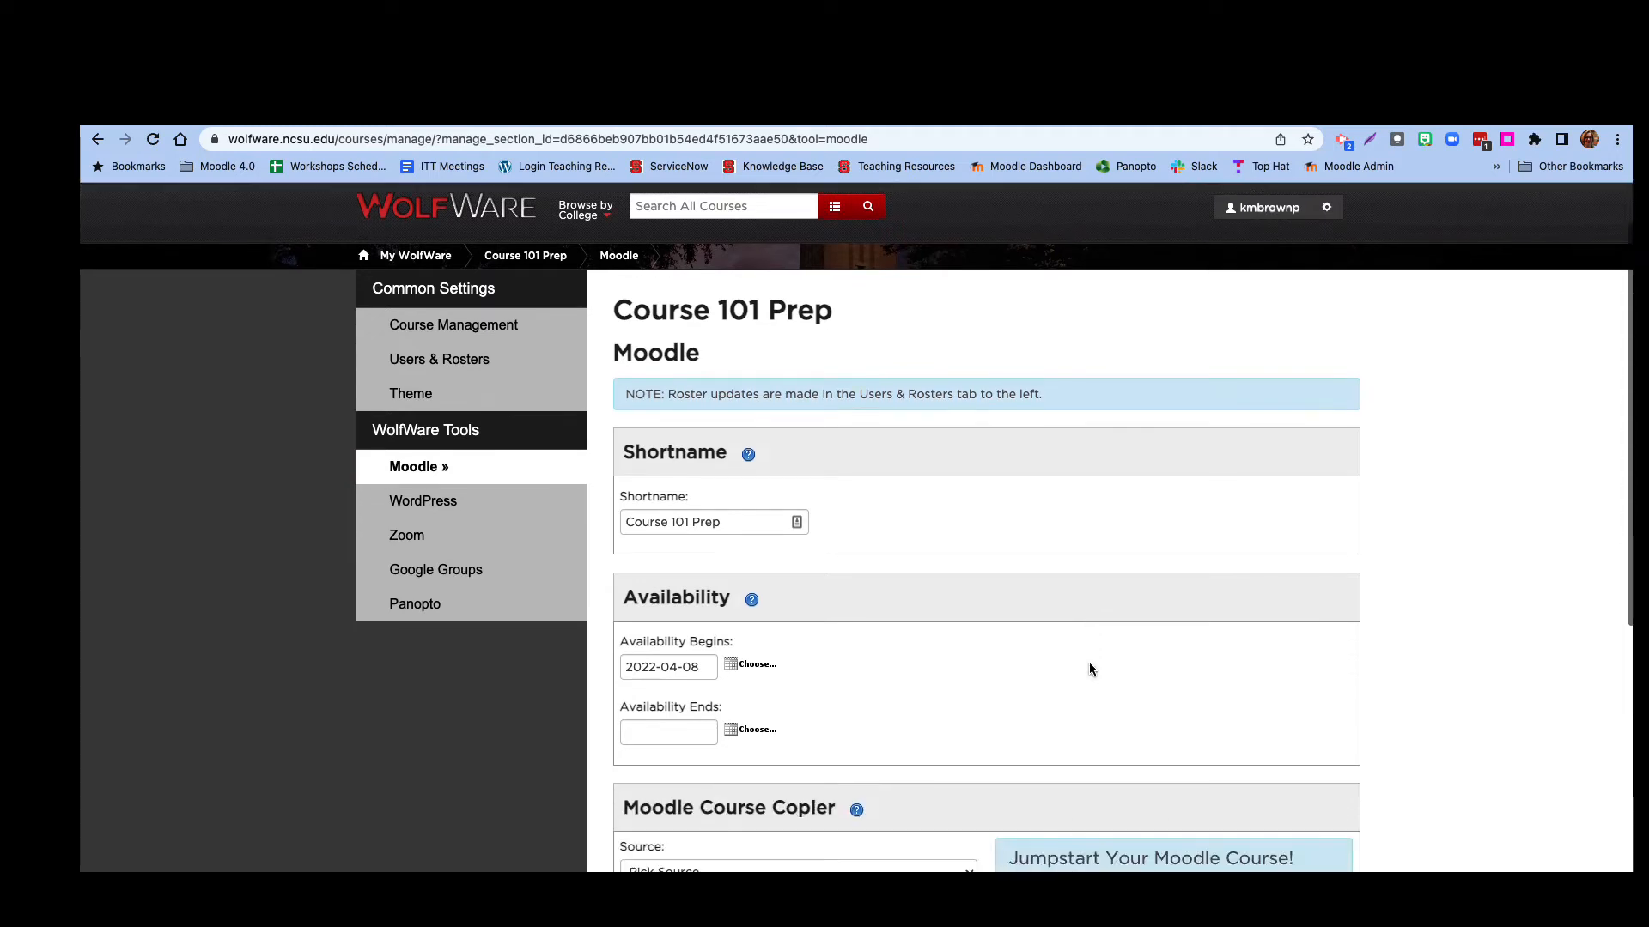
pyautogui.scroll(-3)
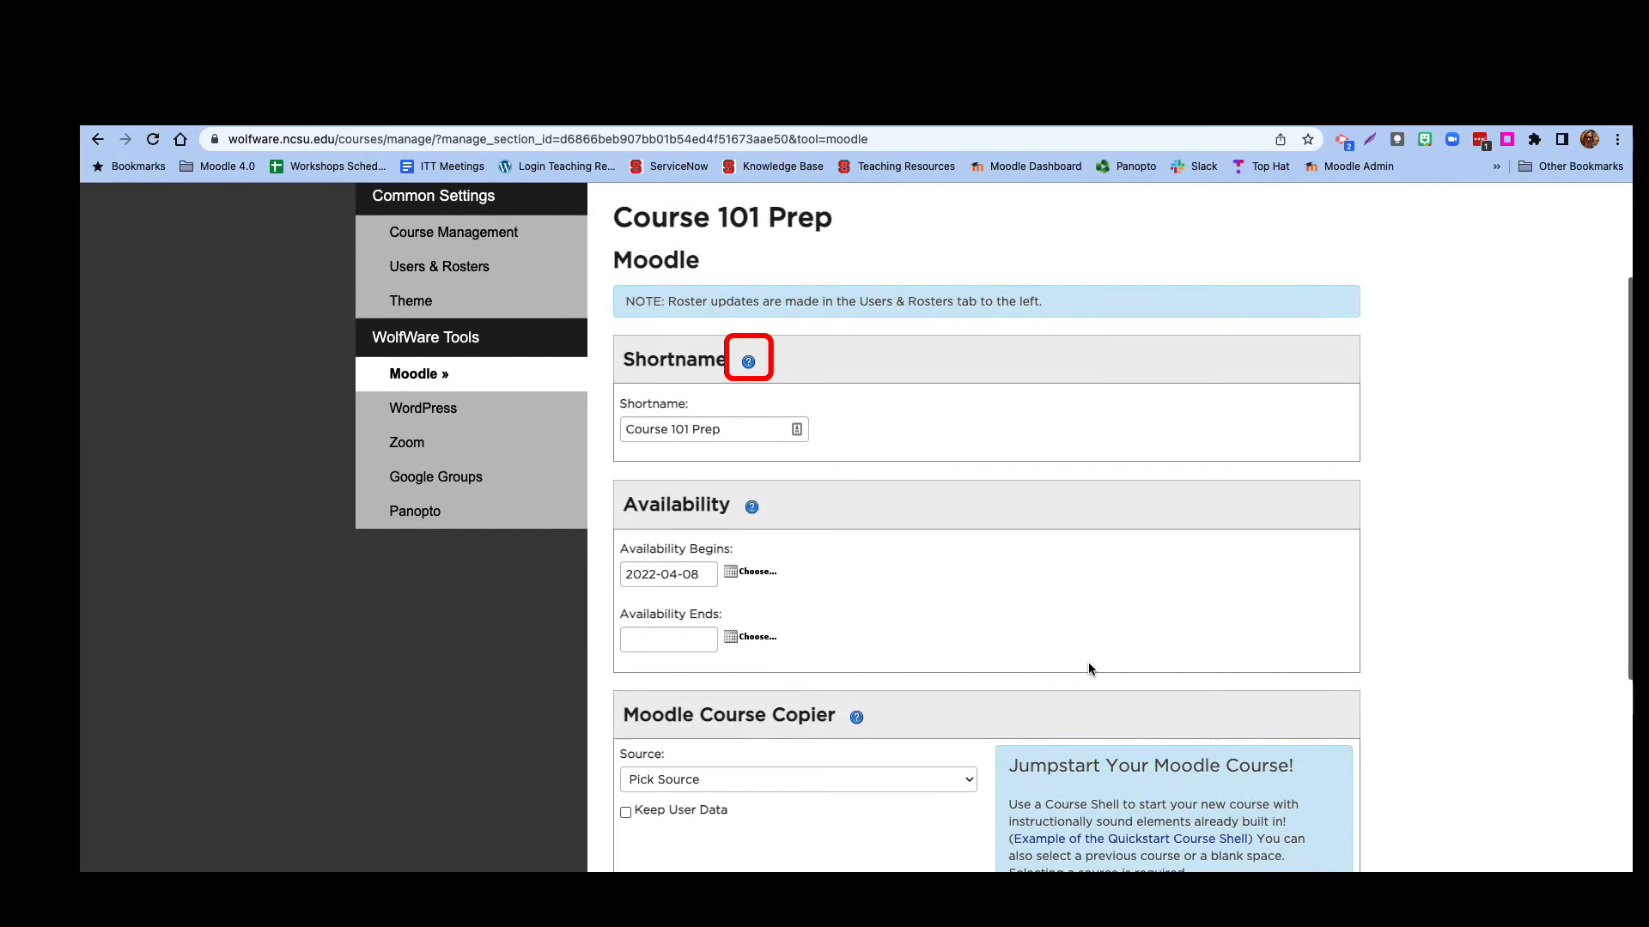
pyautogui.moveTo(891, 608)
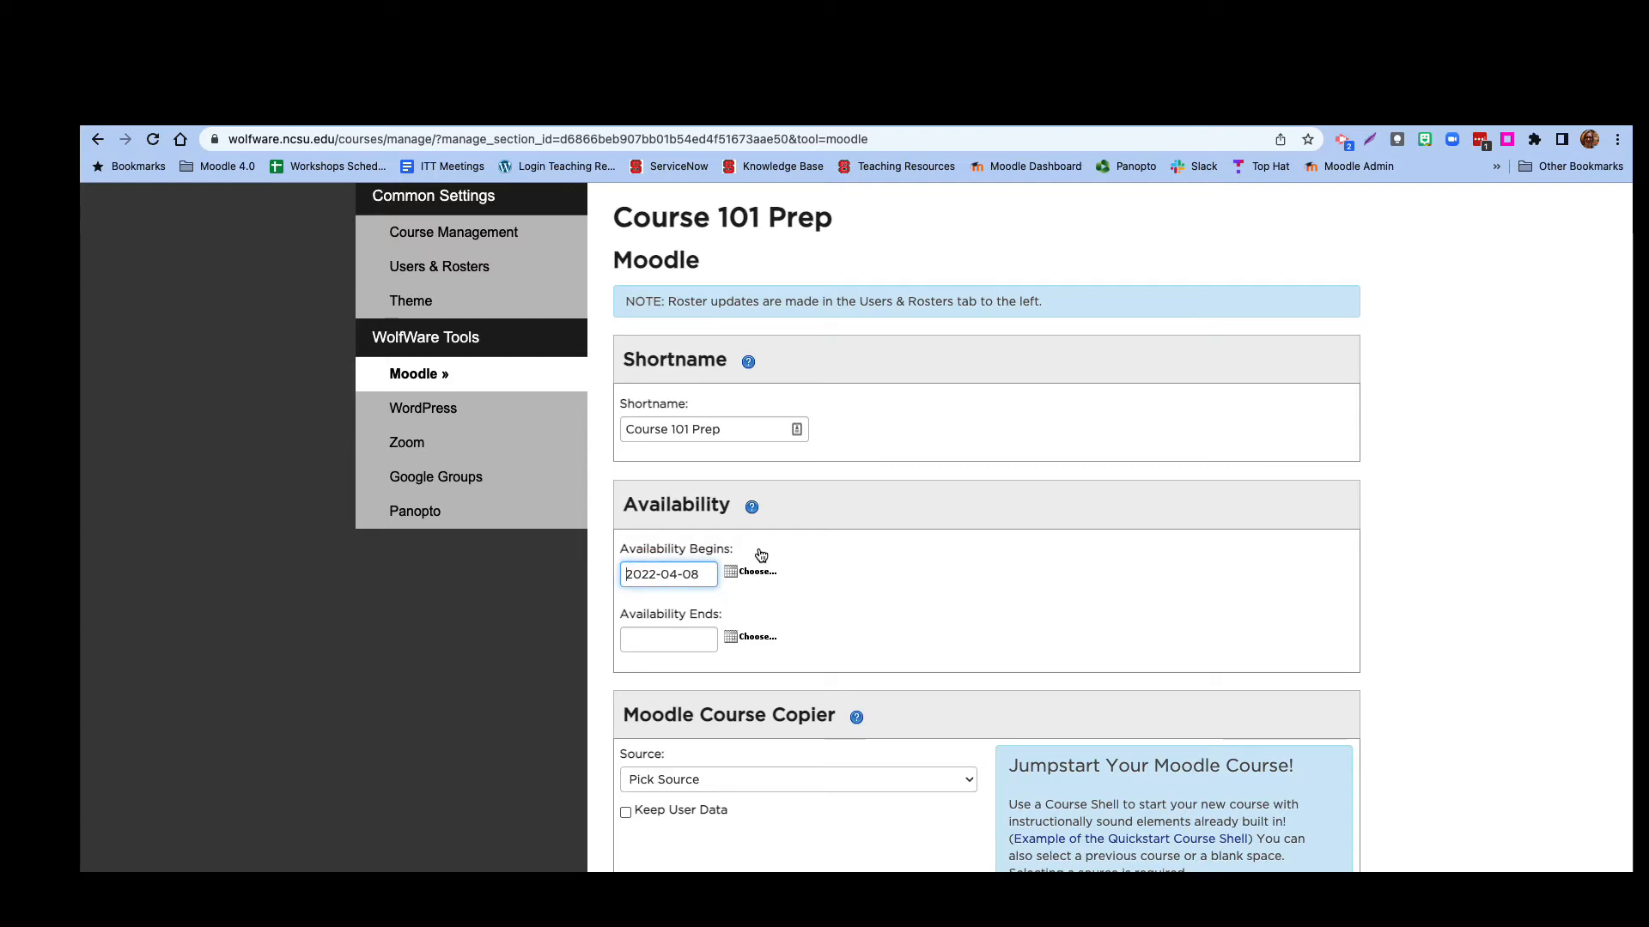
pyautogui.moveTo(835, 592)
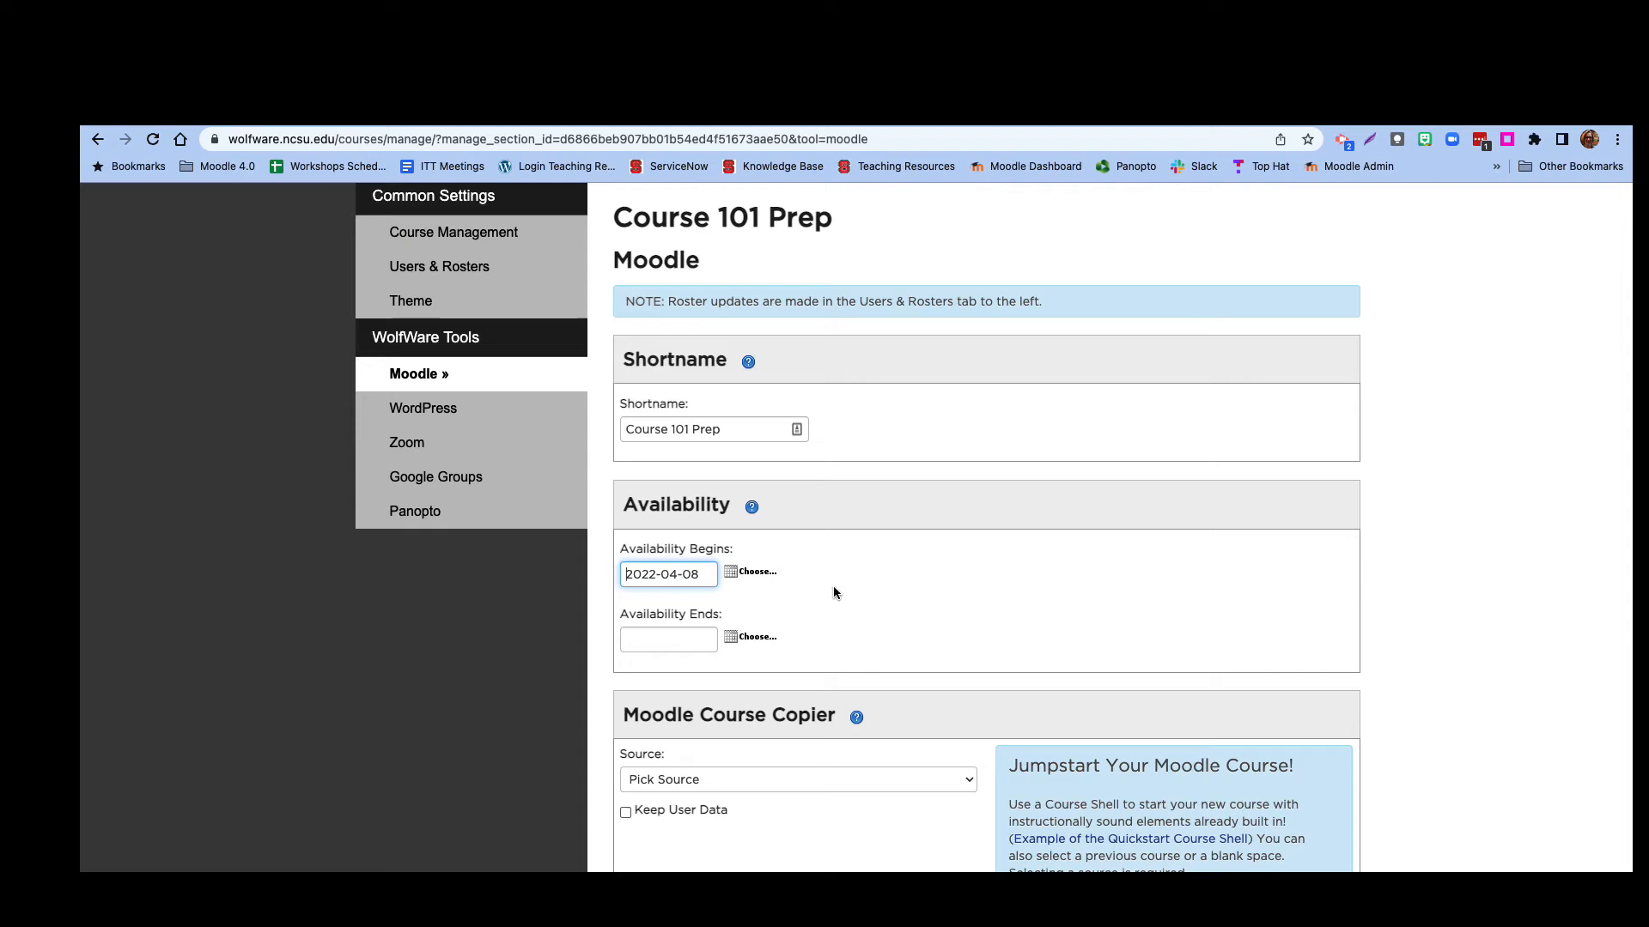
pyautogui.scroll(-3)
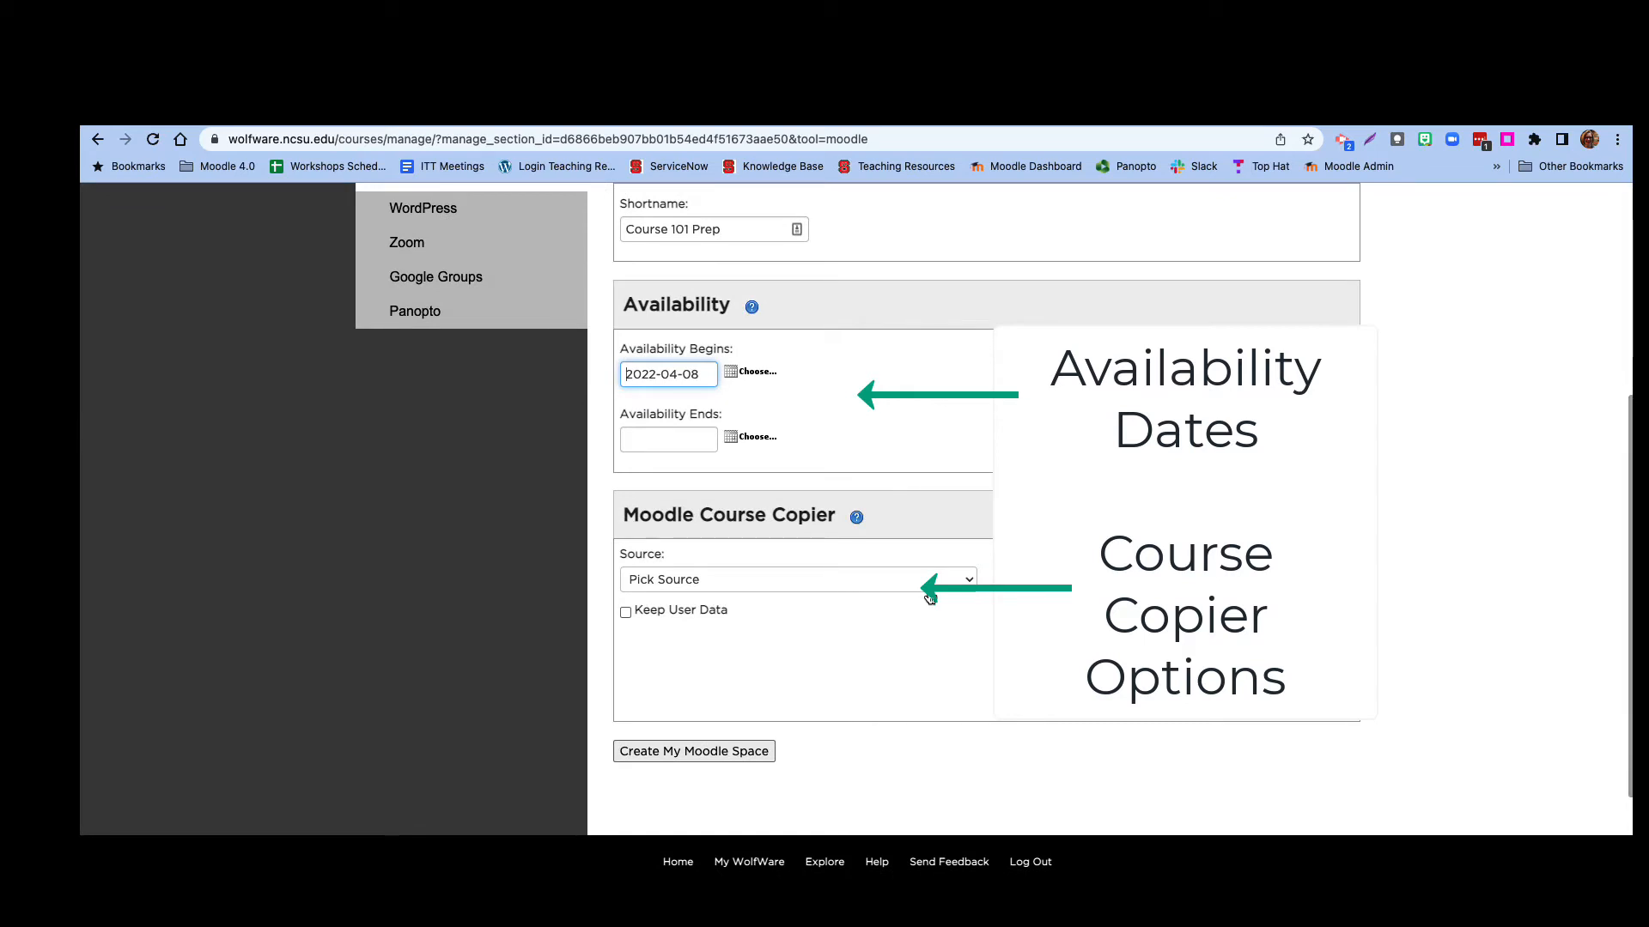
pyautogui.moveTo(929, 598)
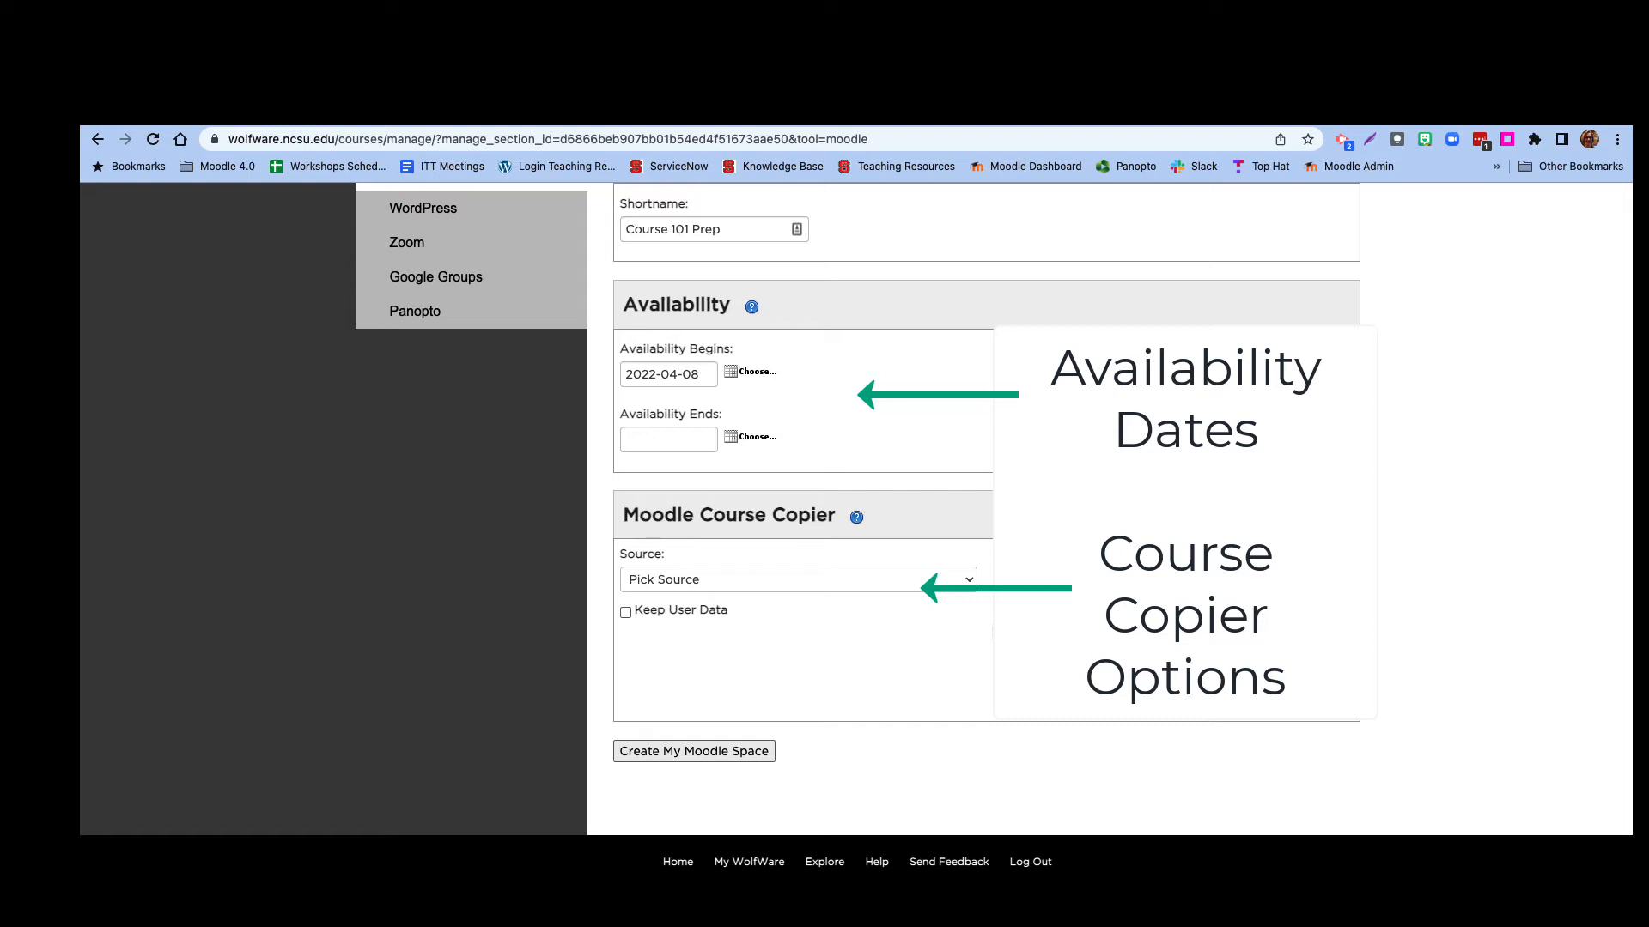
pyautogui.moveTo(969, 589)
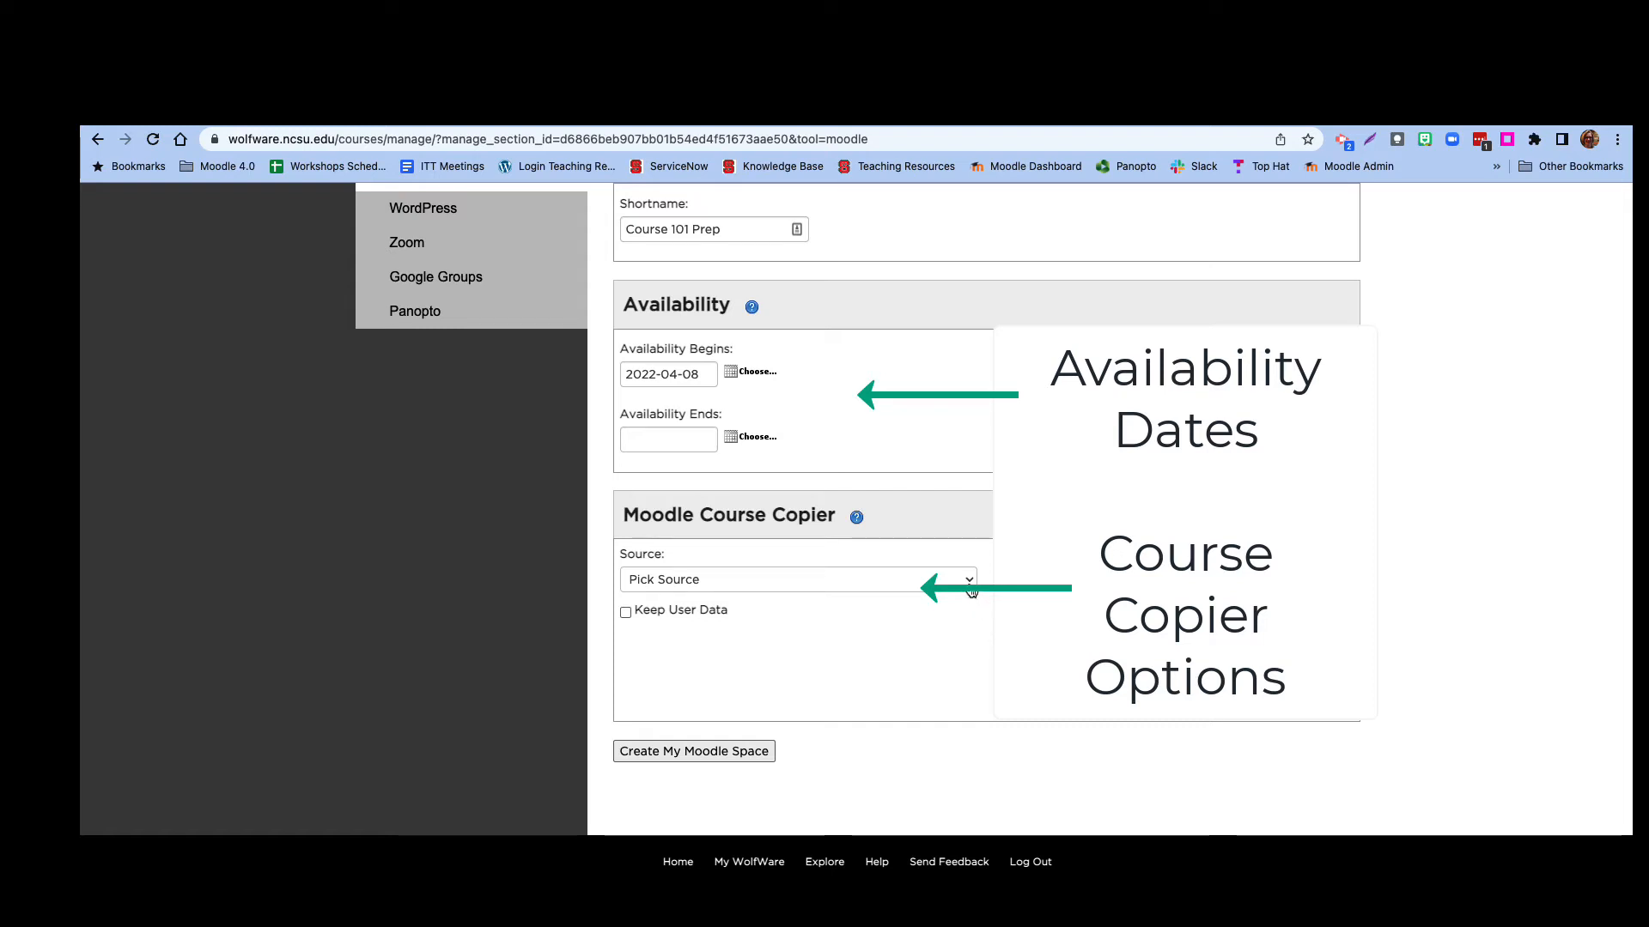
# - Choose Quick Start Course Shell as the source and create the Moodle space
pyautogui.click(795, 579)
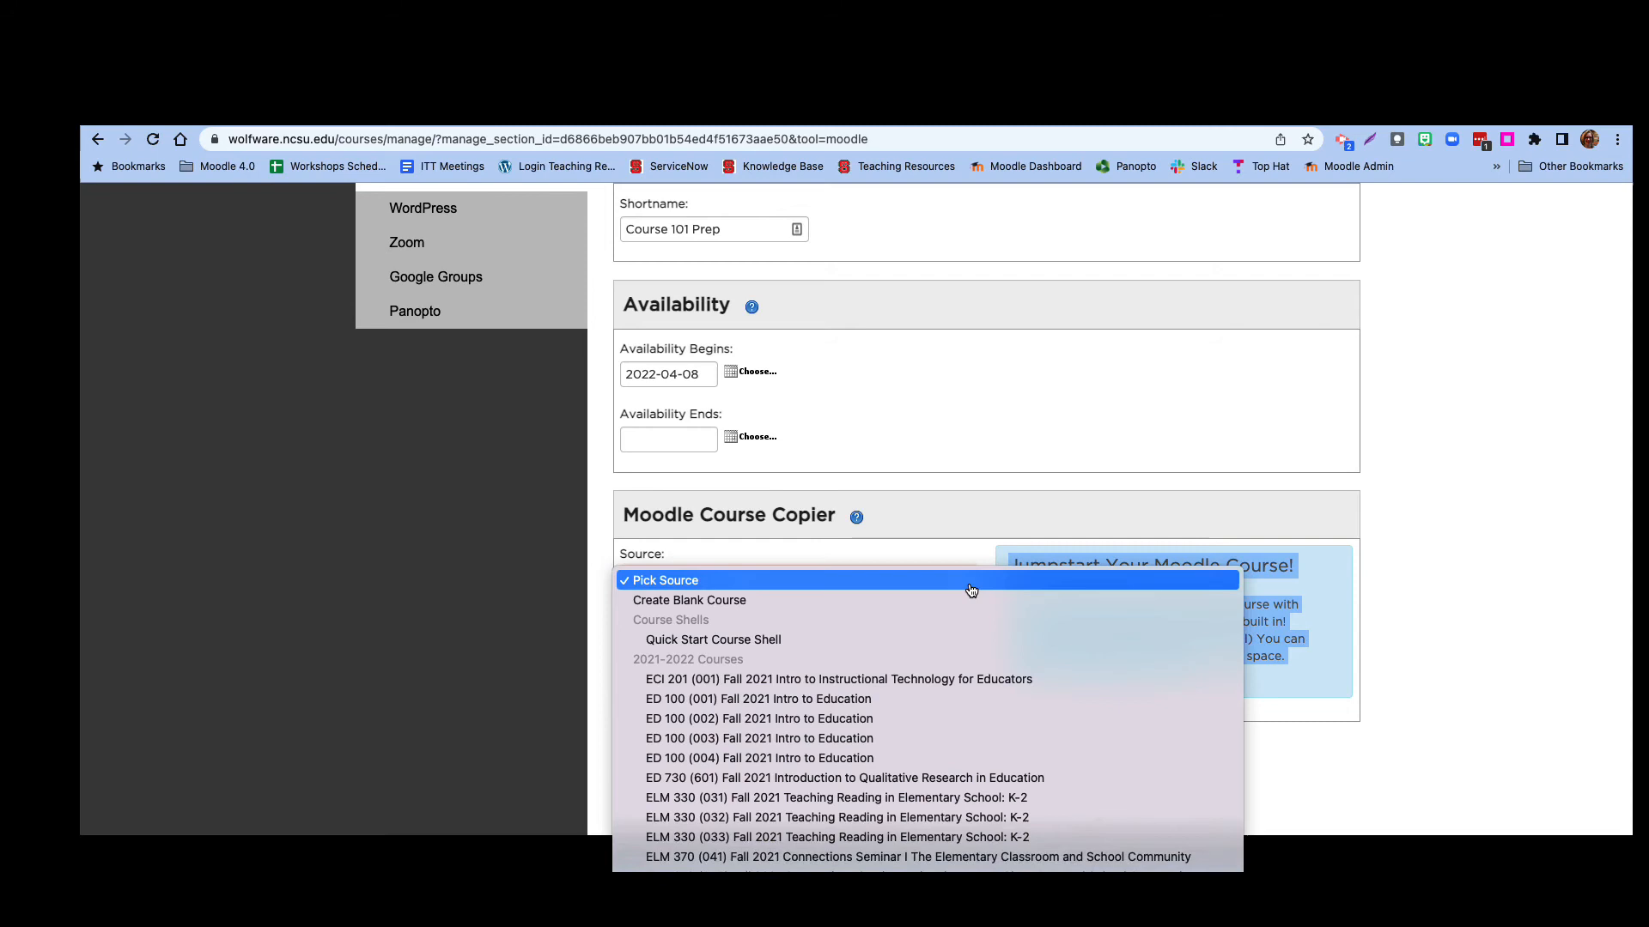
pyautogui.moveTo(794, 599)
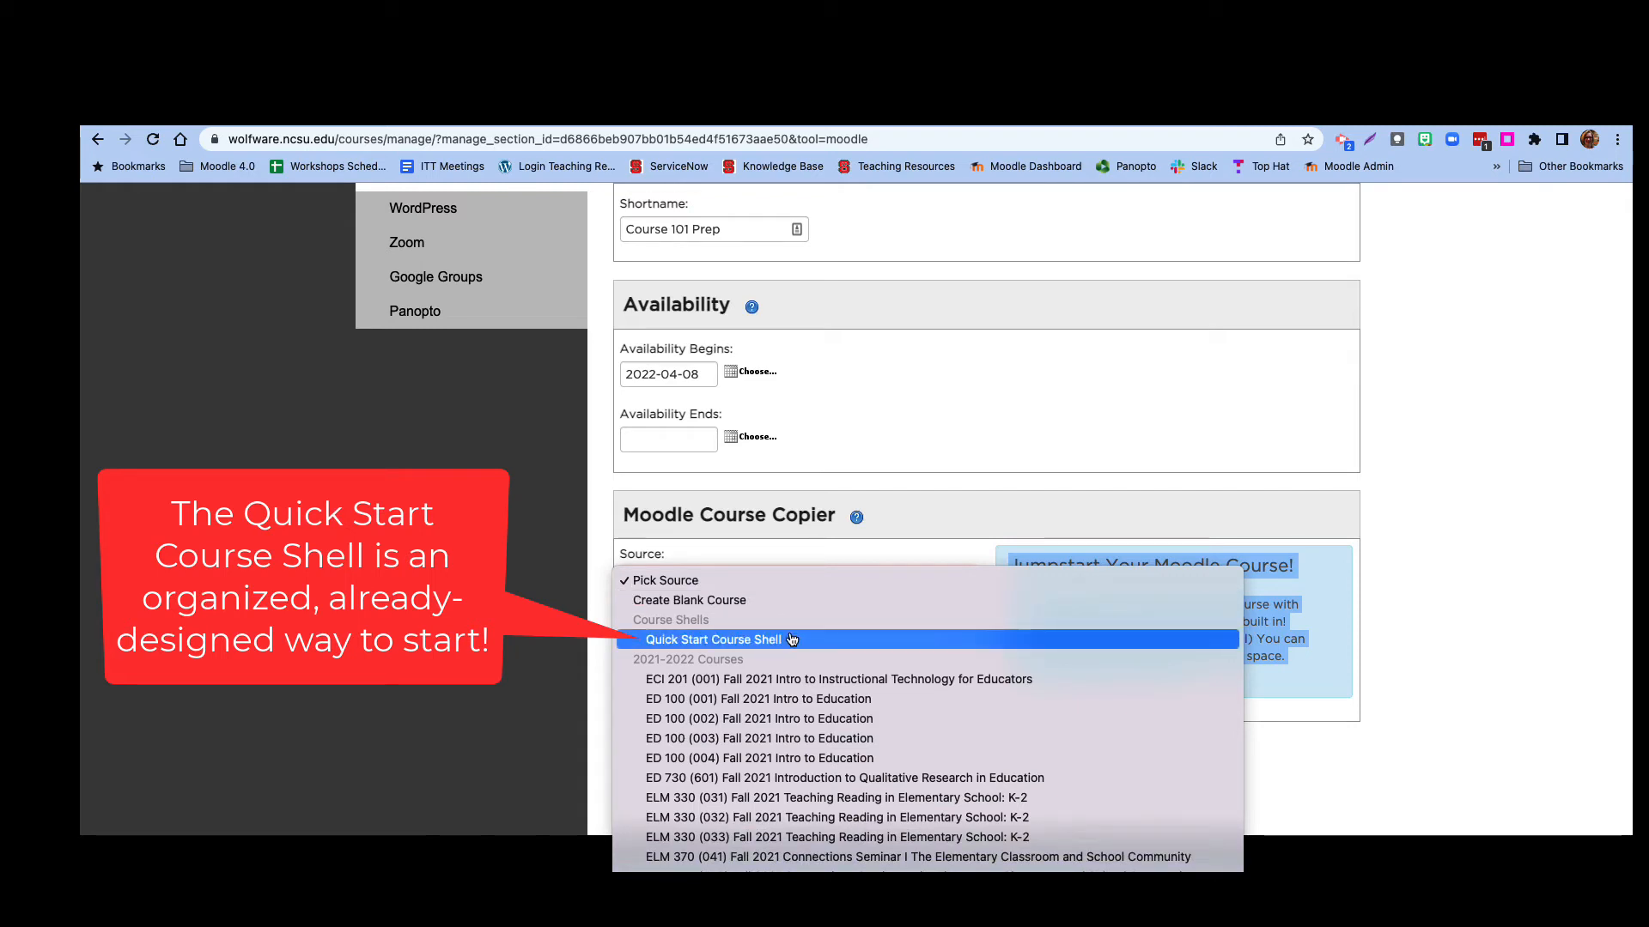
pyautogui.moveTo(798, 678)
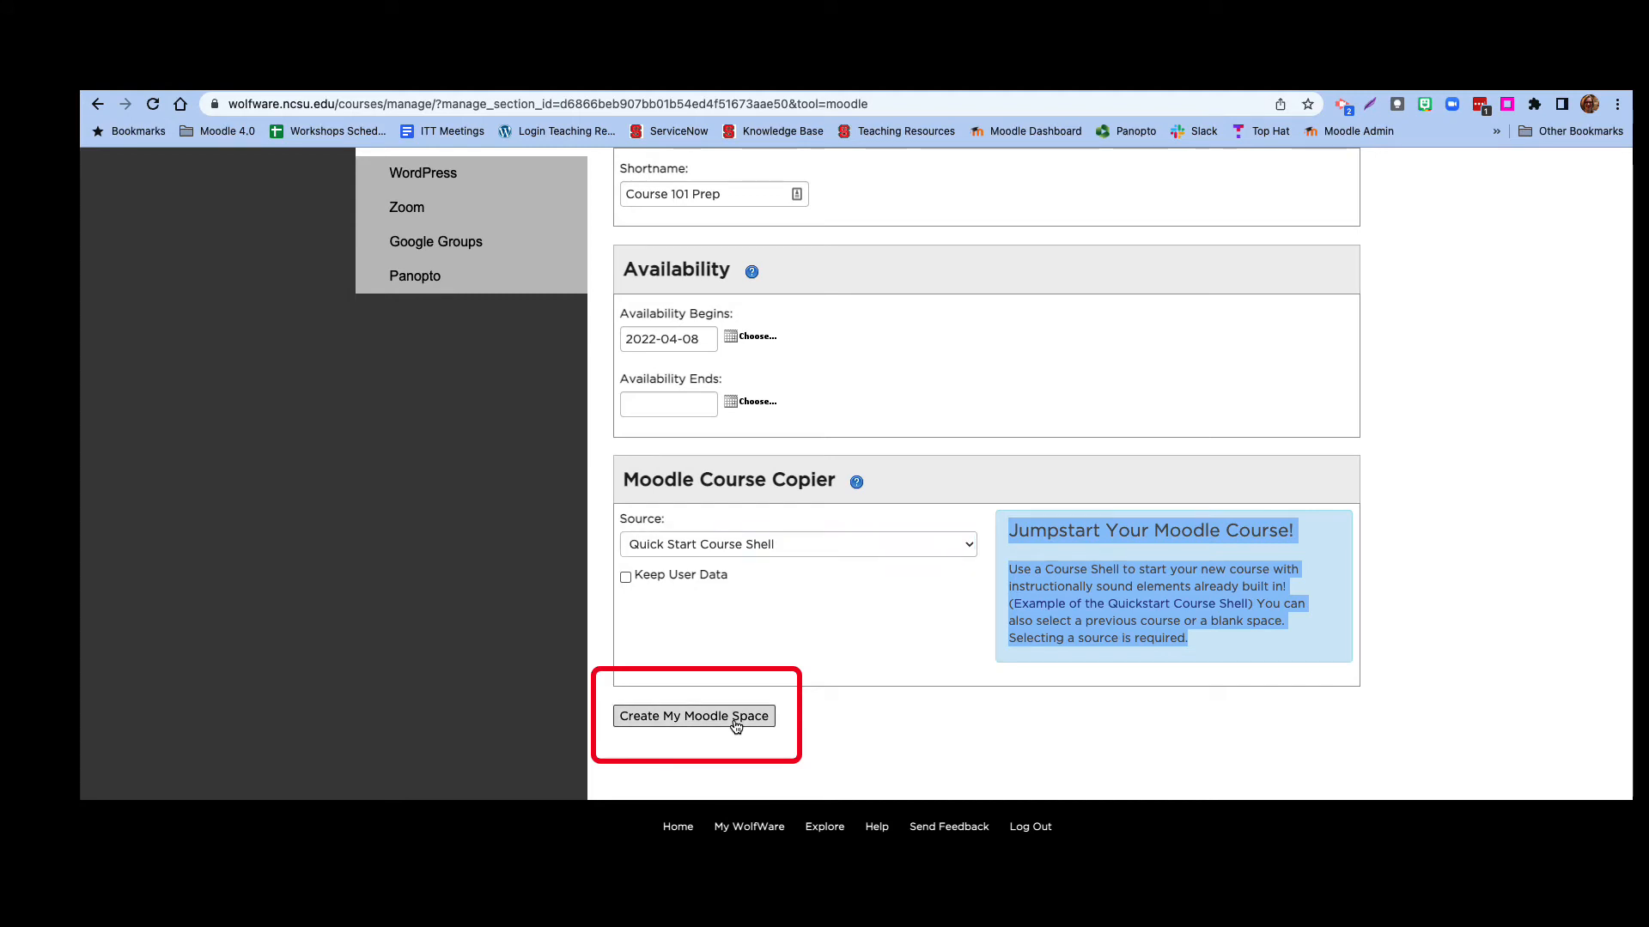
pyautogui.click(692, 716)
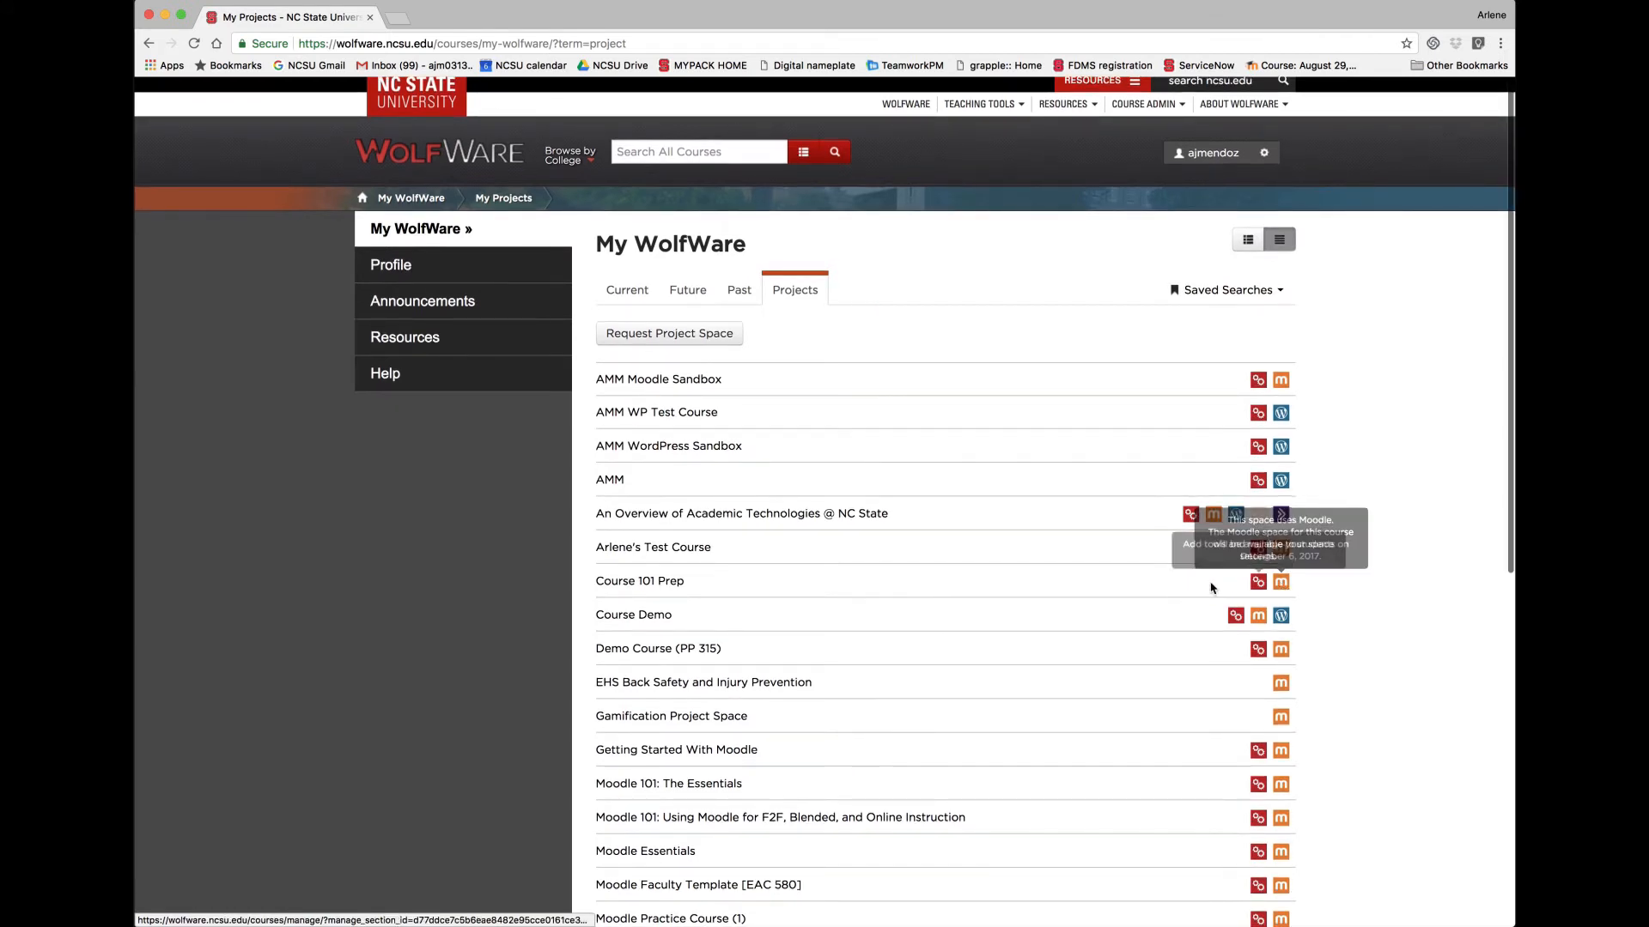
pyautogui.moveTo(651, 584)
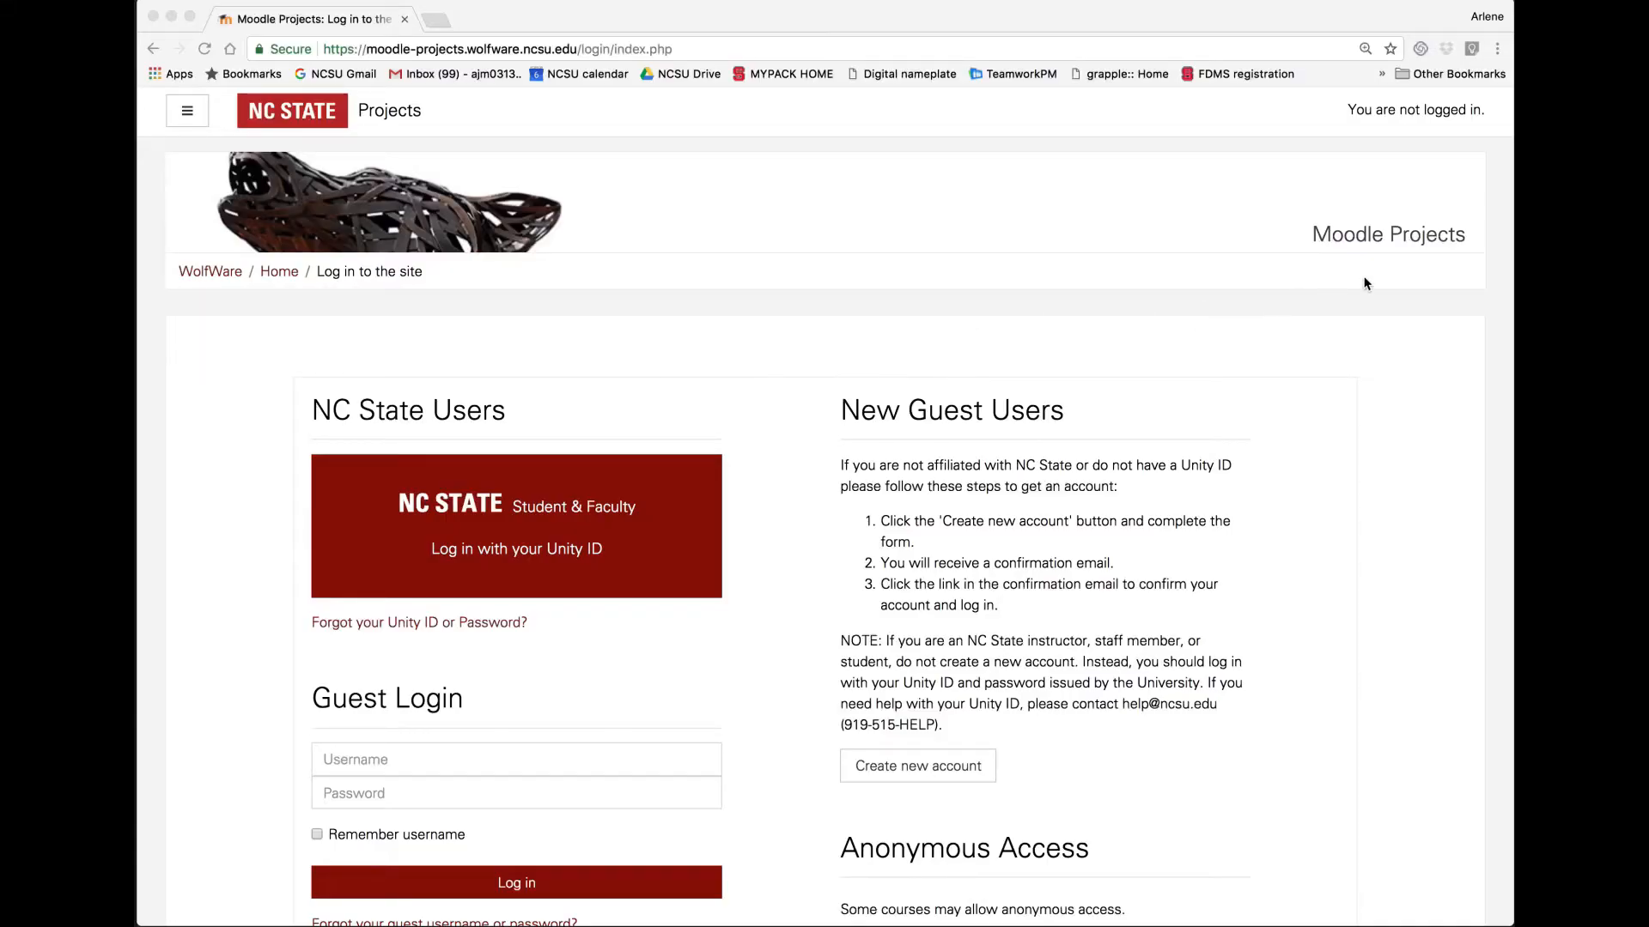
pyautogui.moveTo(1445, 259)
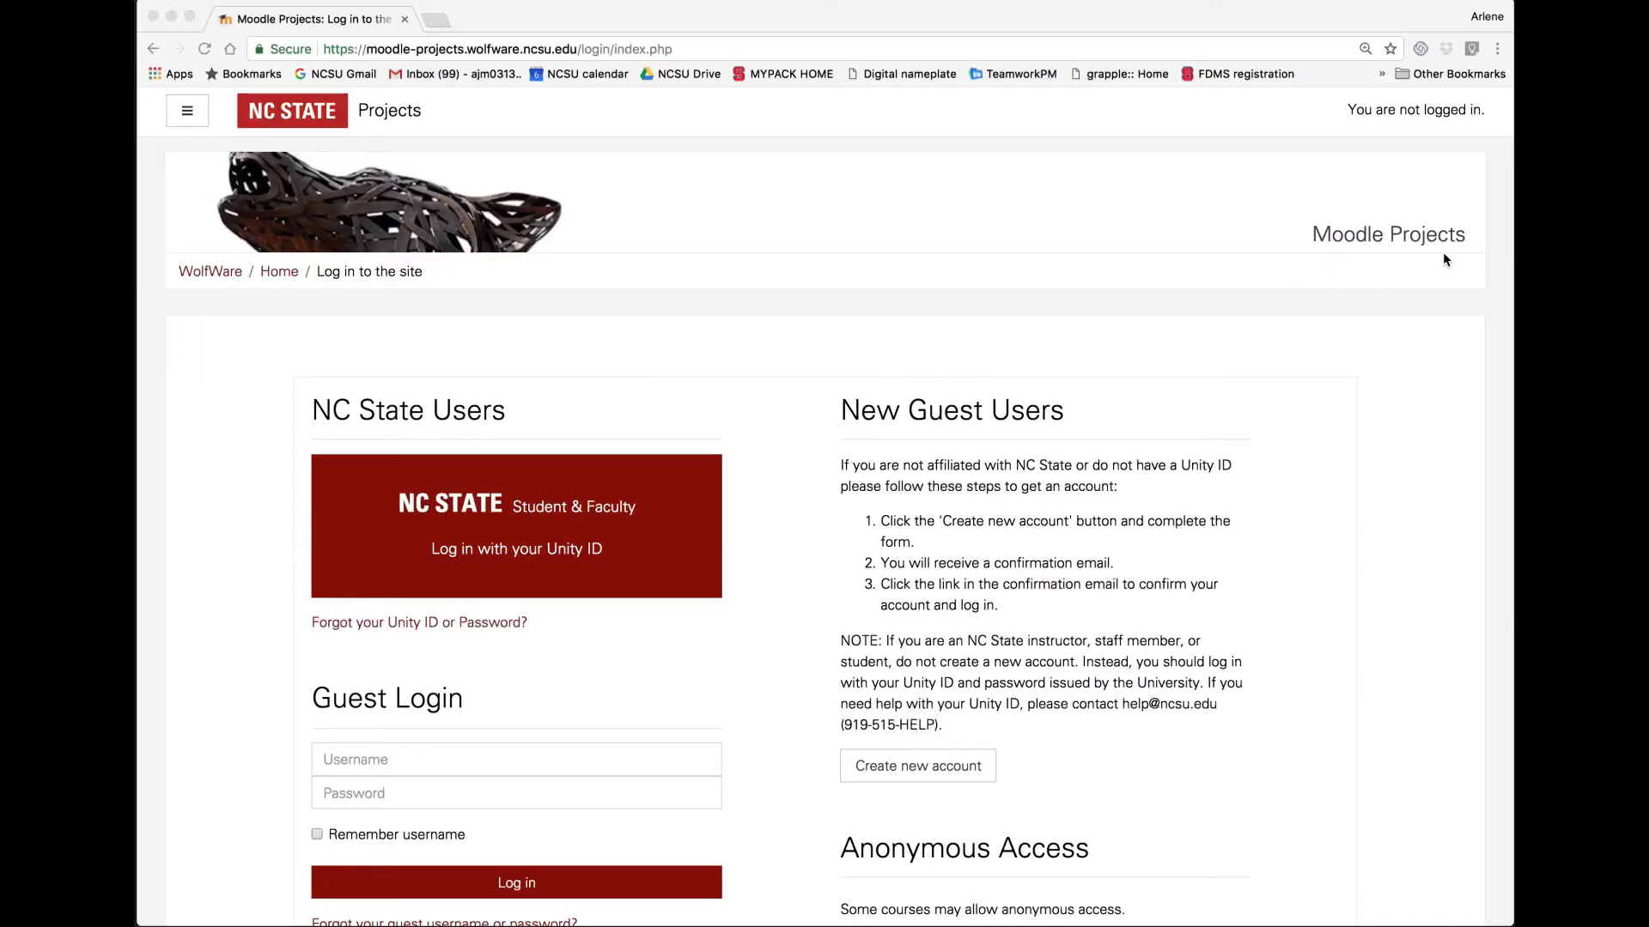
pyautogui.moveTo(685, 564)
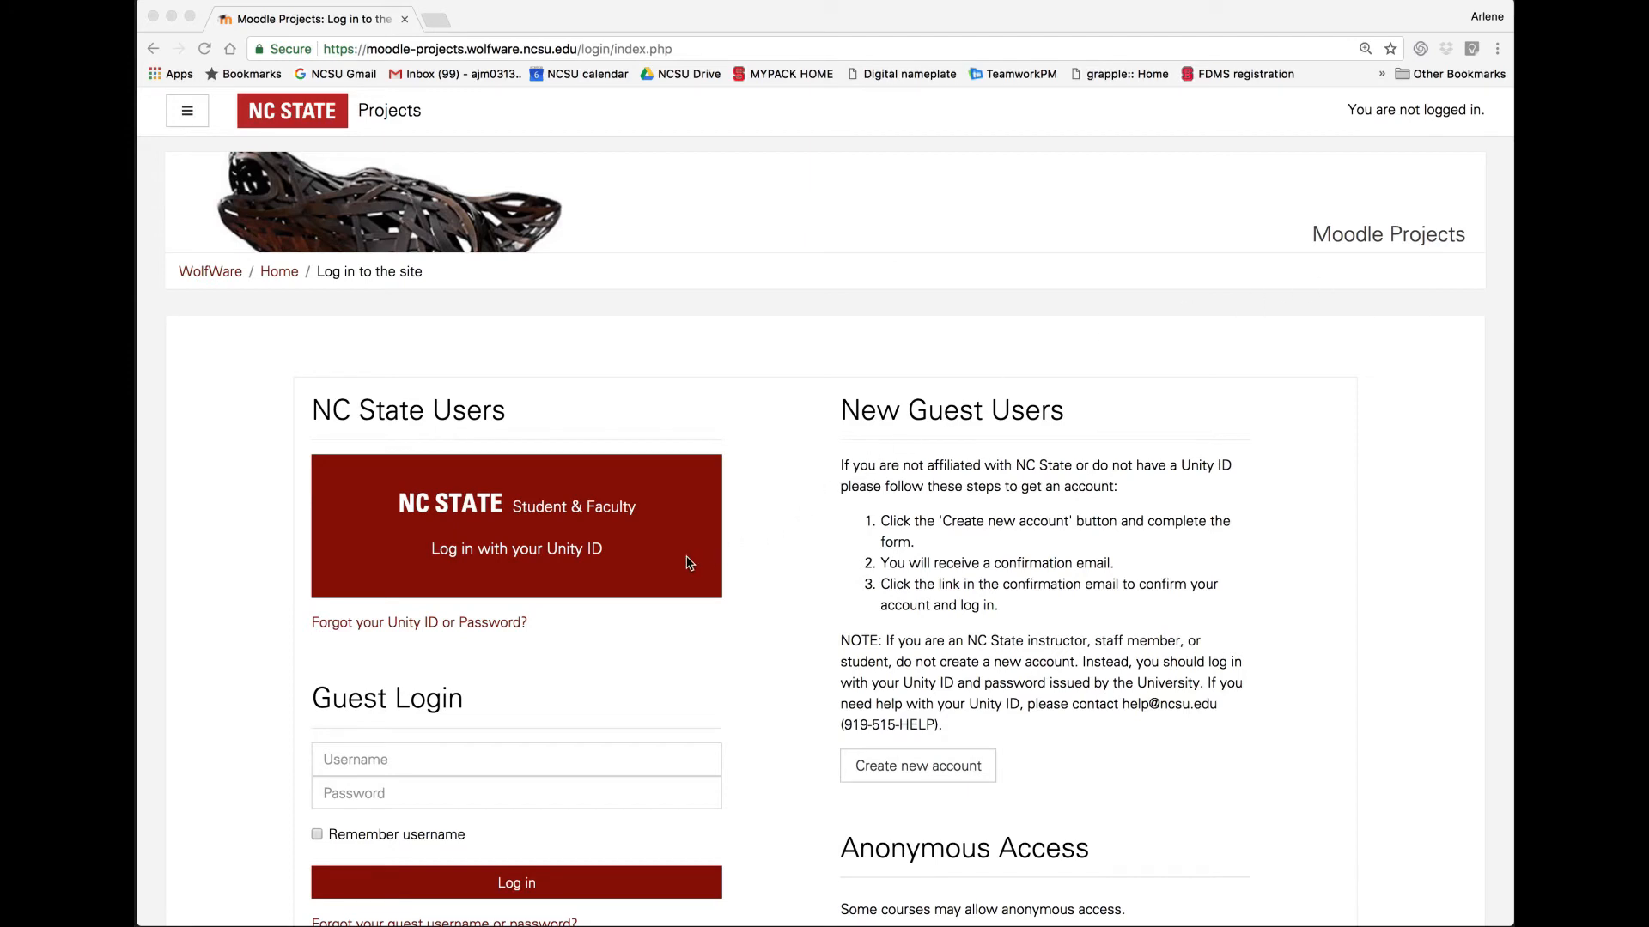
# - Log in to the Course 101 Prep Moodle space with the Unity ID
pyautogui.click(515, 525)
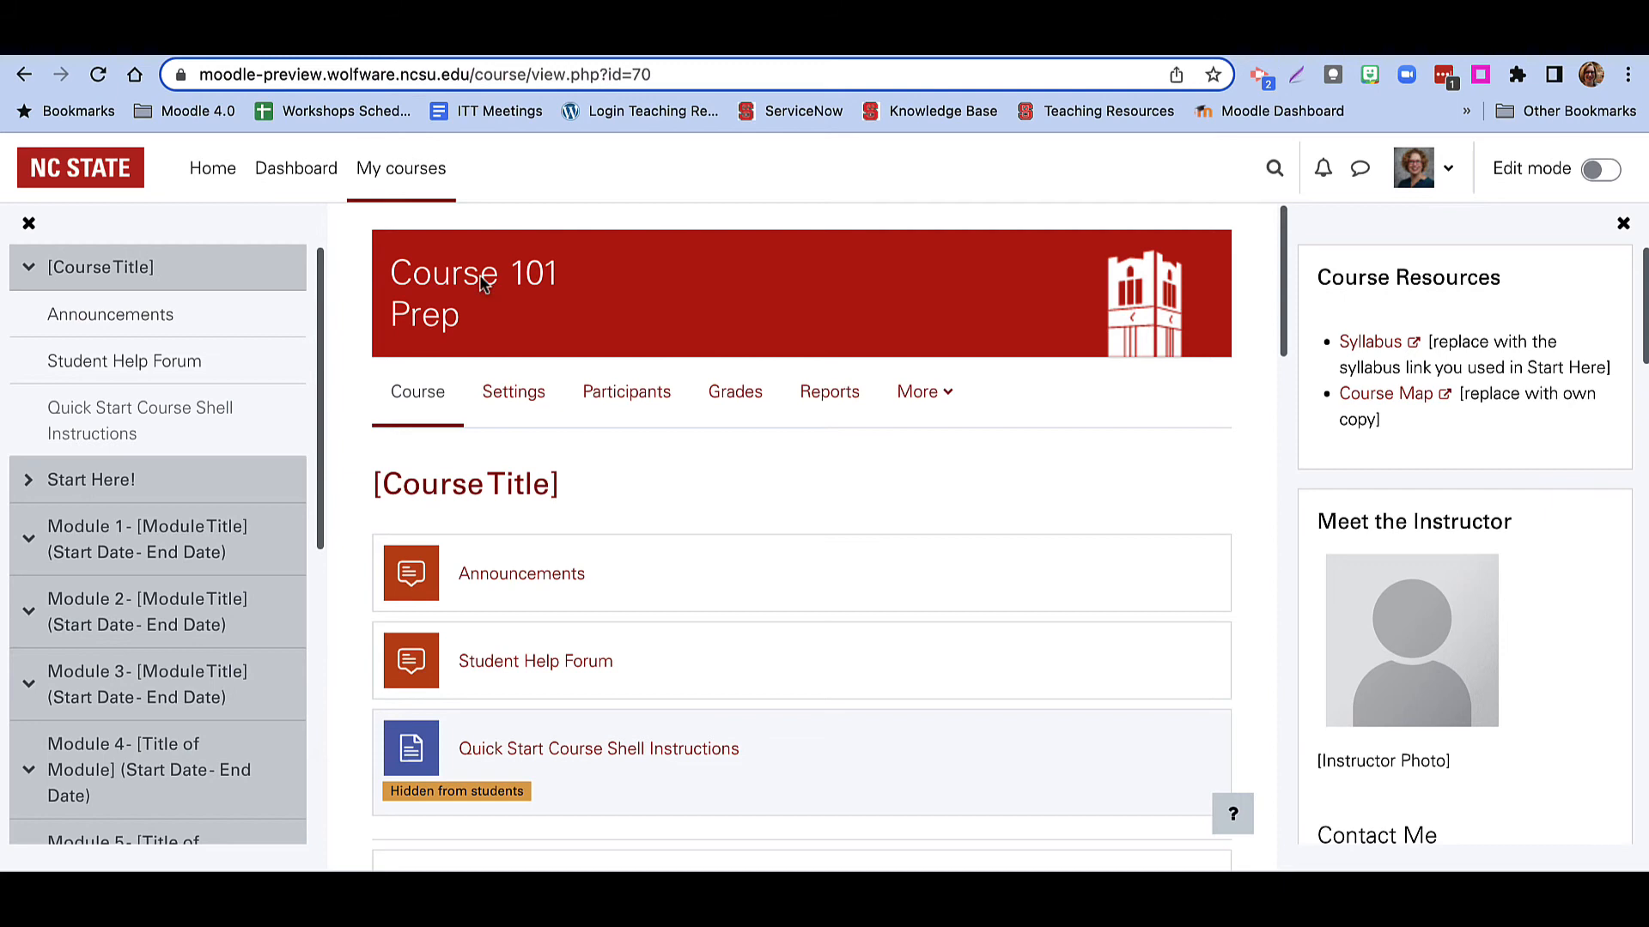
pyautogui.moveTo(763, 325)
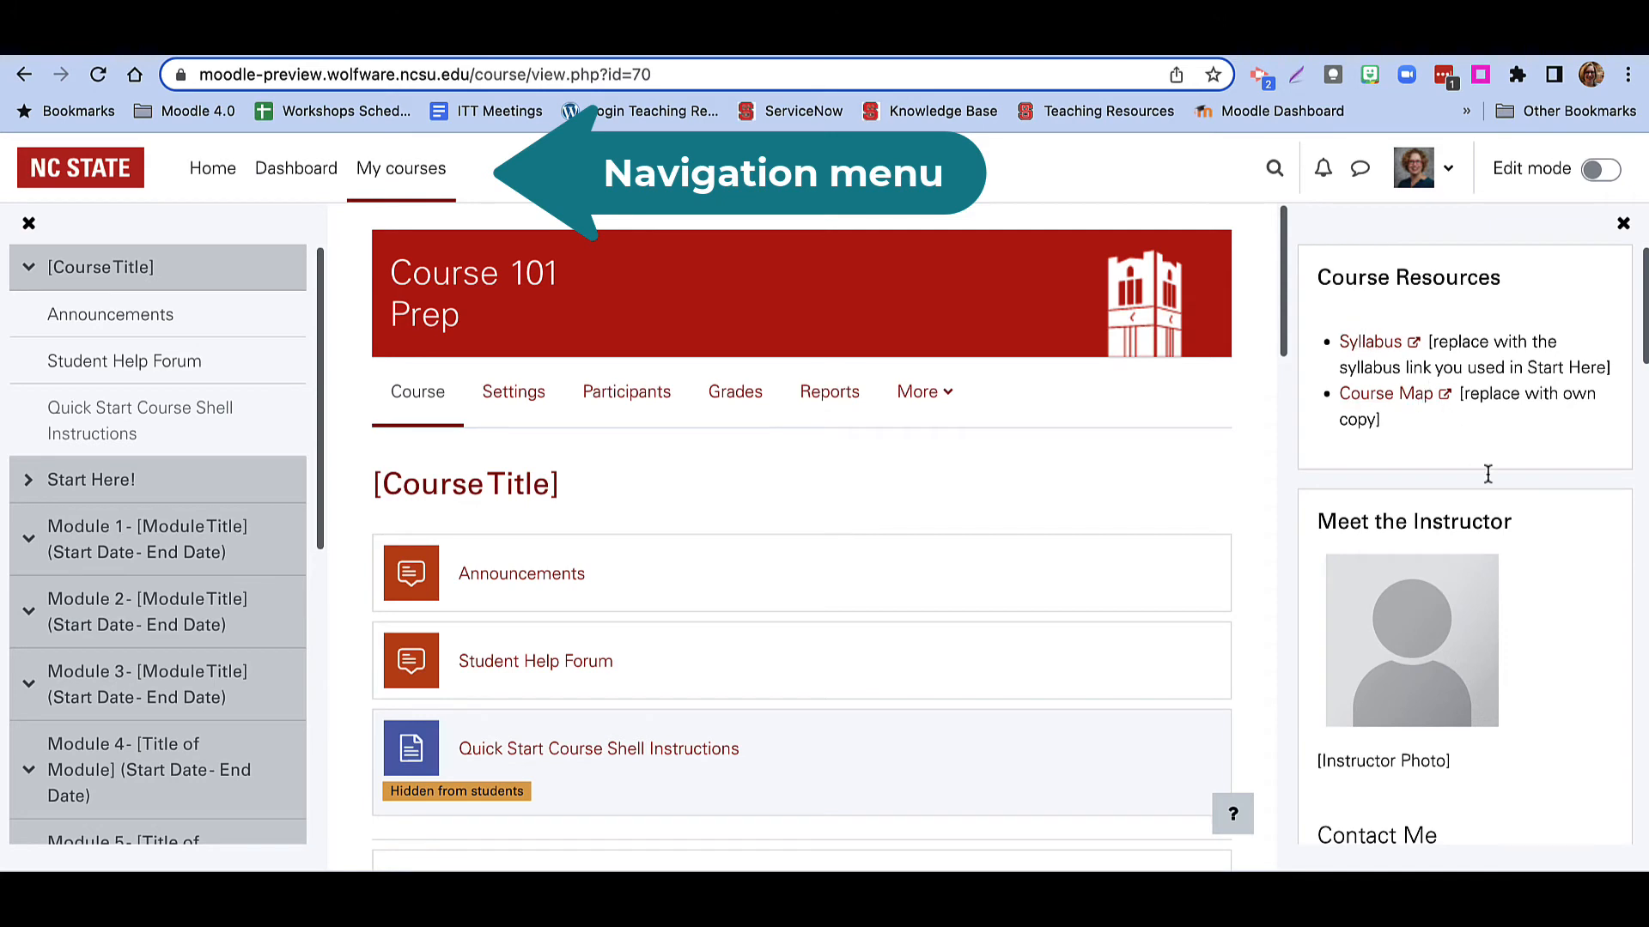
pyautogui.moveTo(614, 543)
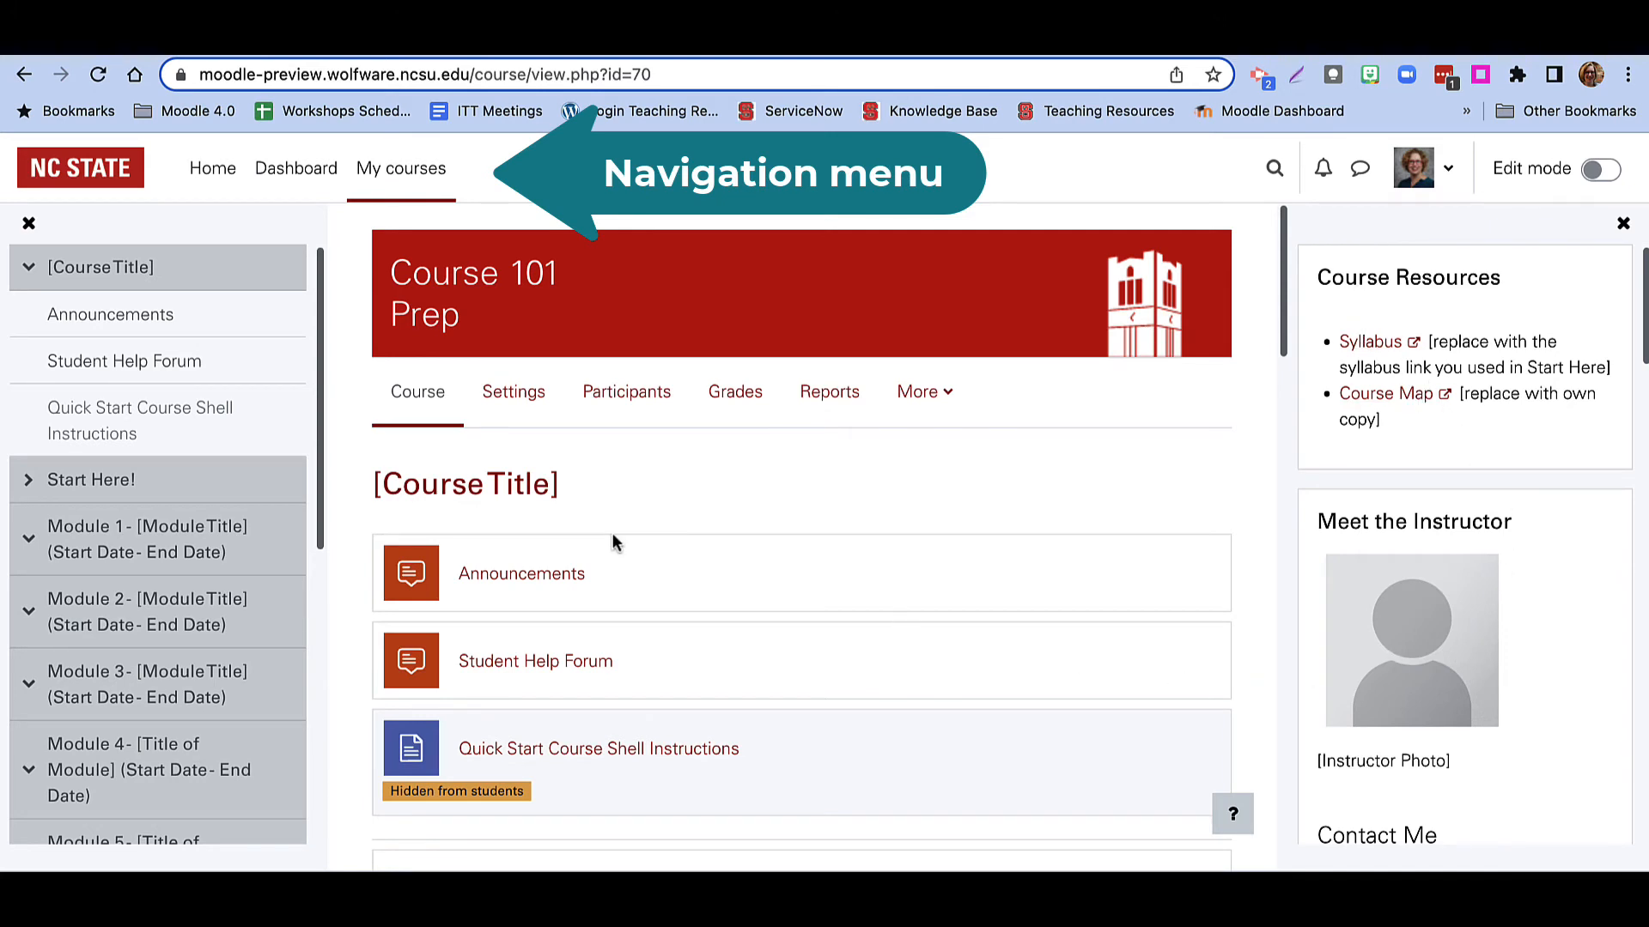
pyautogui.moveTo(400, 168)
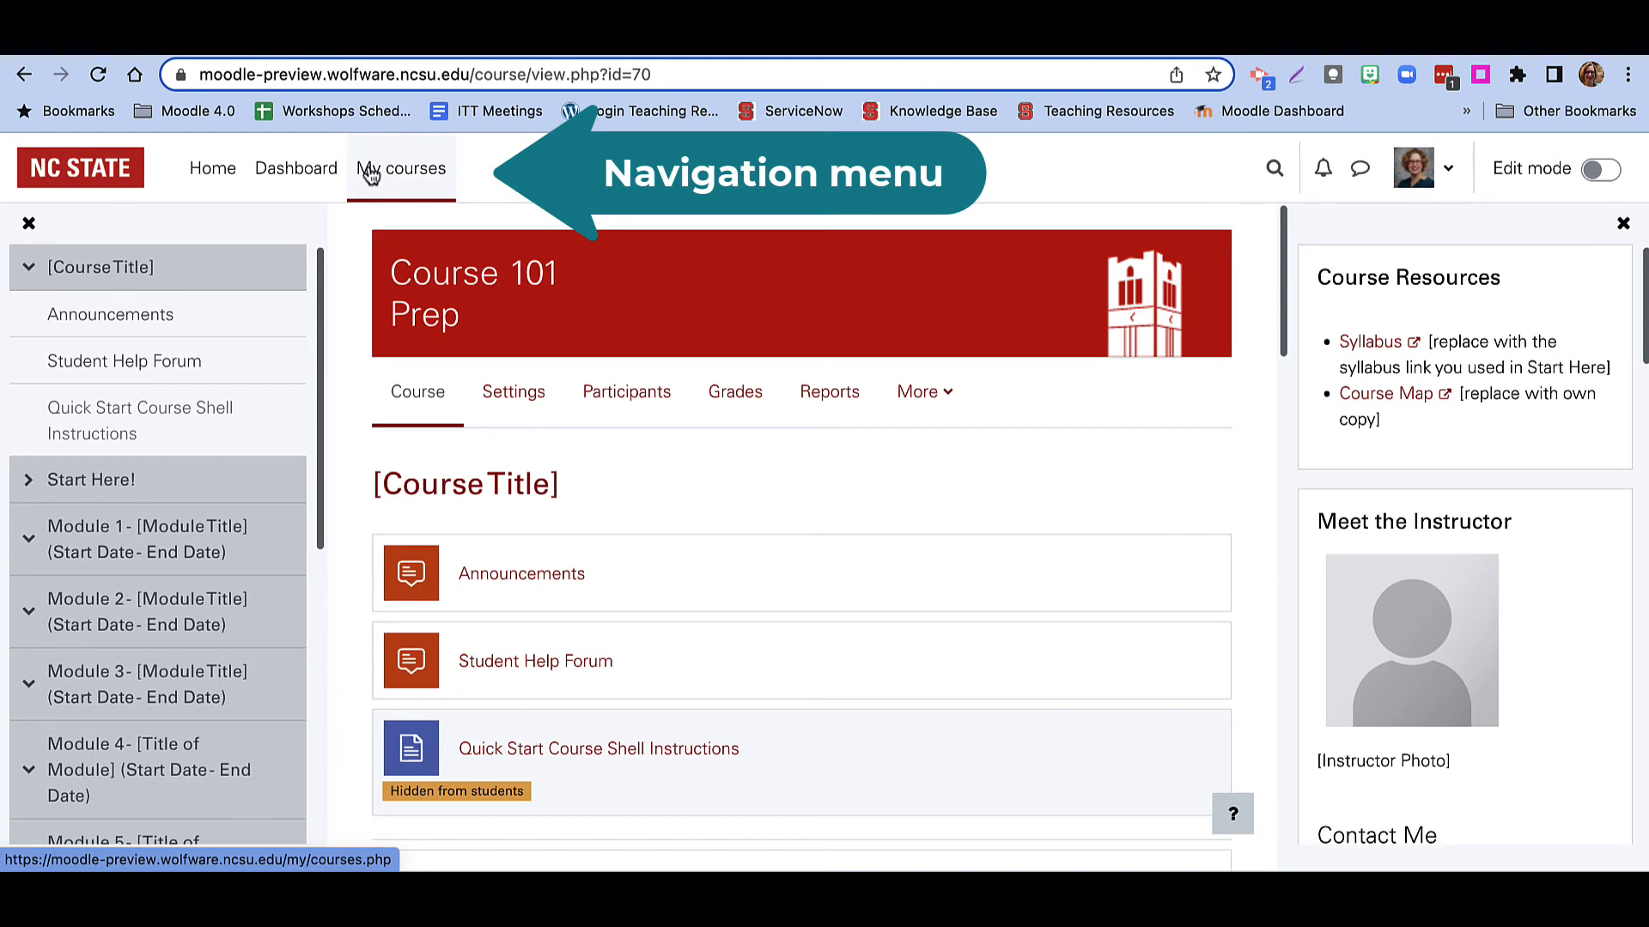
# - Go to Moodle's My courses overview from the Course 101 Prep course
pyautogui.click(400, 168)
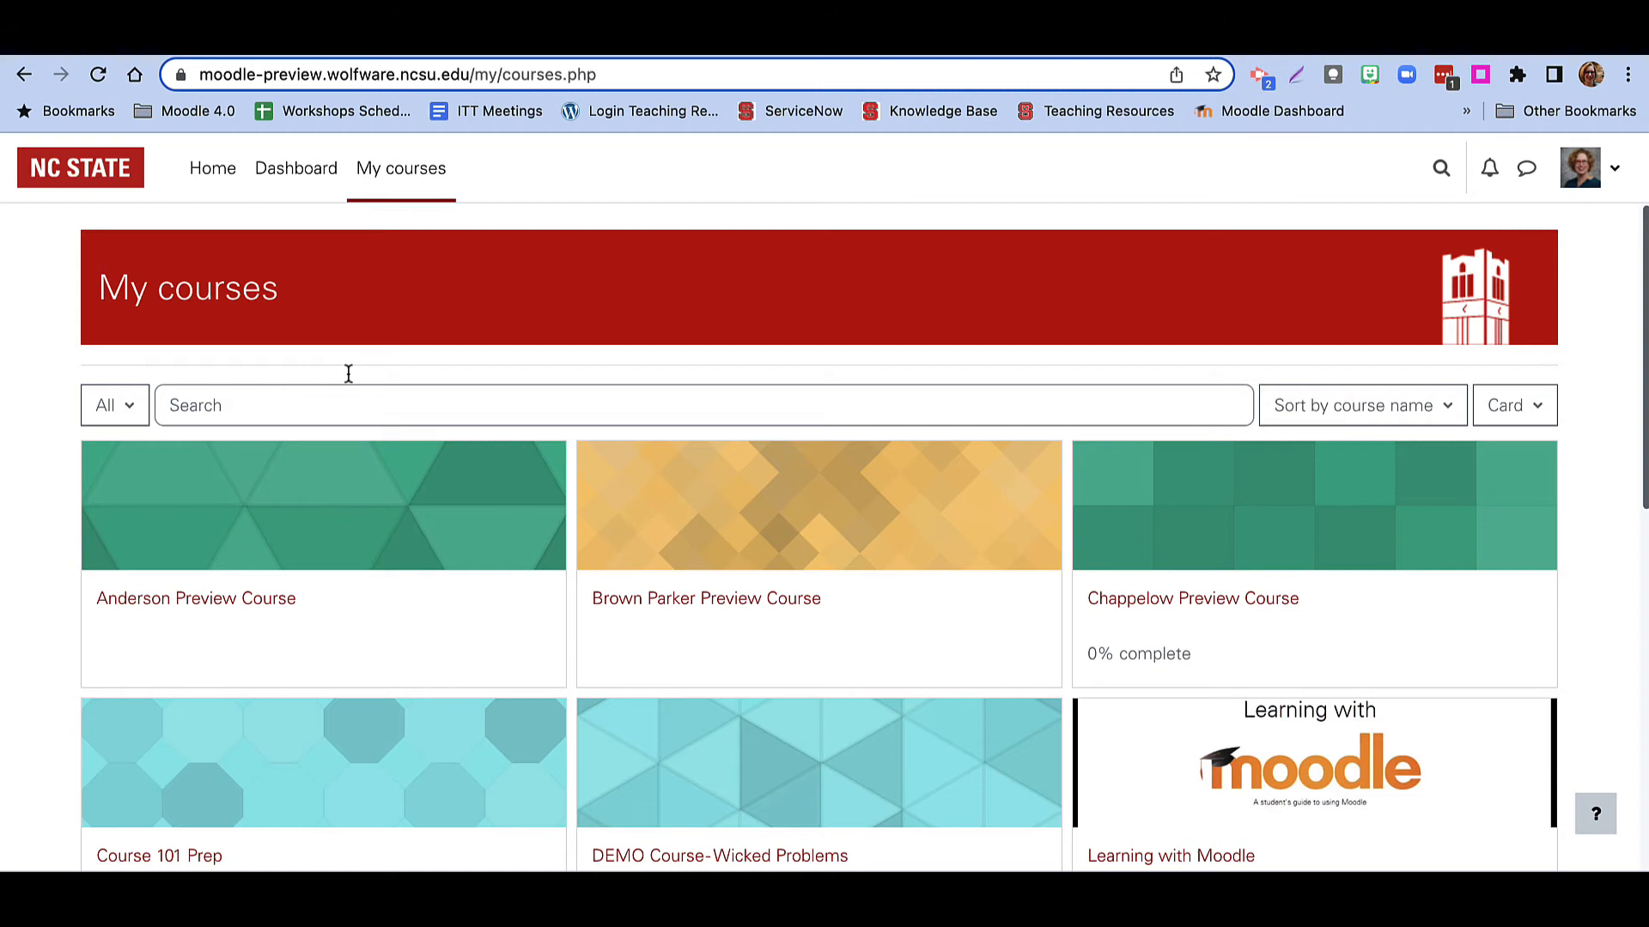
# - Scroll the course cards and go to the Moodle Dashboard
pyautogui.scroll(-3)
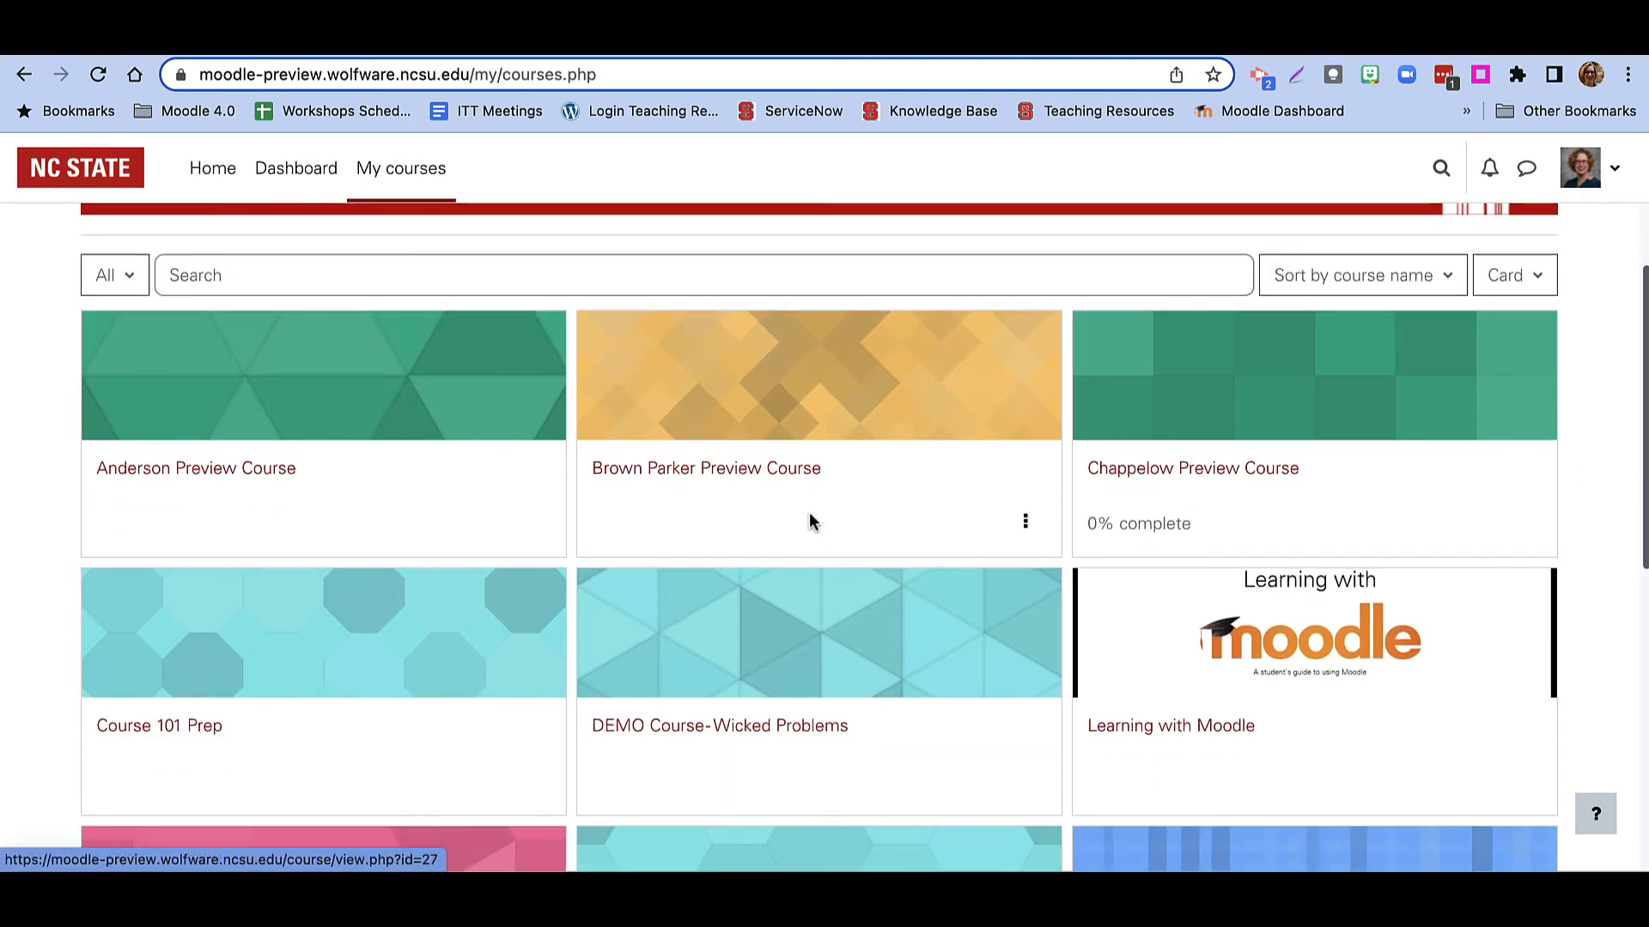
pyautogui.scroll(-3)
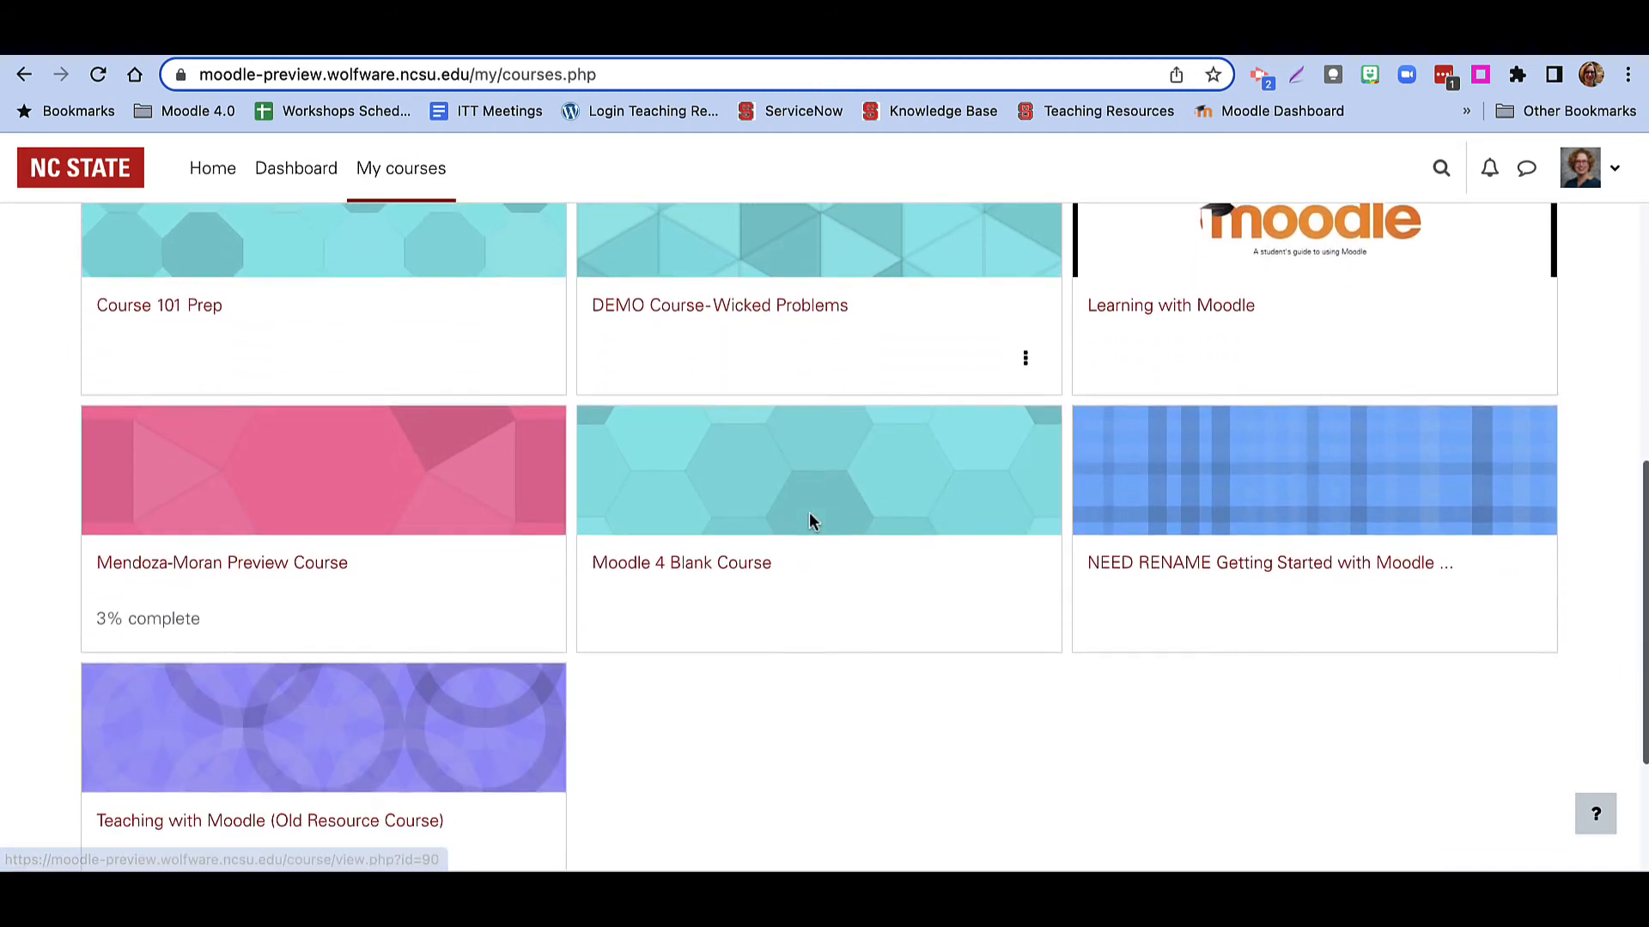
pyautogui.scroll(3)
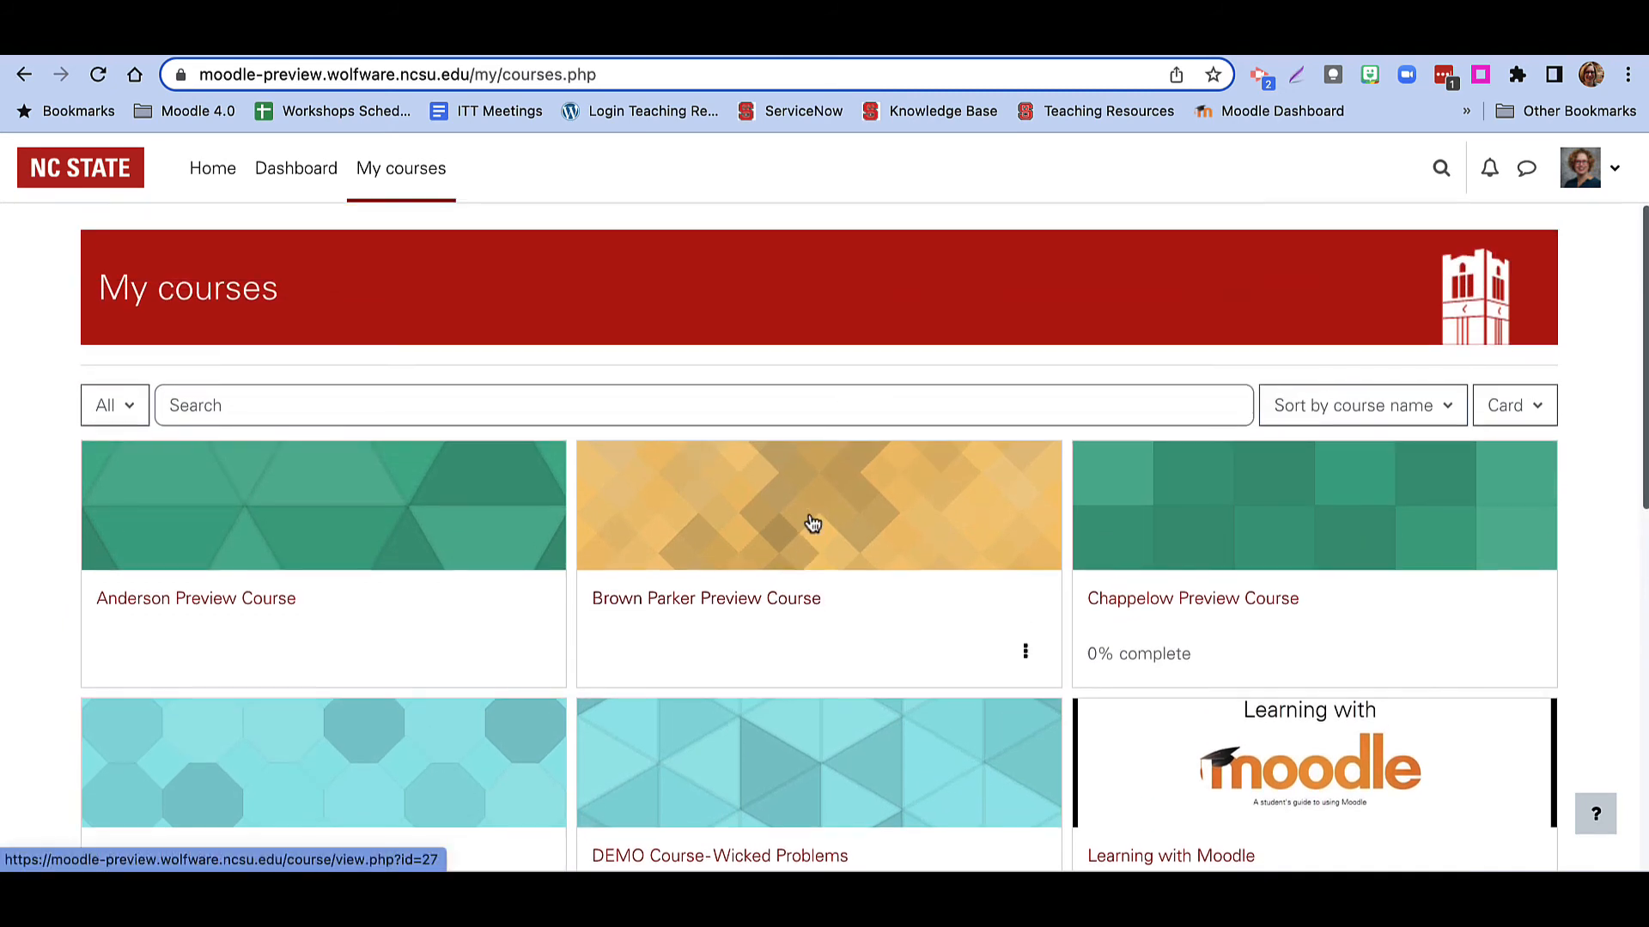
pyautogui.click(295, 169)
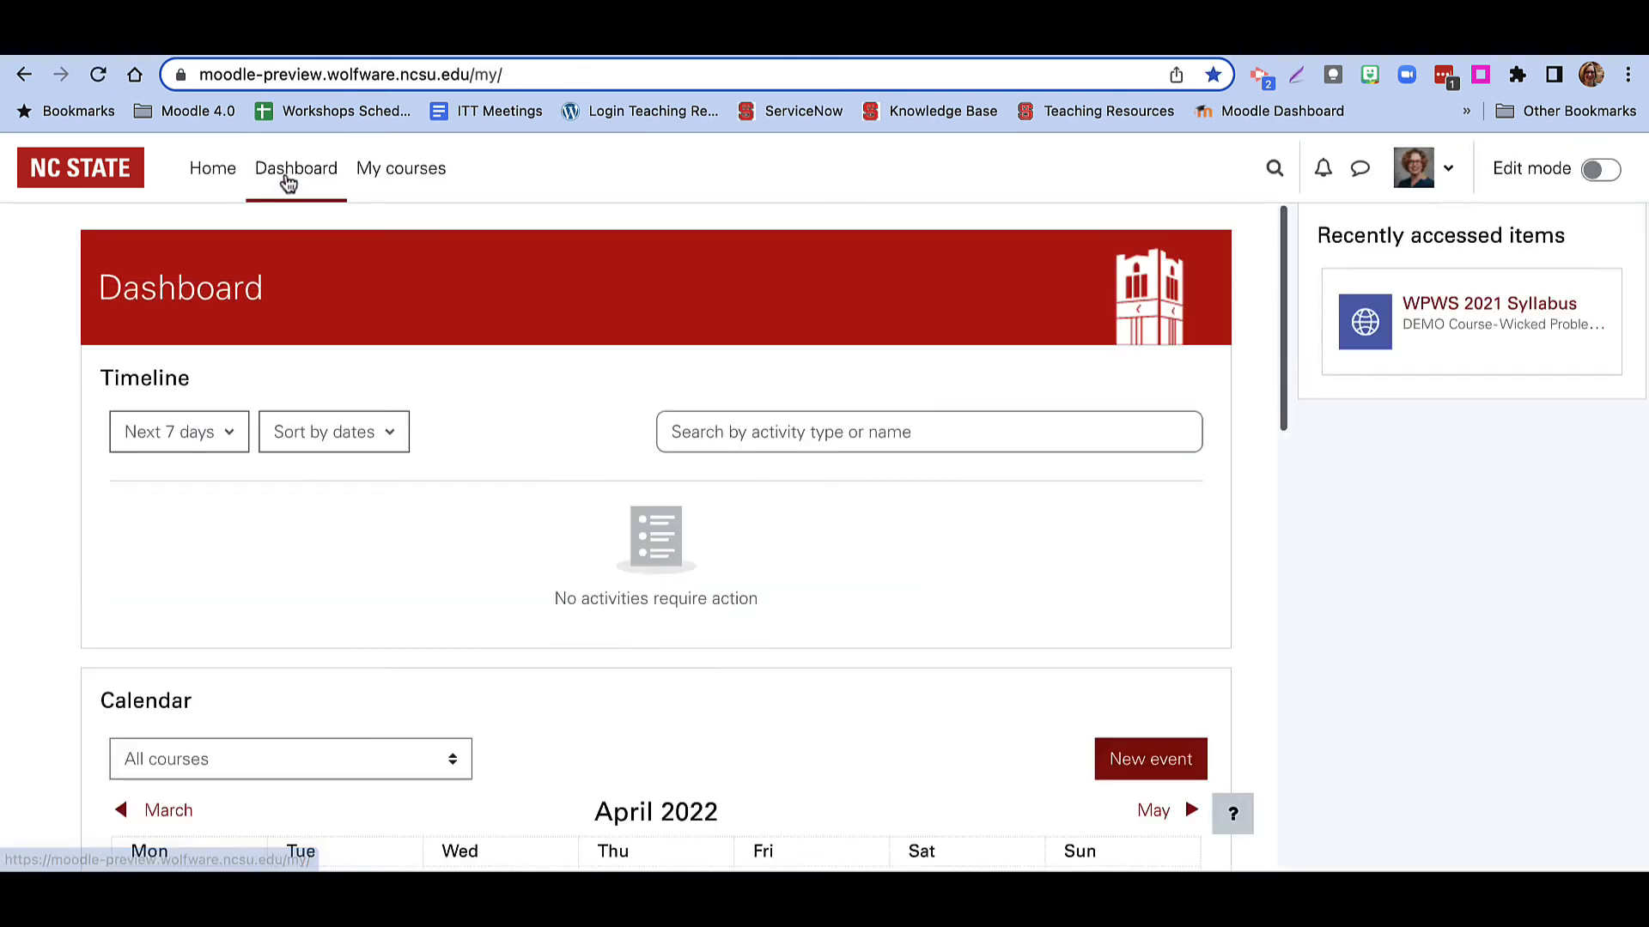
# - Return from the Dashboard to My courses and select a course card
pyautogui.scroll(-3)
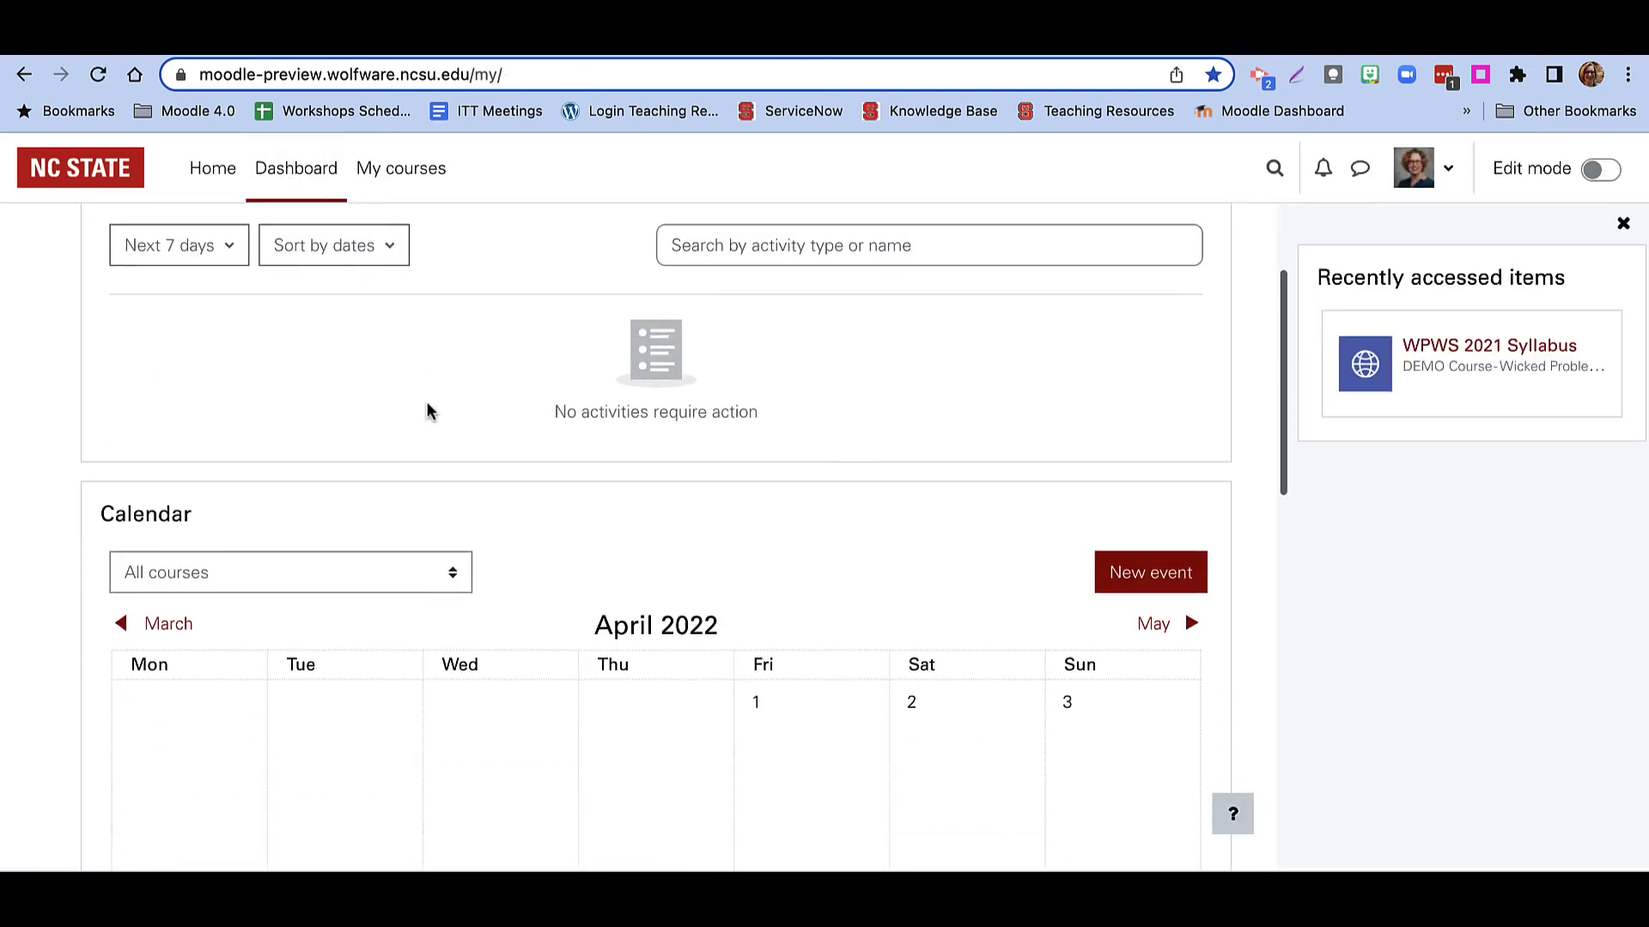
pyautogui.scroll(3)
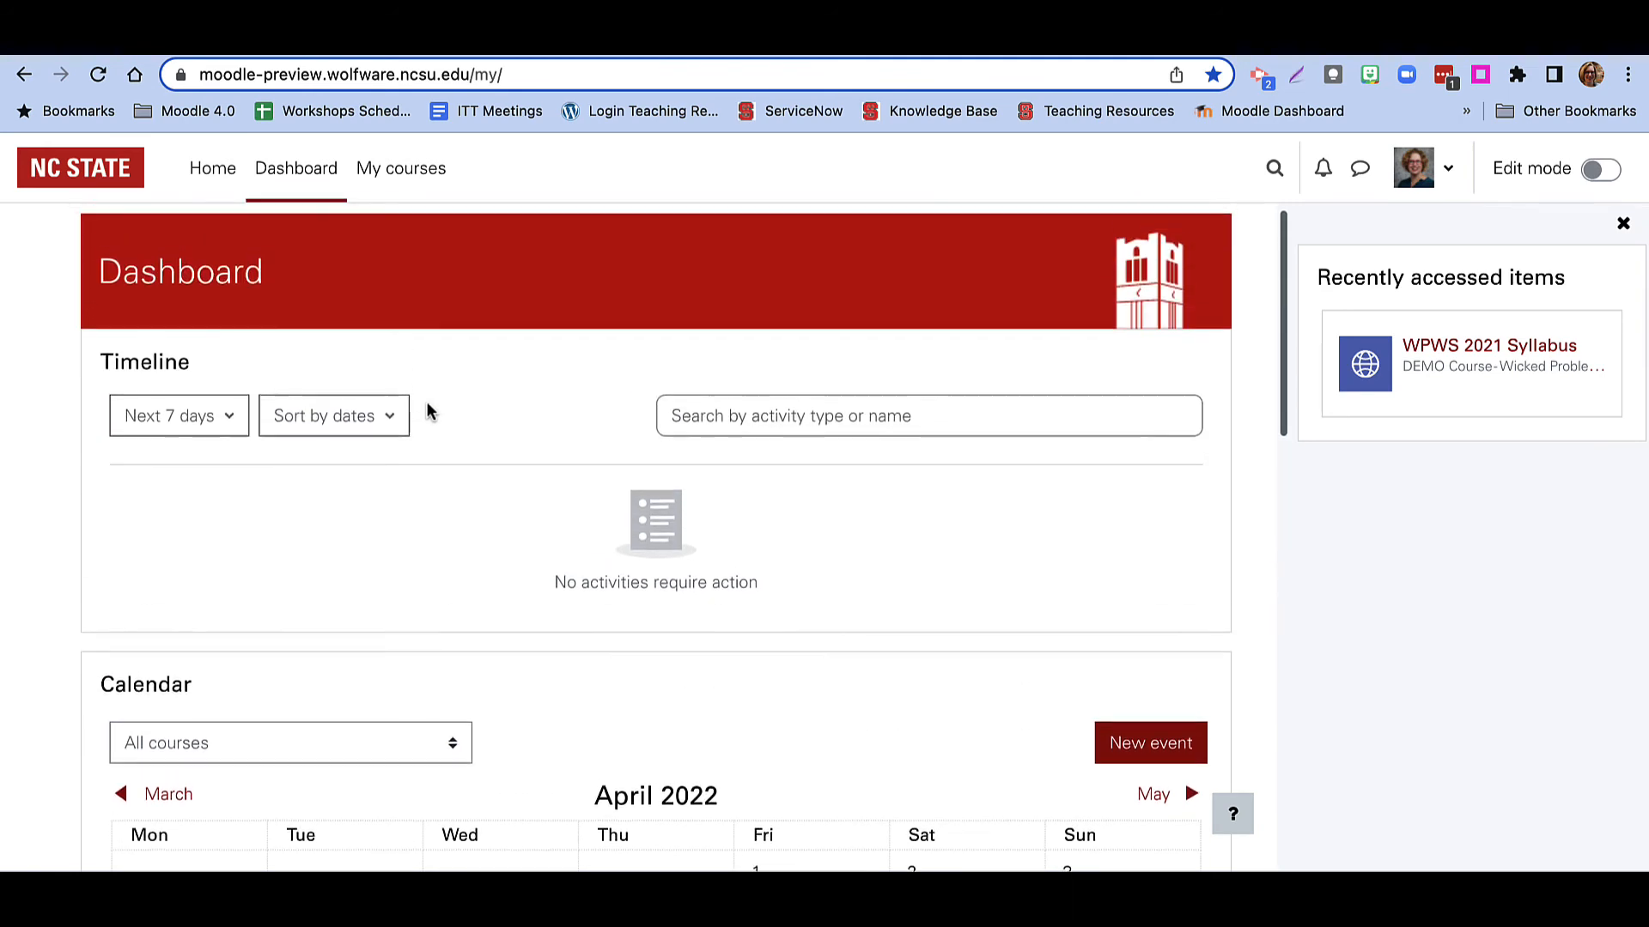
pyautogui.scroll(-3)
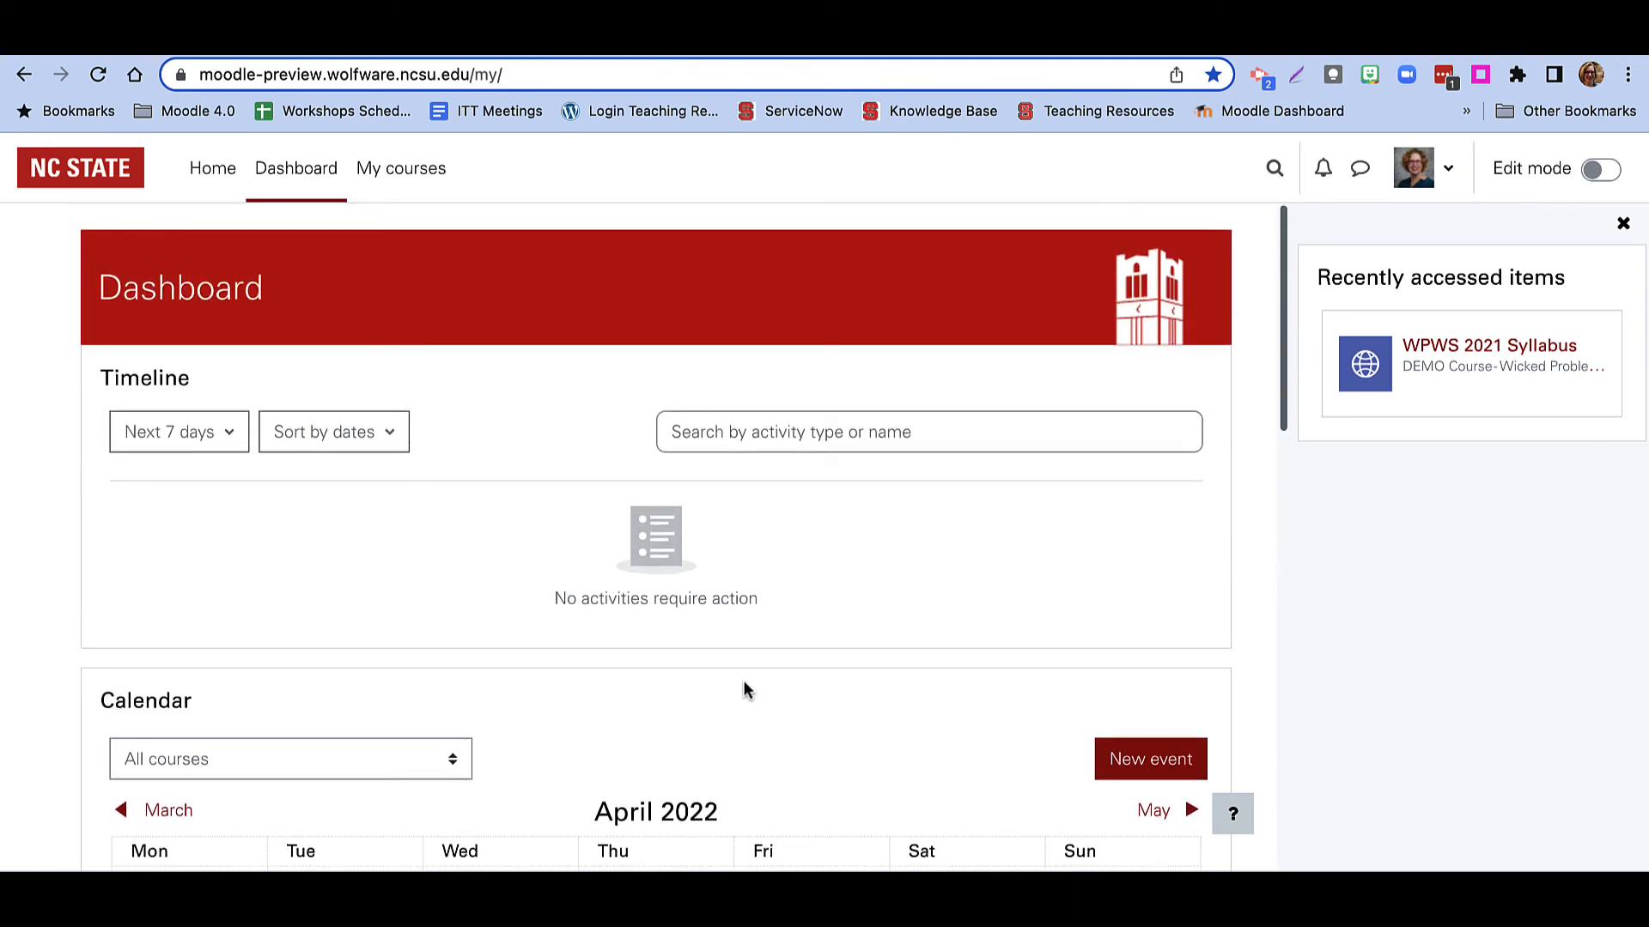
pyautogui.click(401, 168)
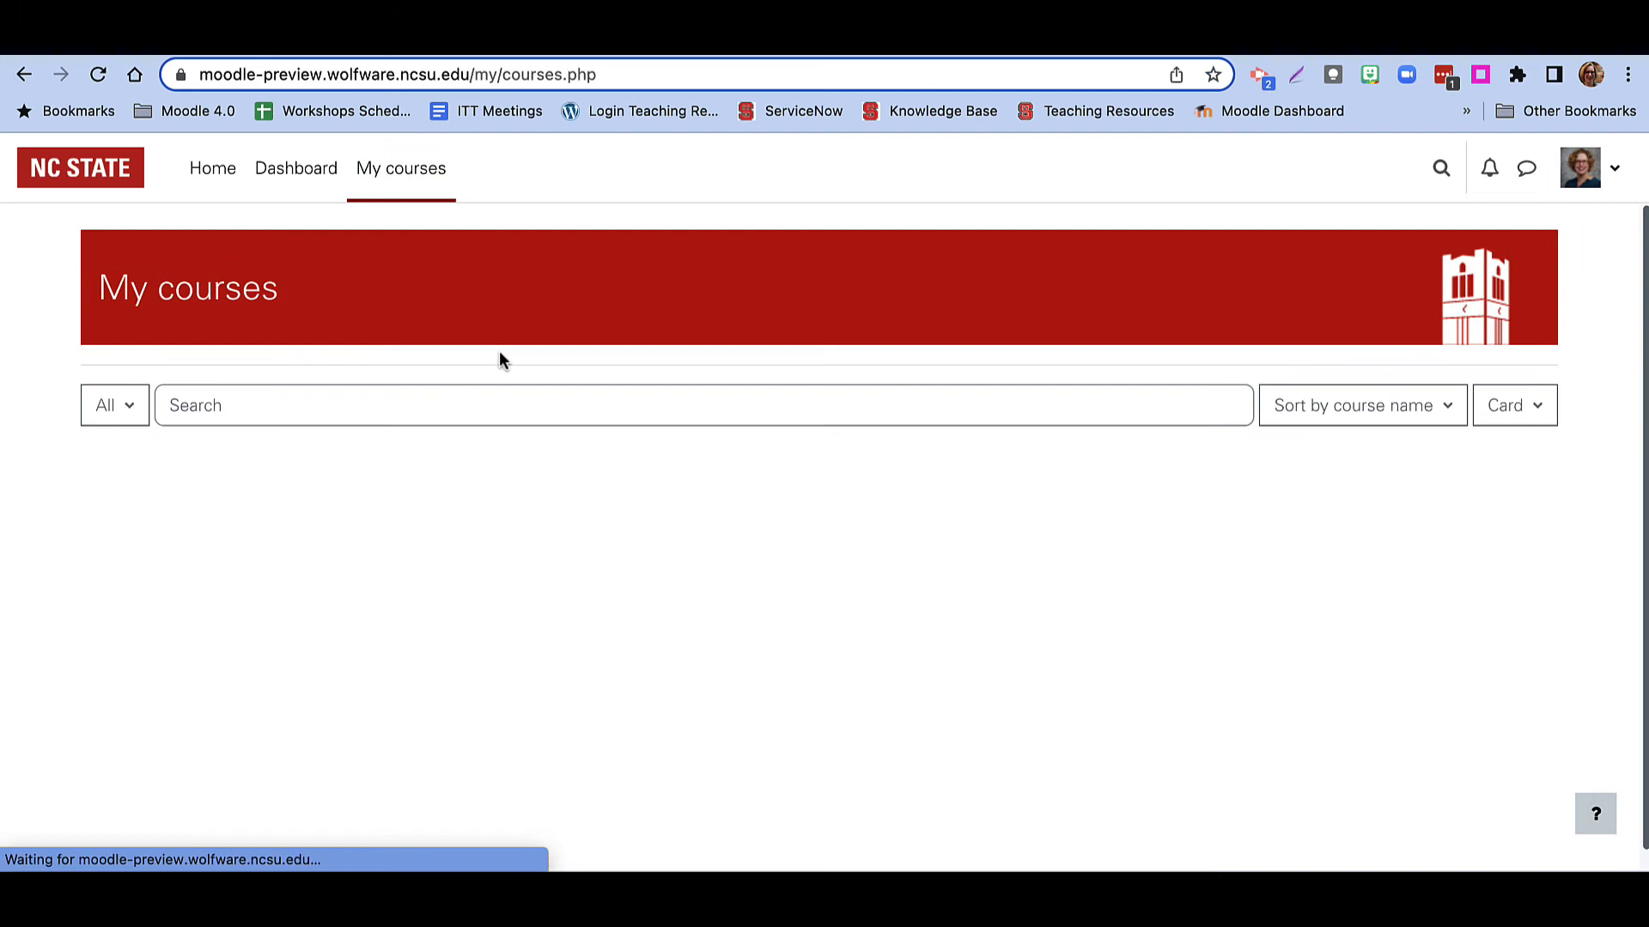
pyautogui.scroll(-3)
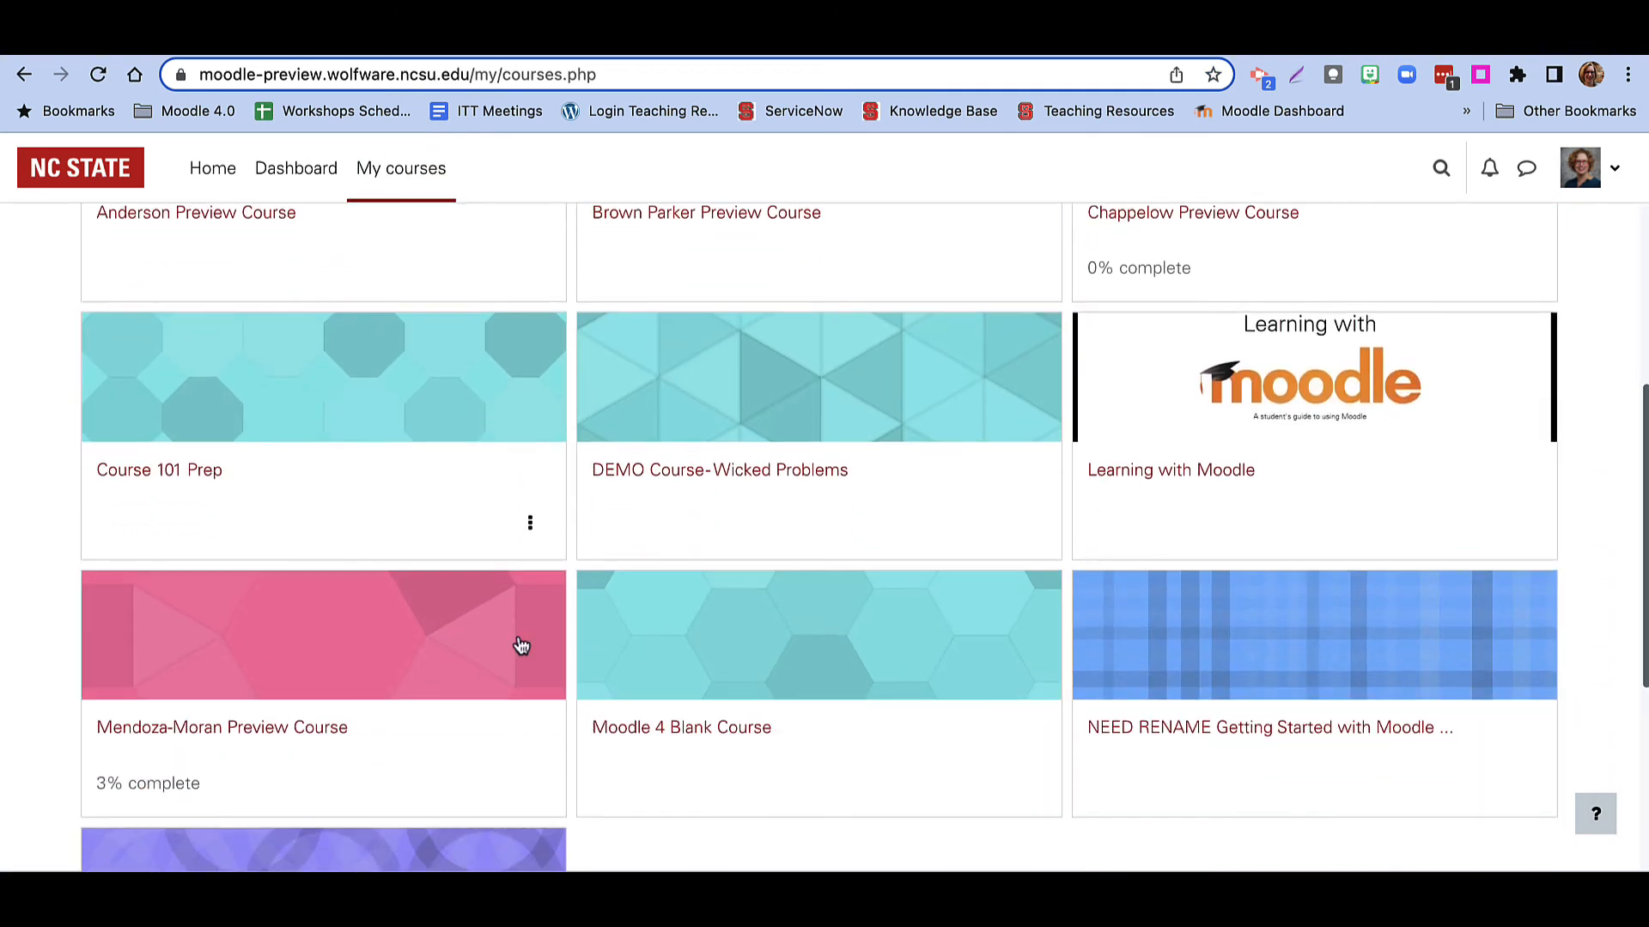
pyautogui.click(158, 471)
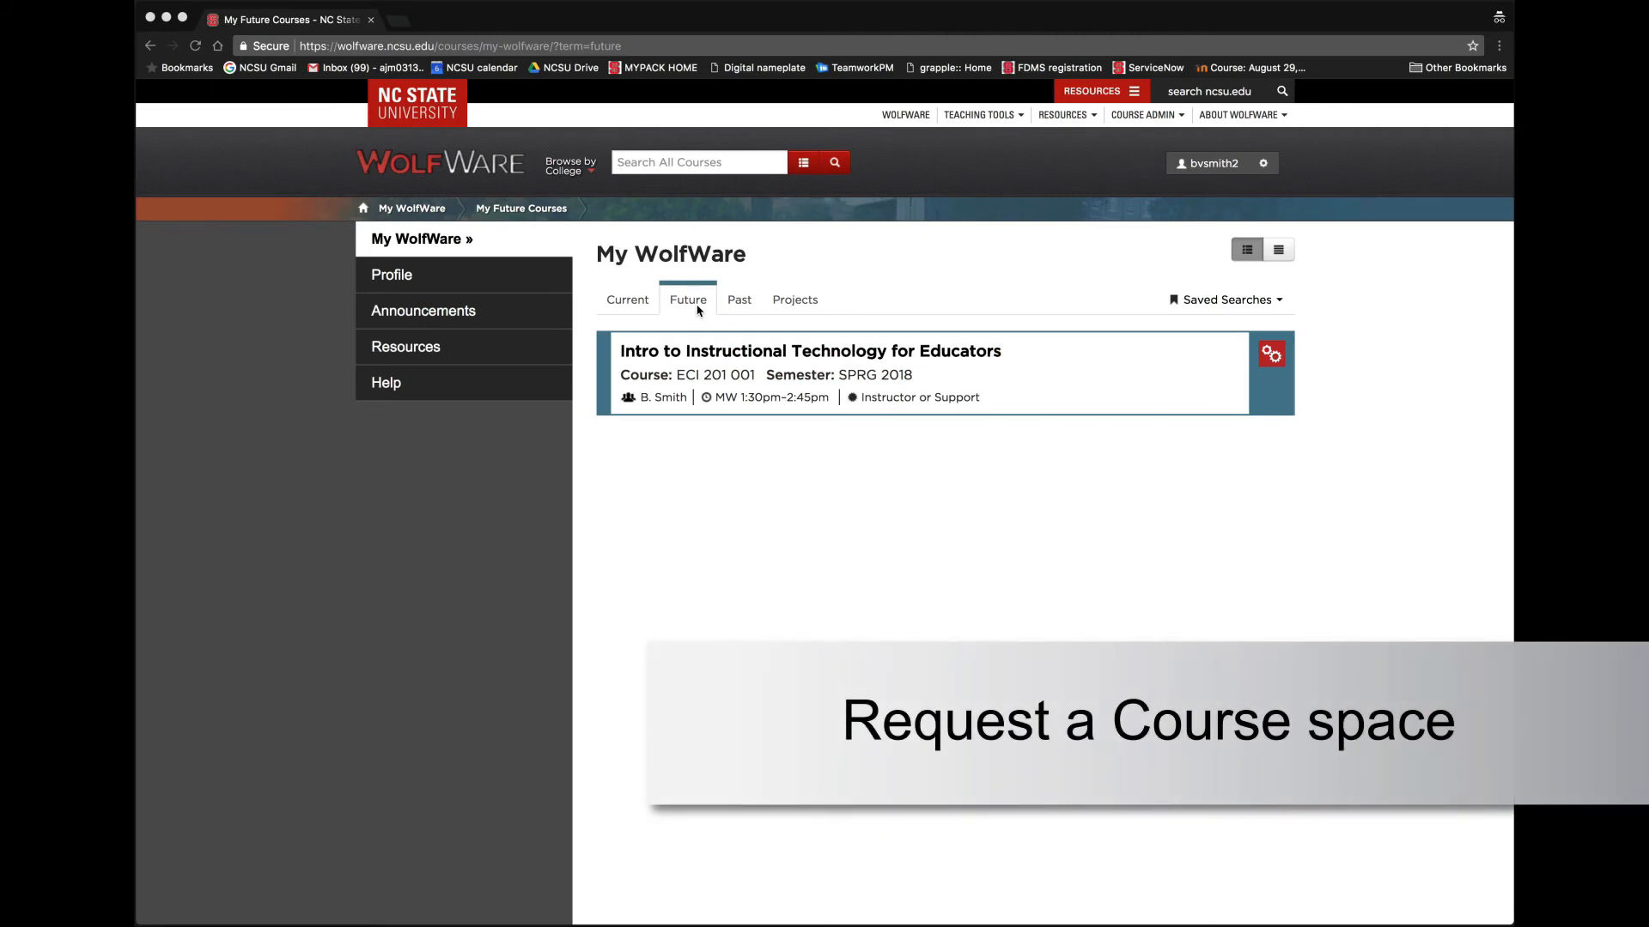
pyautogui.moveTo(1271, 353)
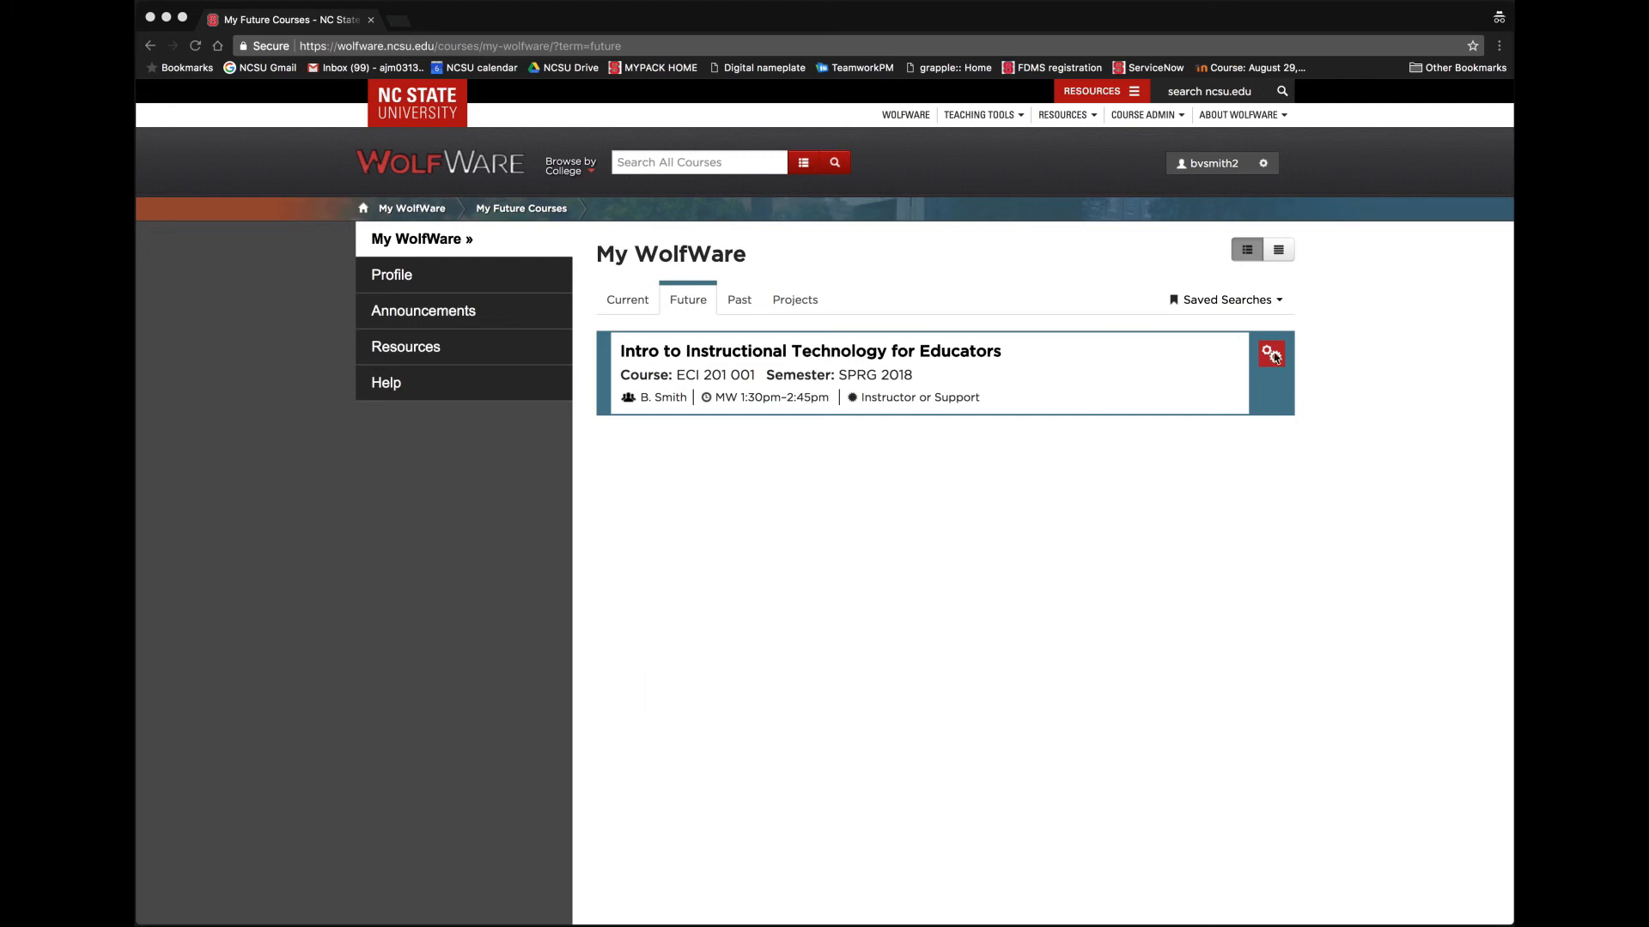
# - Request a WolfWare space for Intro to Instructional Technology and activate Moodle from Inactive Tools
pyautogui.click(1271, 353)
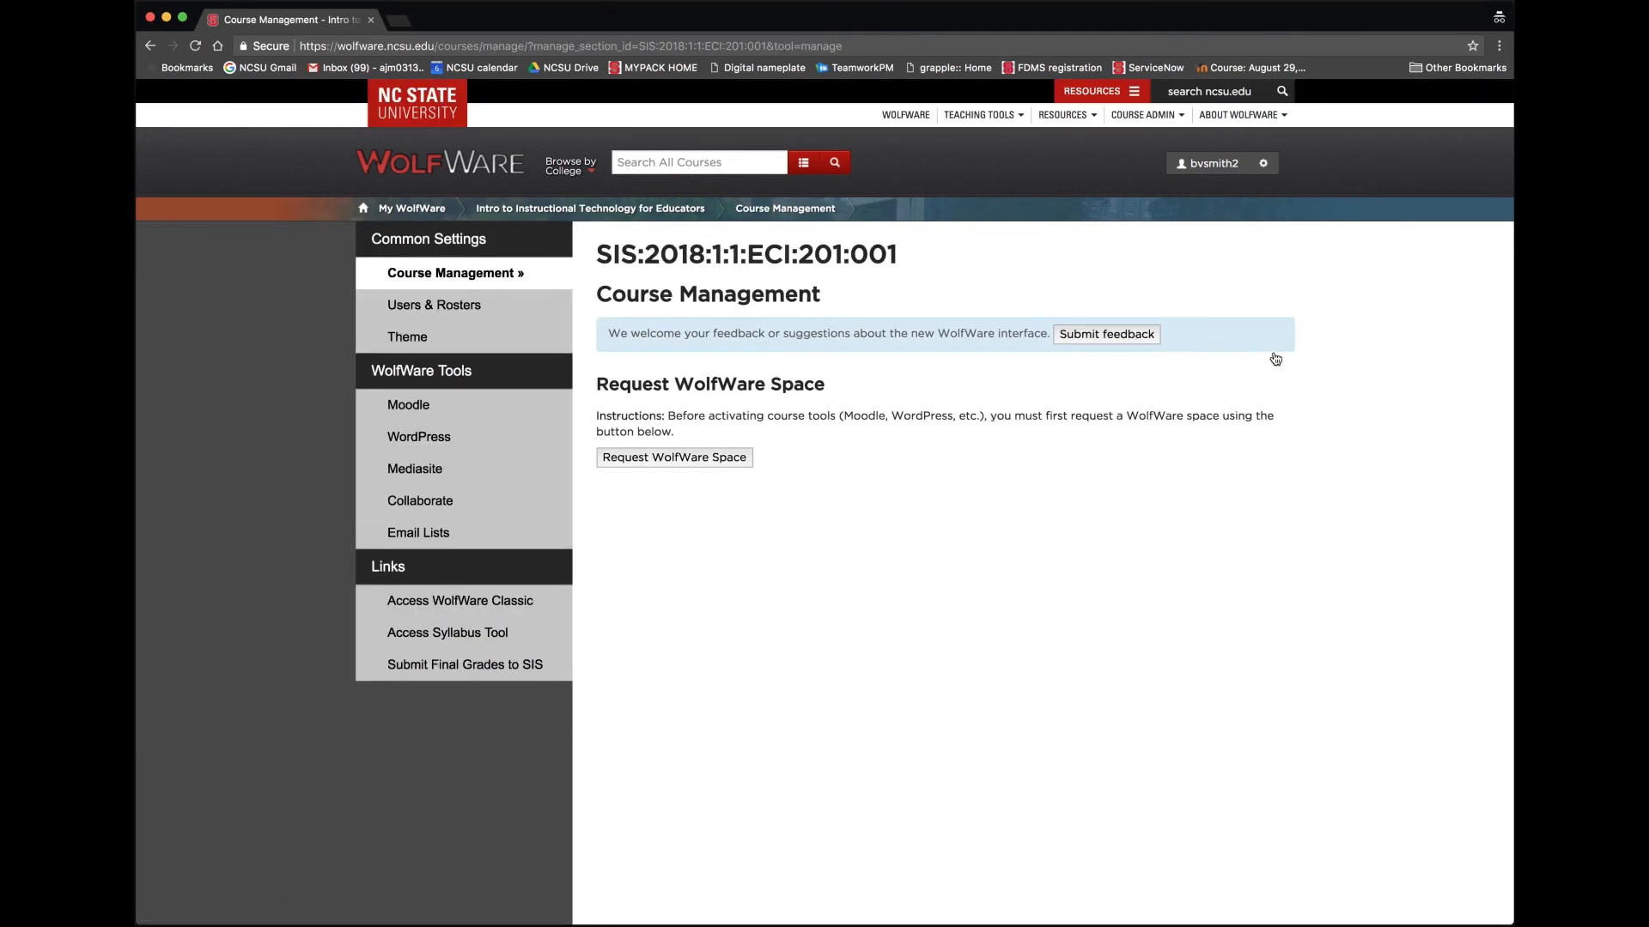
pyautogui.moveTo(706, 466)
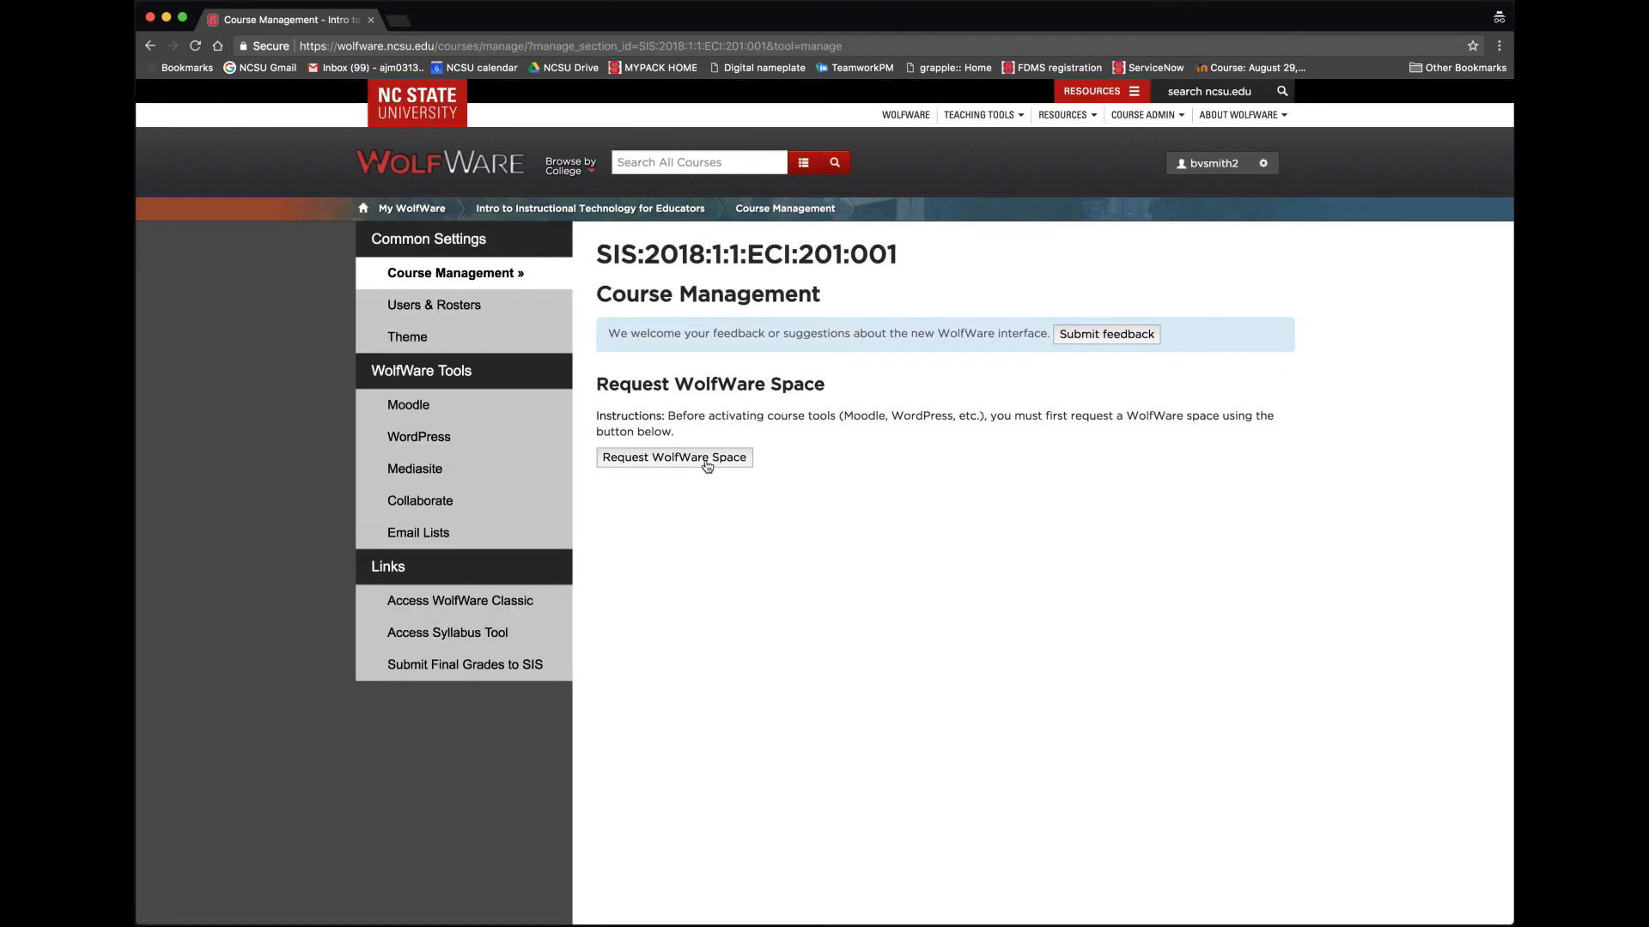
pyautogui.click(674, 456)
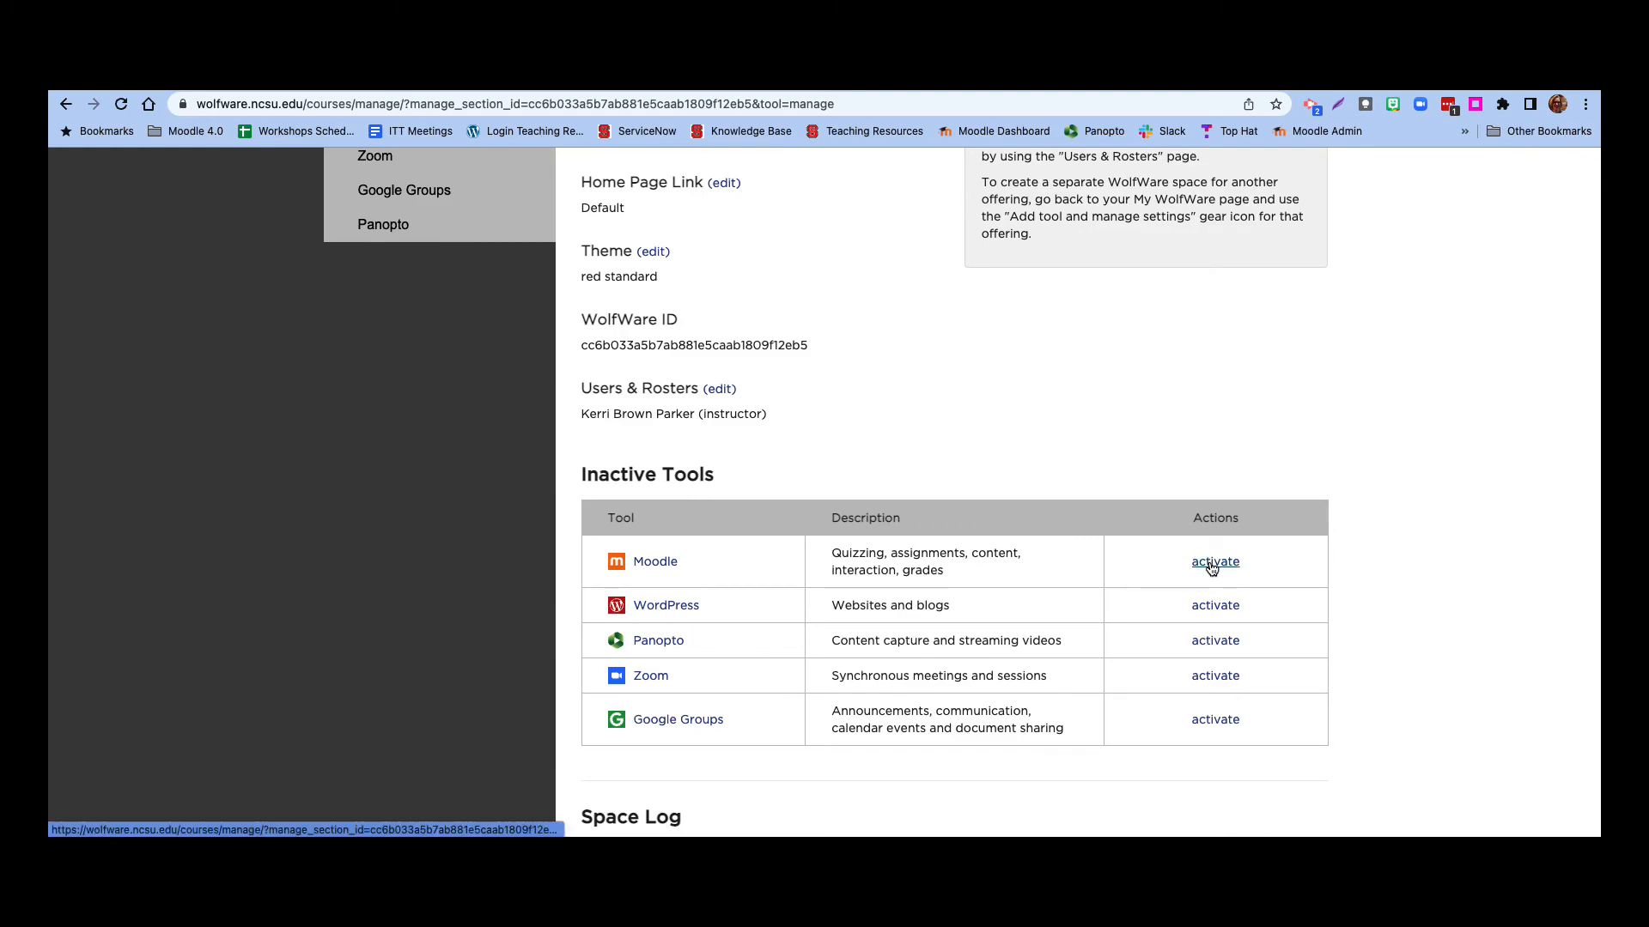
pyautogui.click(1214, 561)
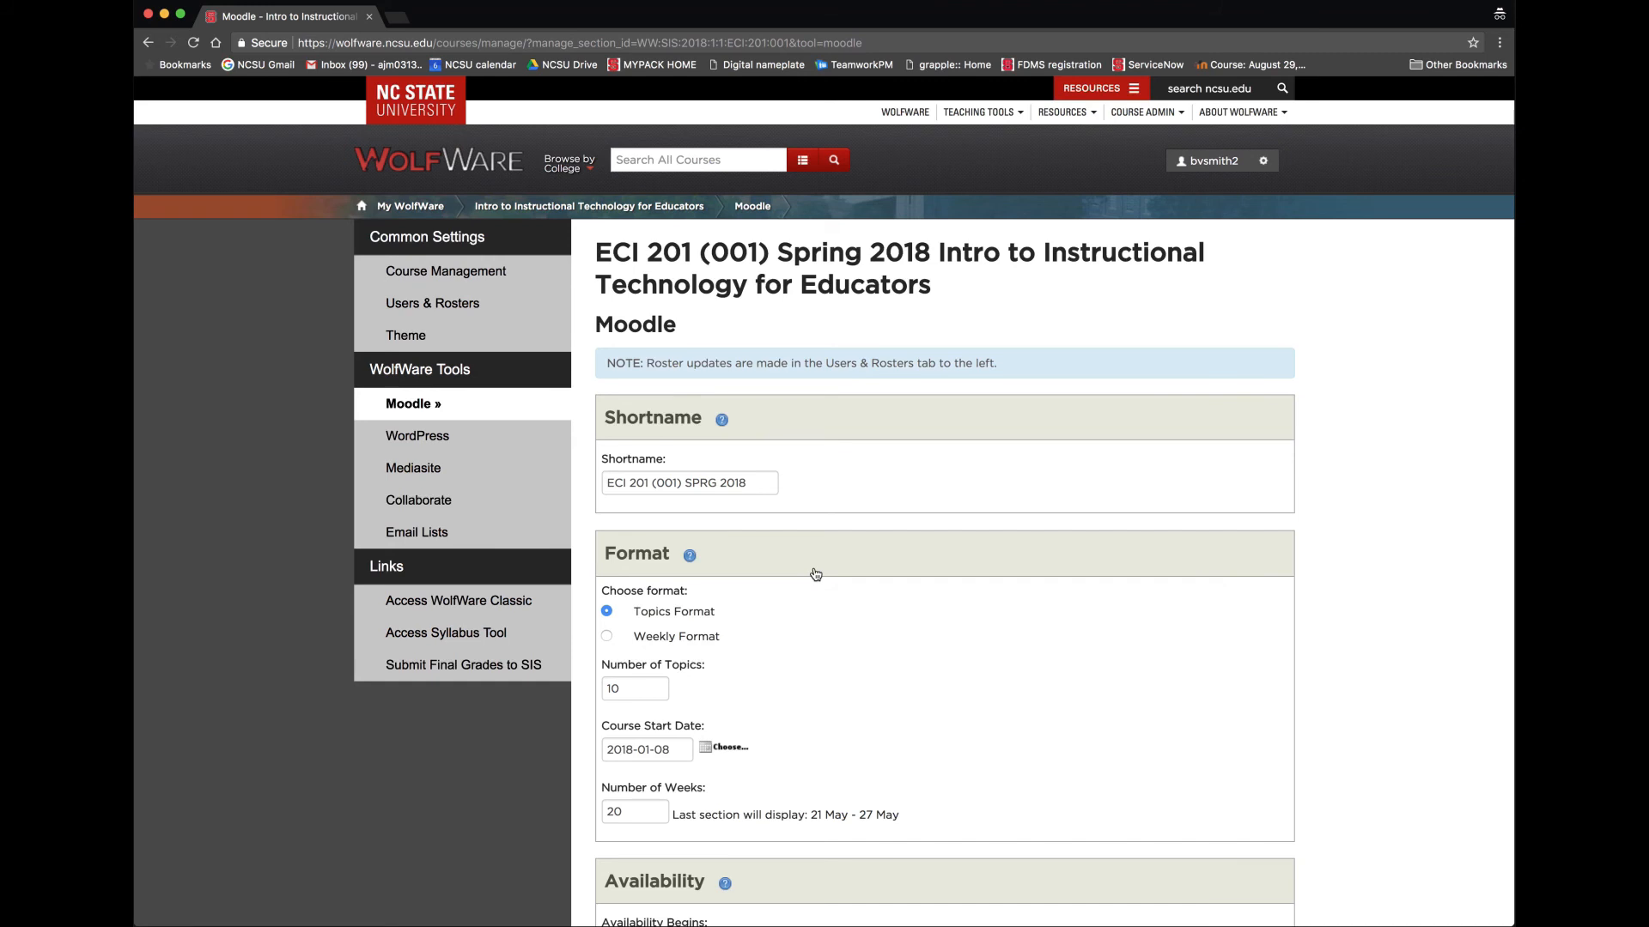
pyautogui.moveTo(858, 680)
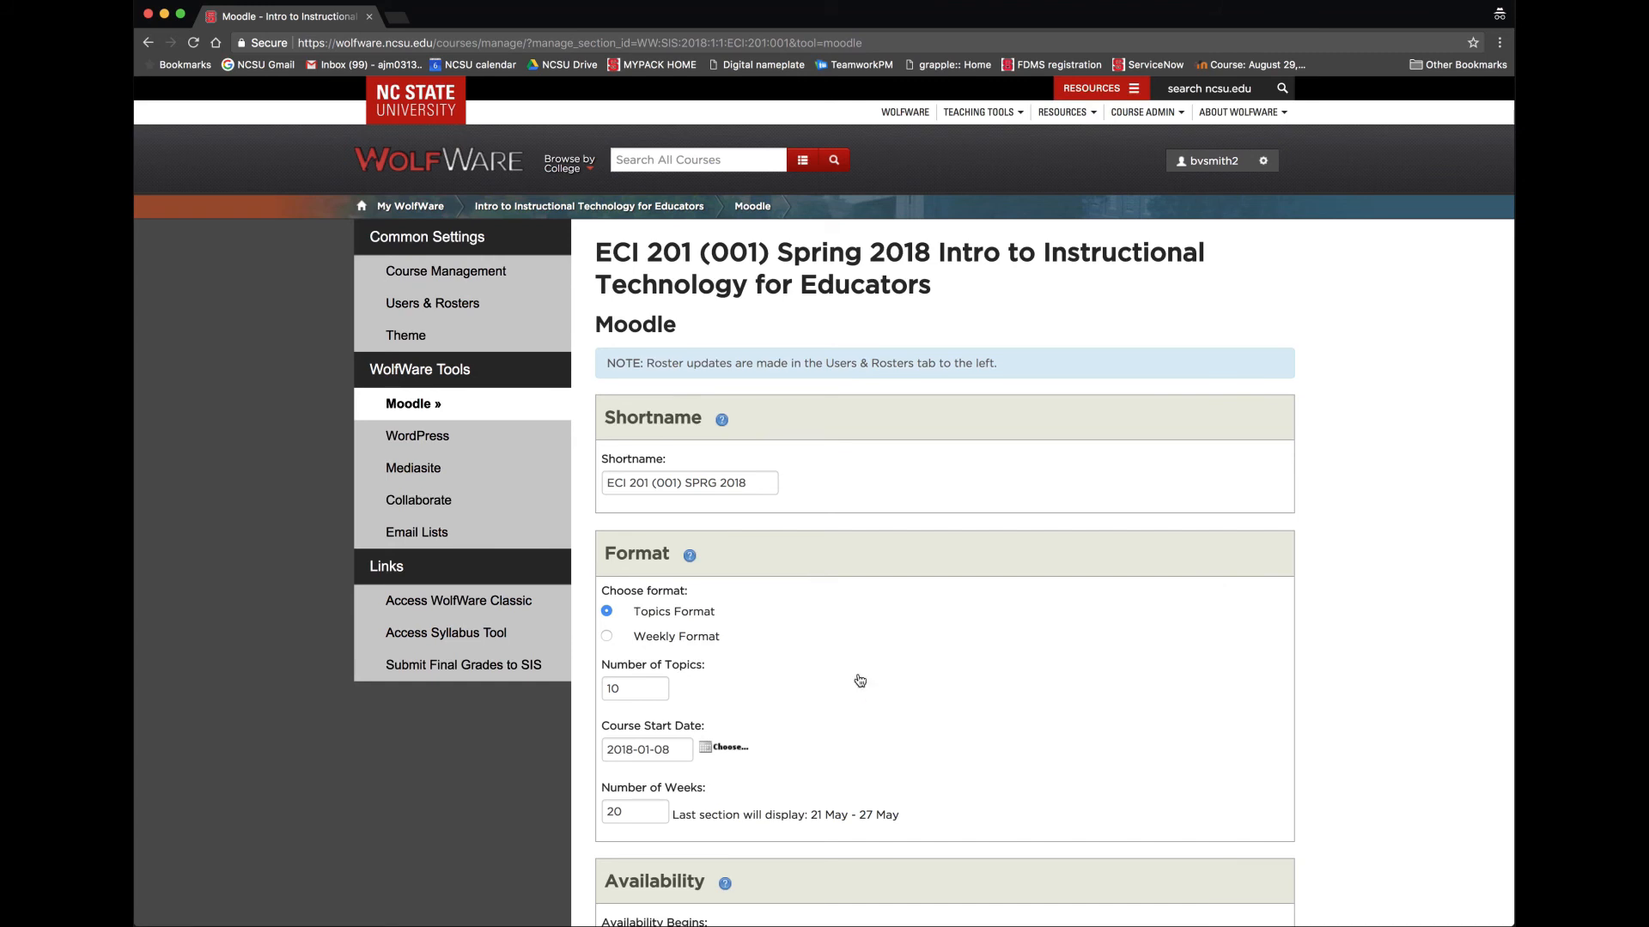
pyautogui.moveTo(929, 788)
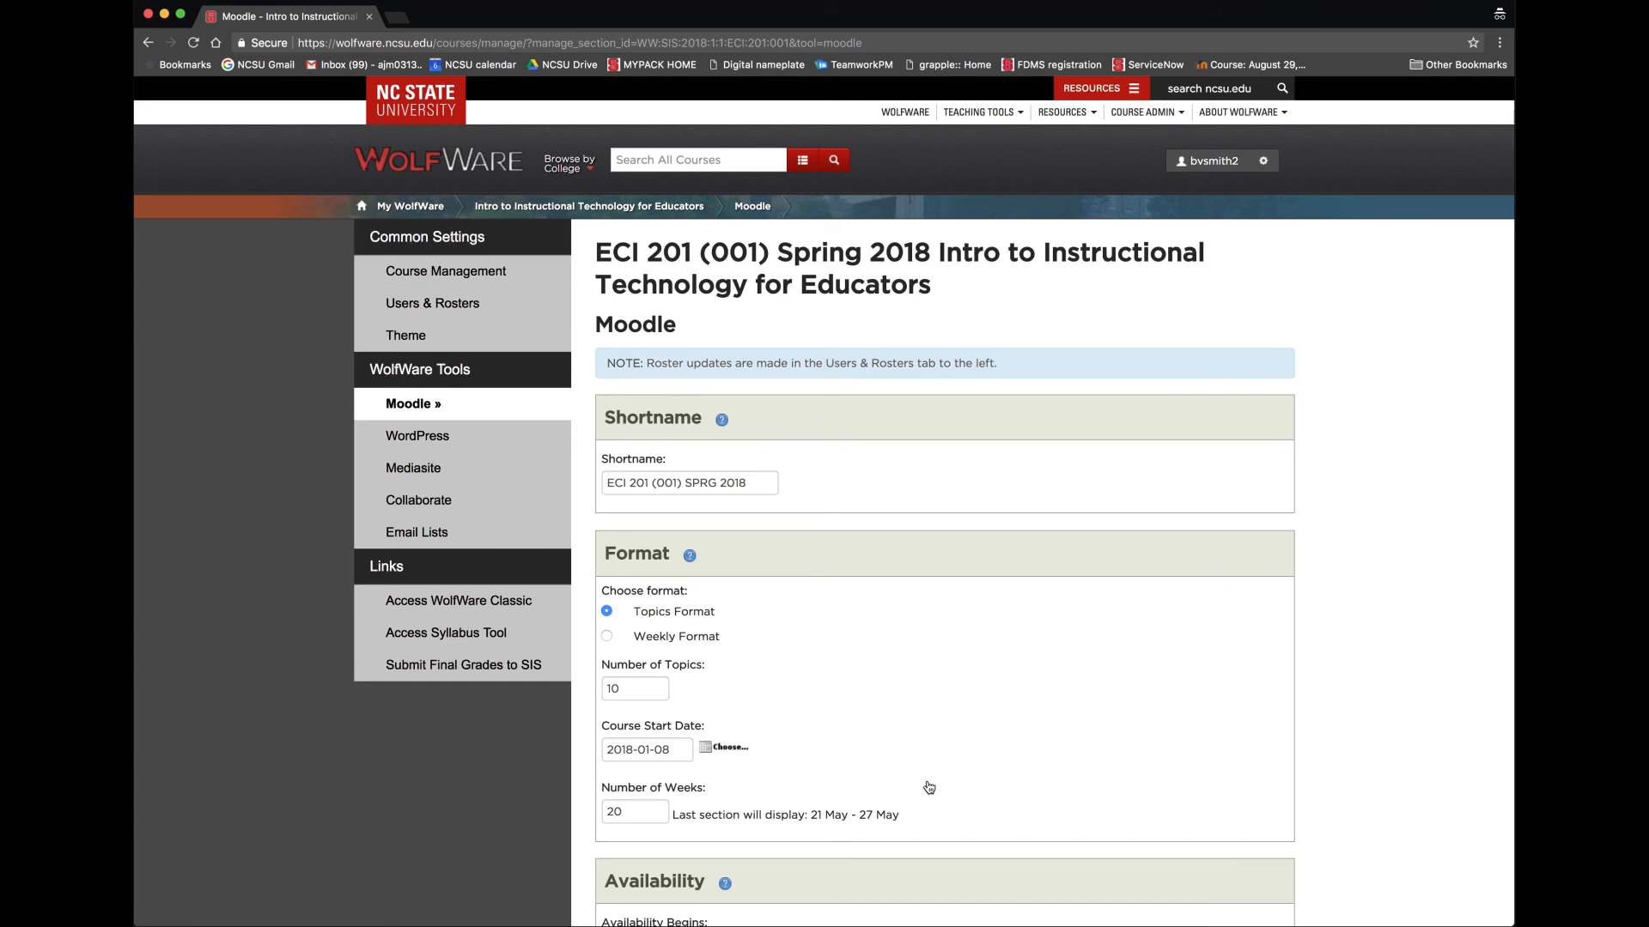
# - Scroll through the Moodle form's Shortname, Format and Availability settings to the course copier guidance
pyautogui.scroll(-3)
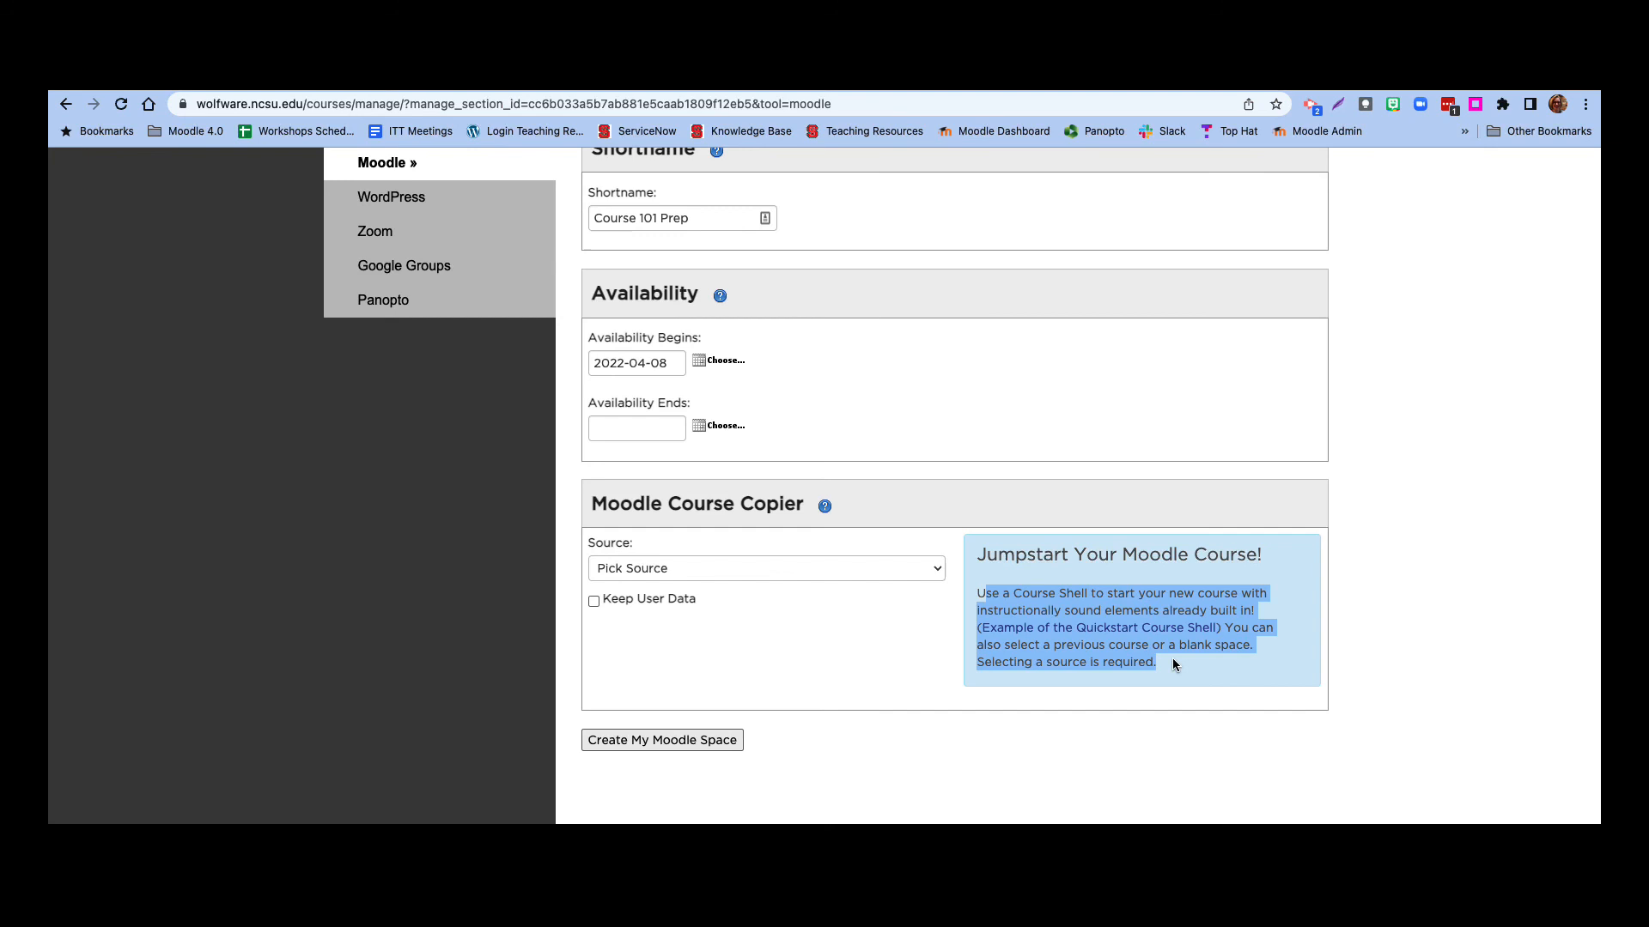
# - Choose Quick Start Course Shell as copy source and create the Course 101 Prep Moodle space
pyautogui.click(764, 569)
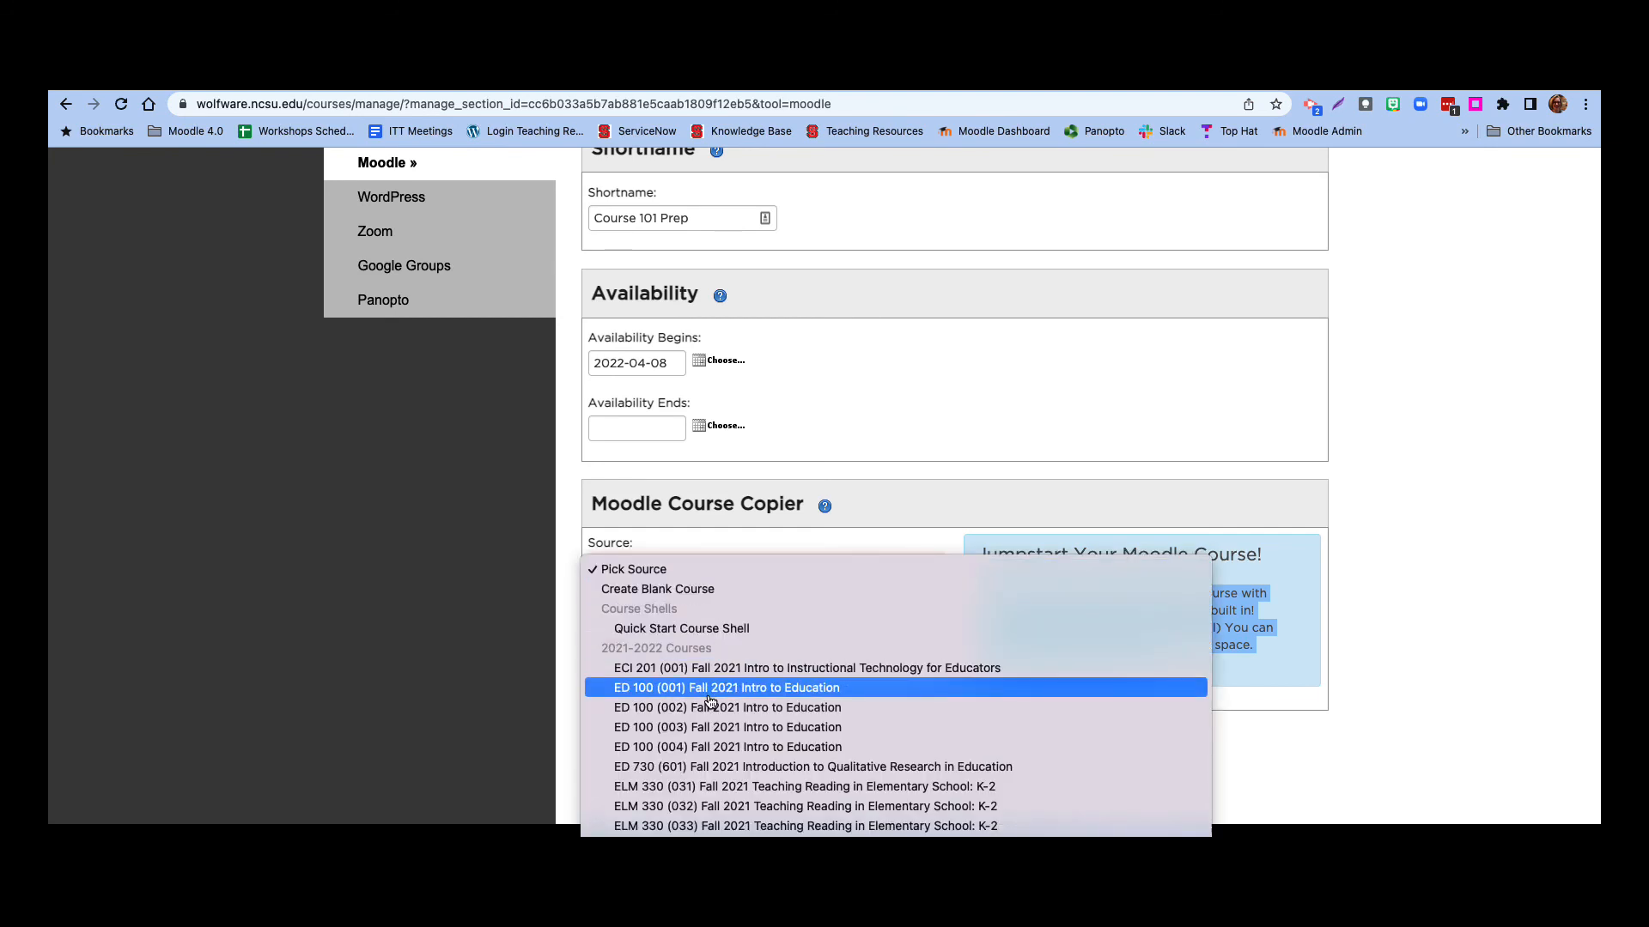
pyautogui.moveTo(682, 629)
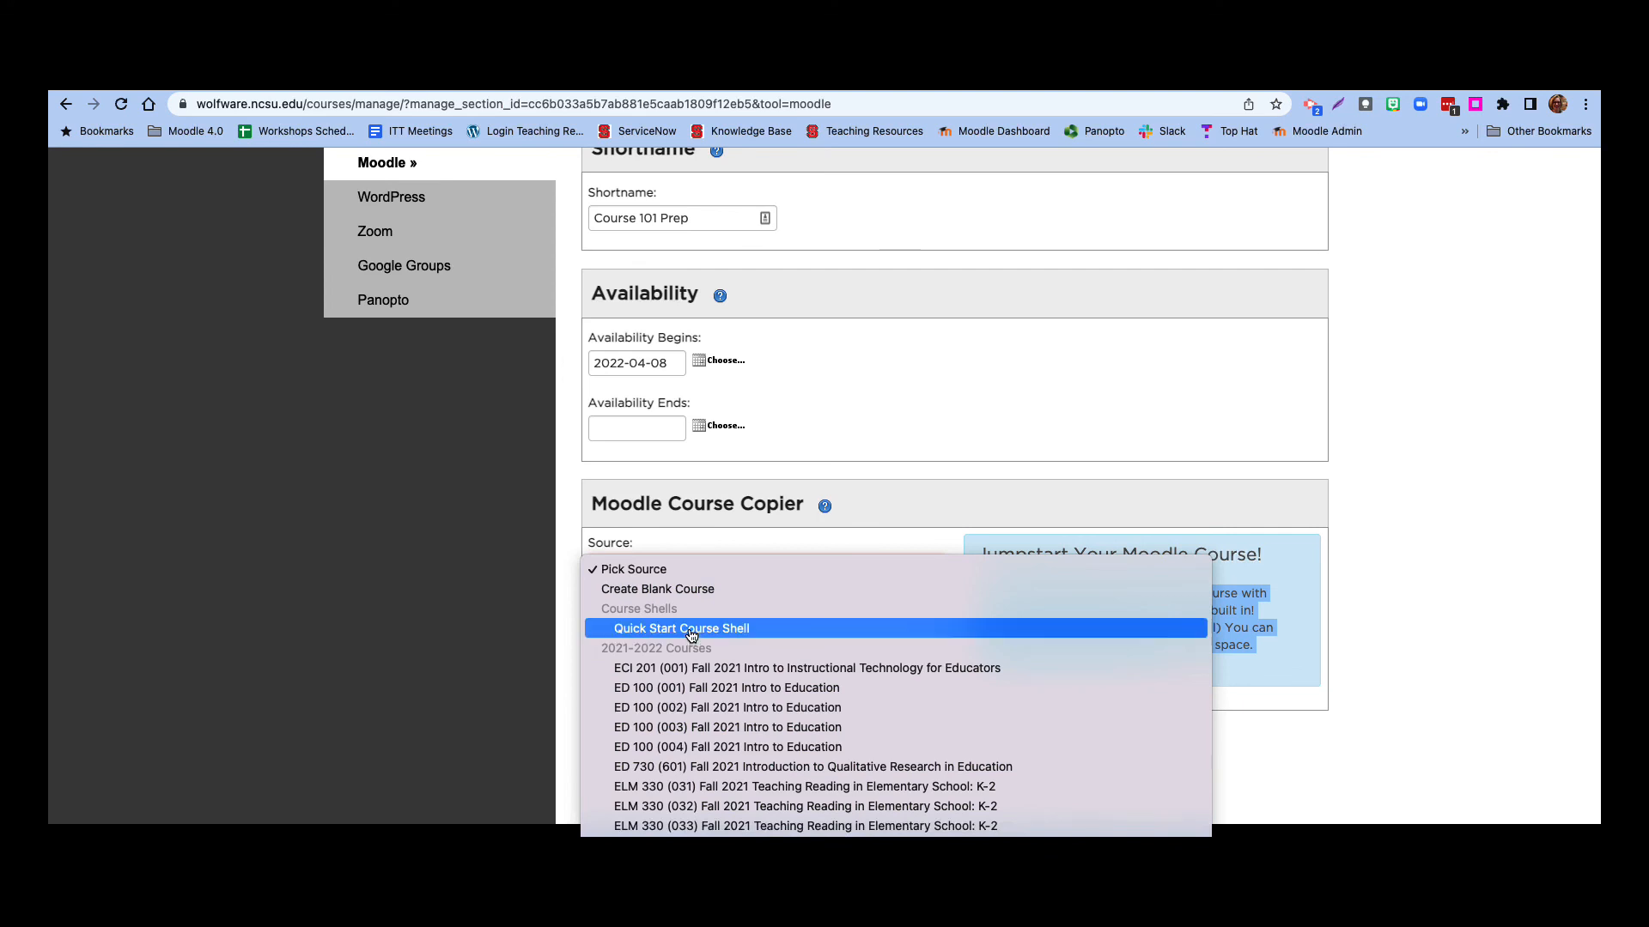
pyautogui.click(682, 628)
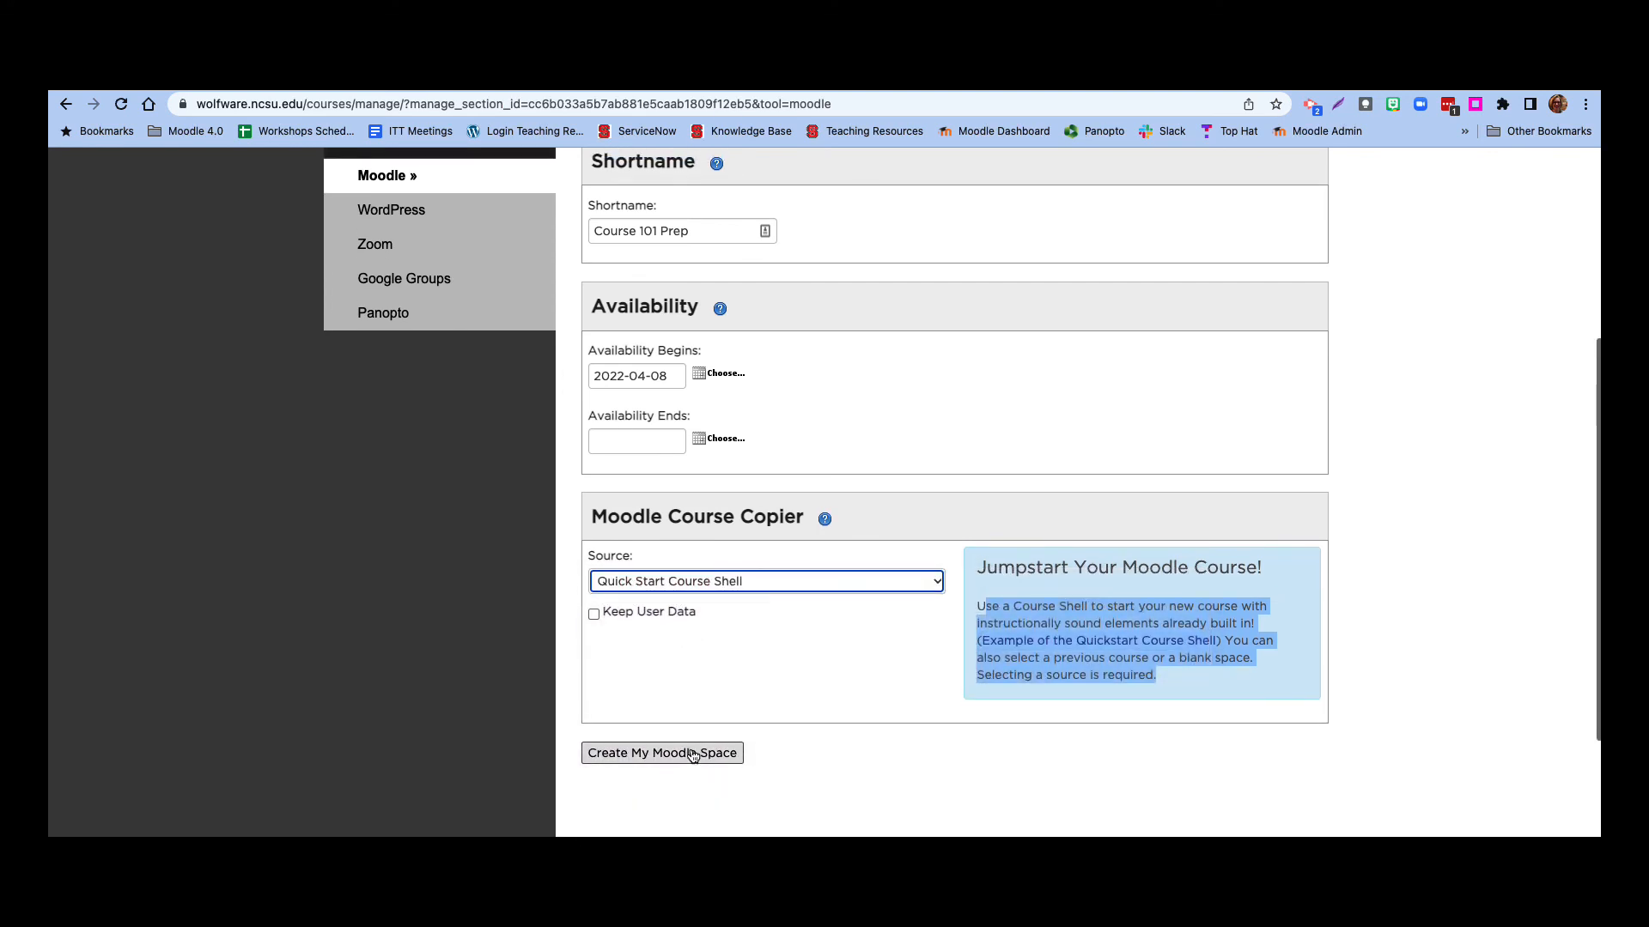
pyautogui.click(660, 752)
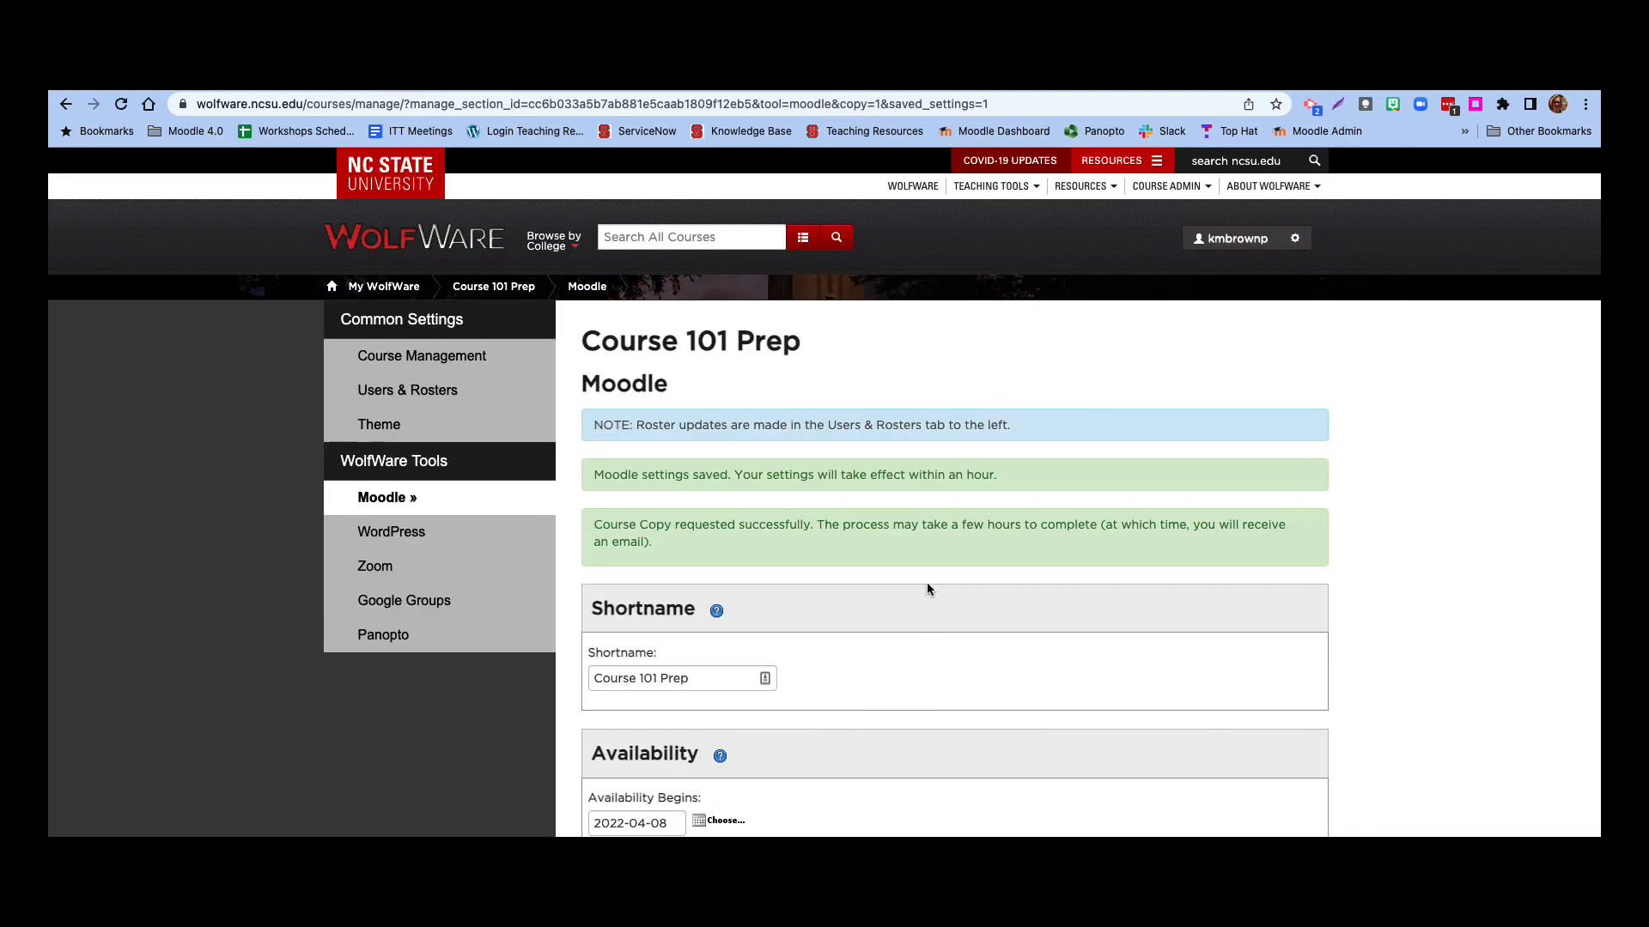
pyautogui.moveTo(823, 486)
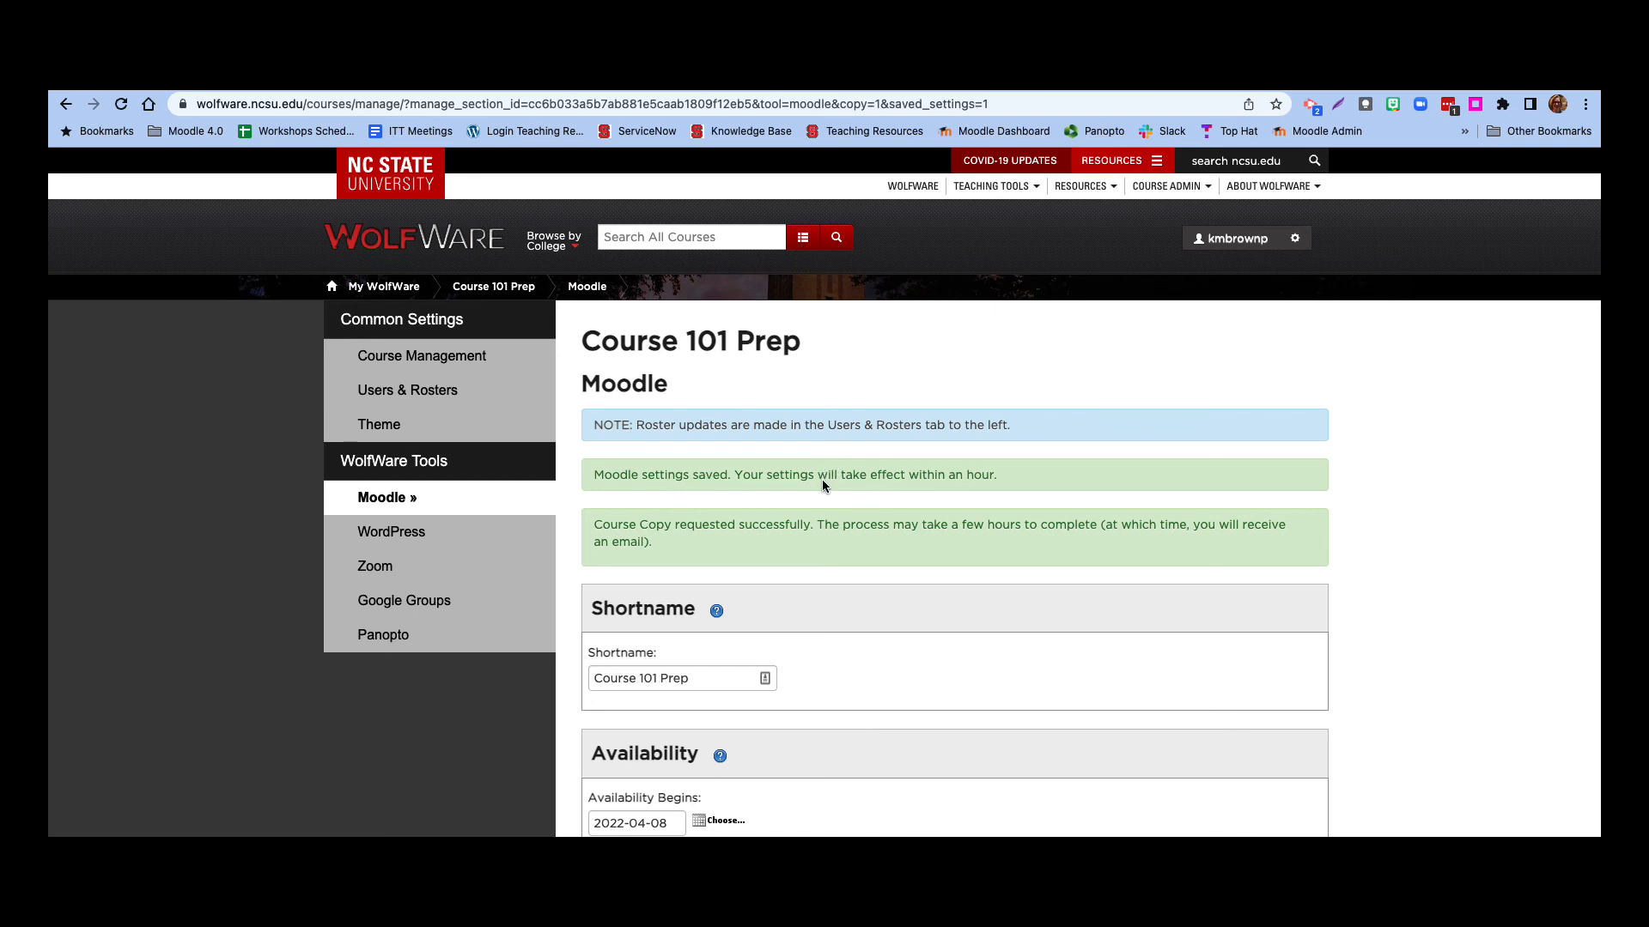
pyautogui.moveTo(780, 525)
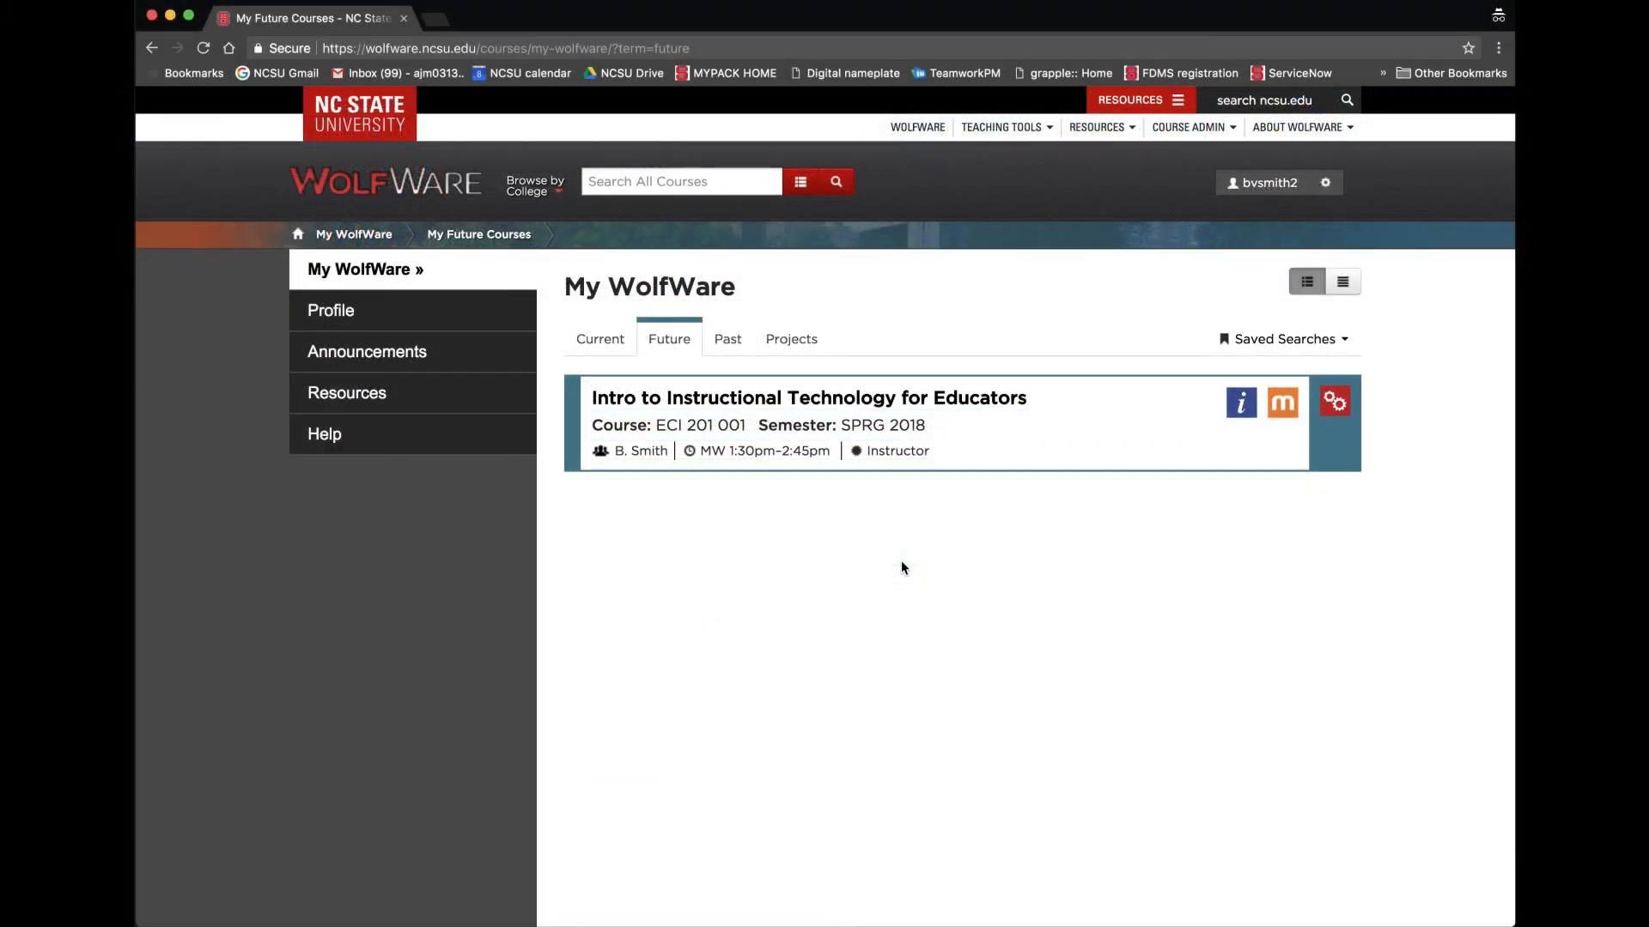
pyautogui.moveTo(804, 401)
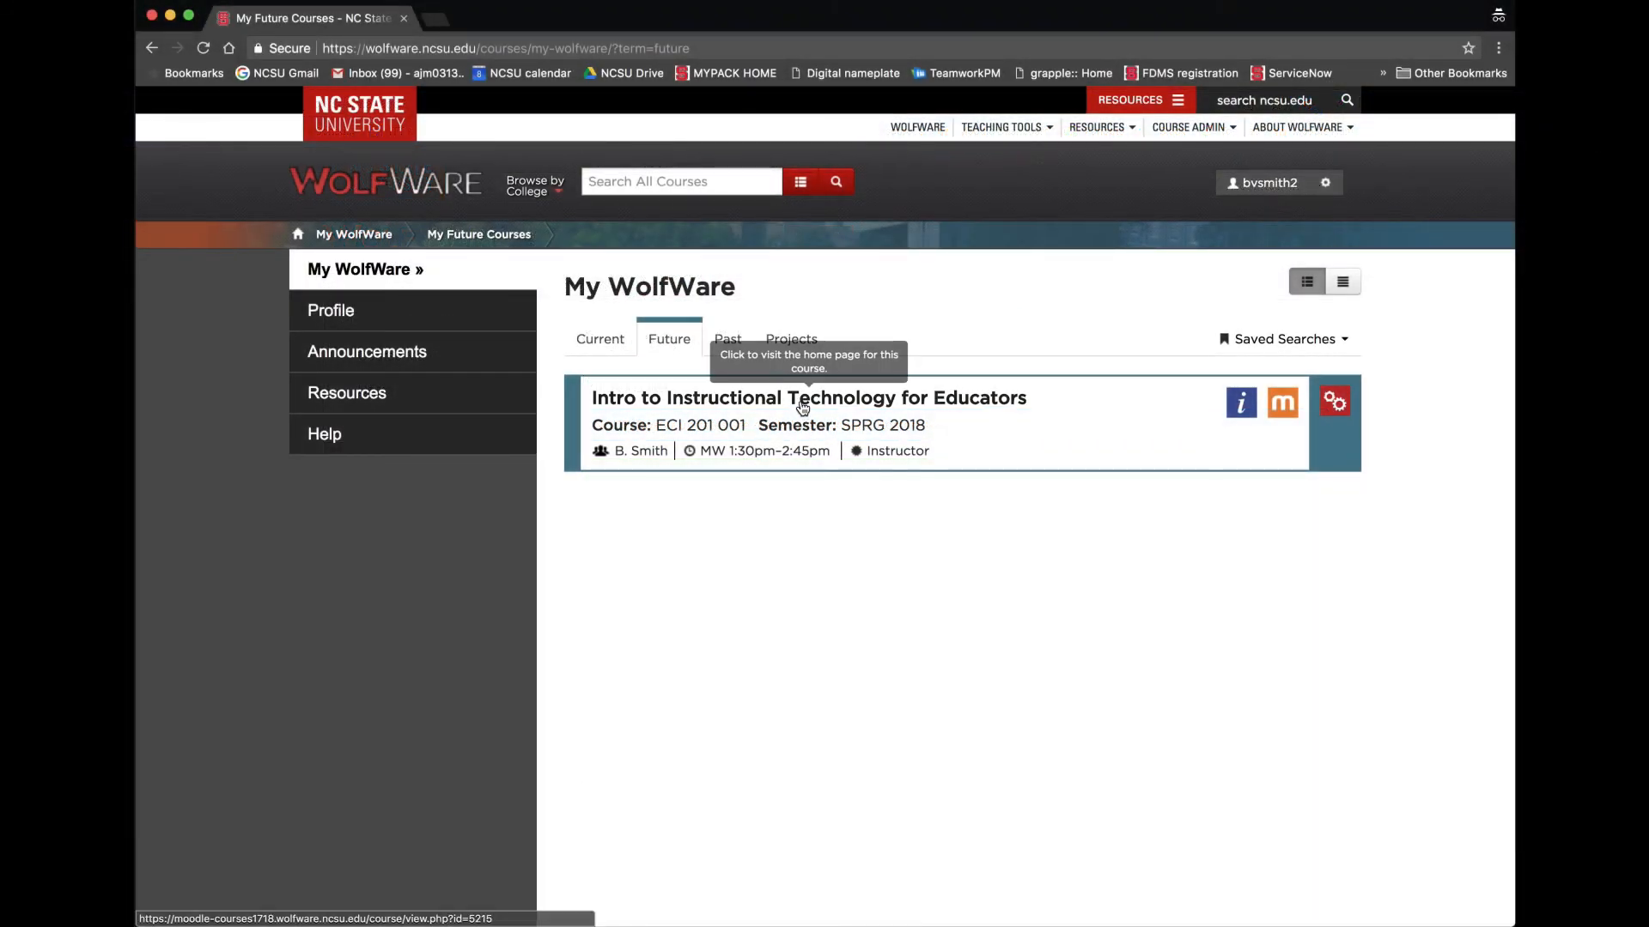
# - Visit the Moodle home page of Intro to Instructional Technology for Educators from the Future tab
pyautogui.click(807, 397)
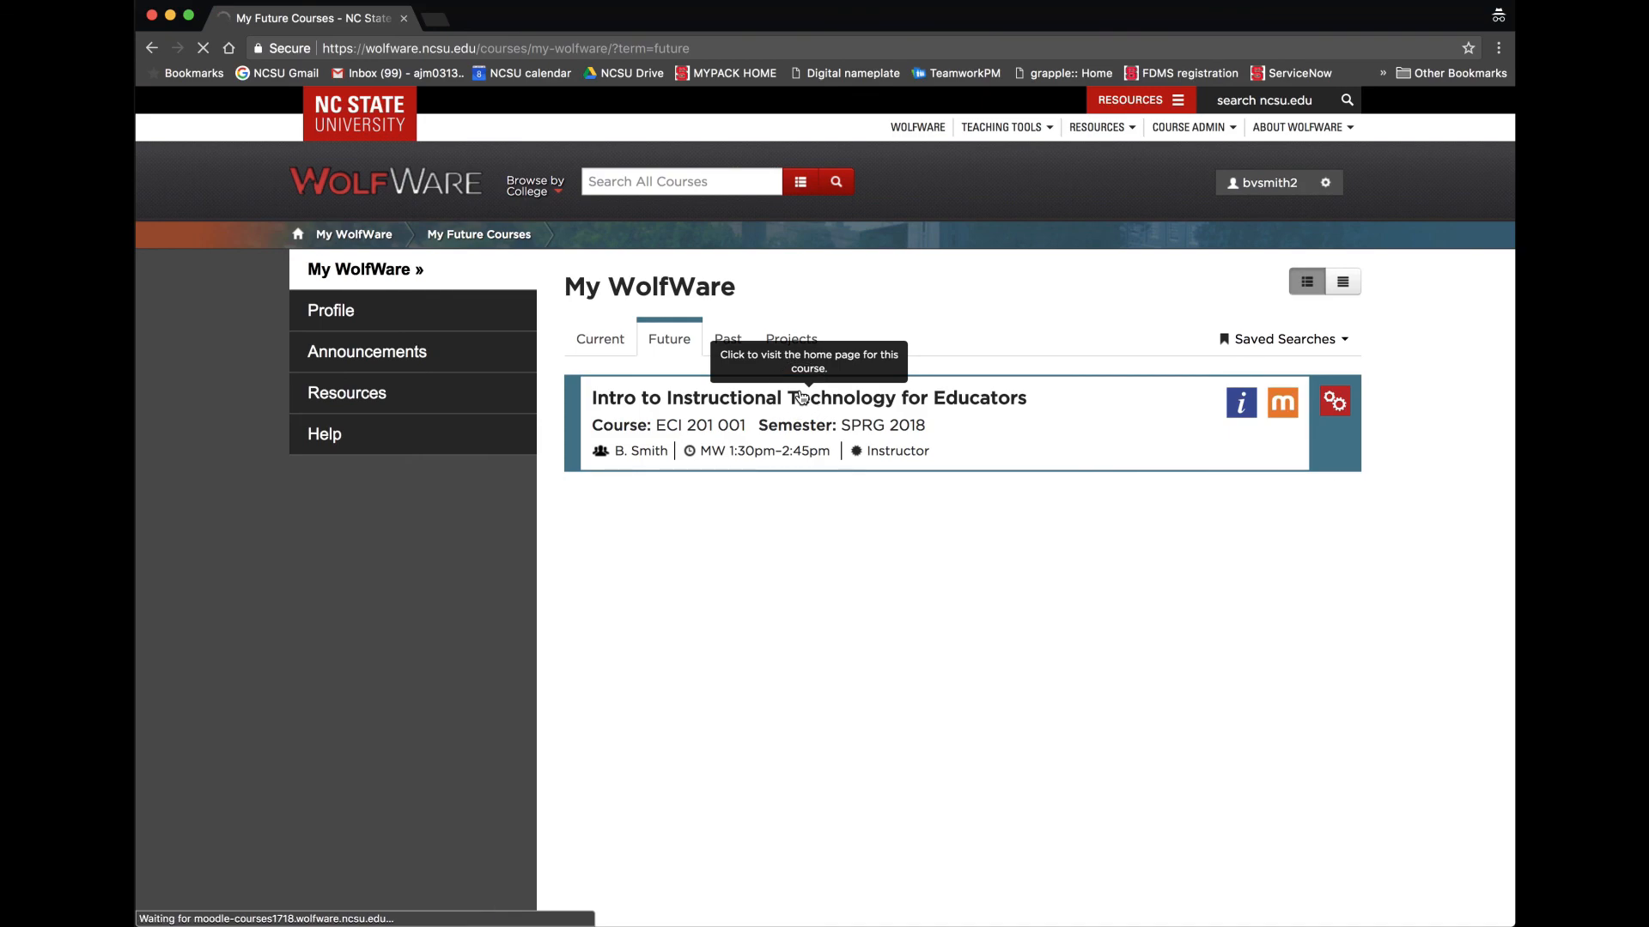